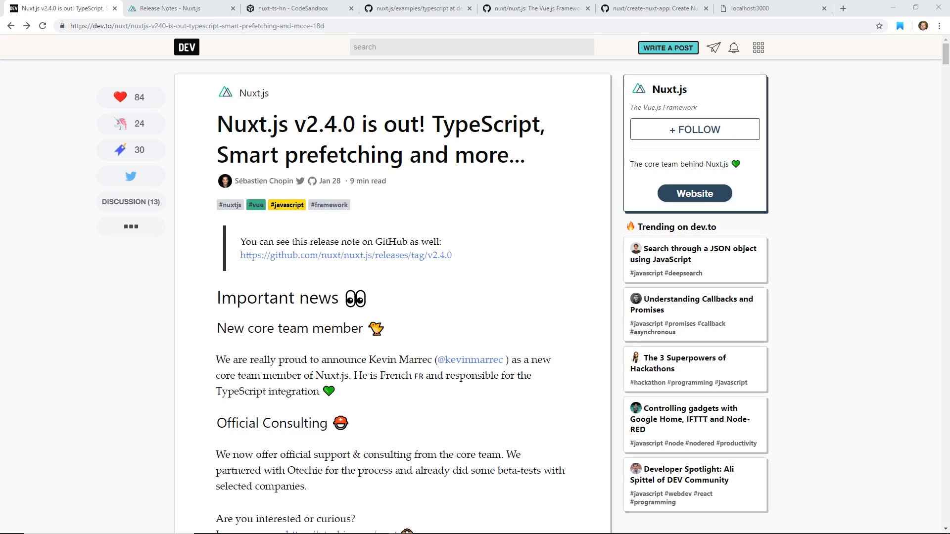
mouse_move(677, 346)
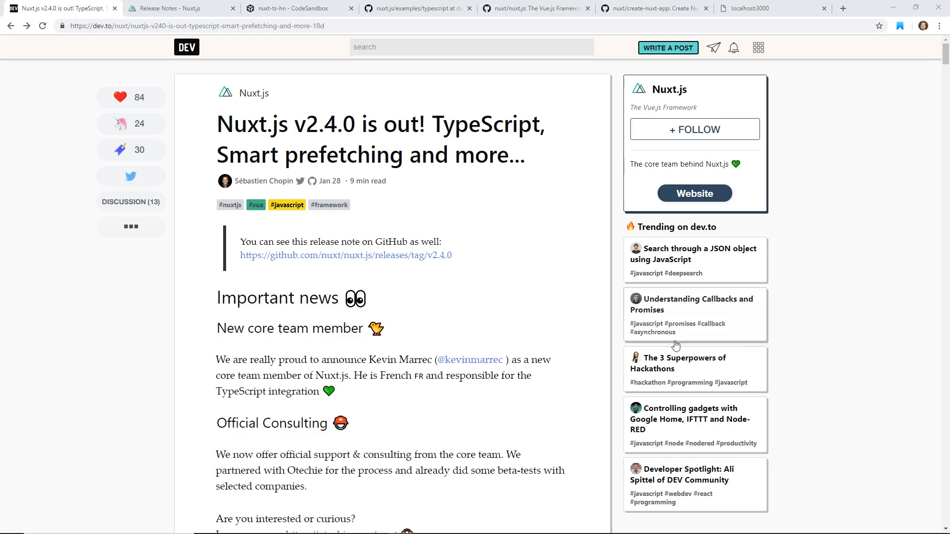
mouse_move(565, 368)
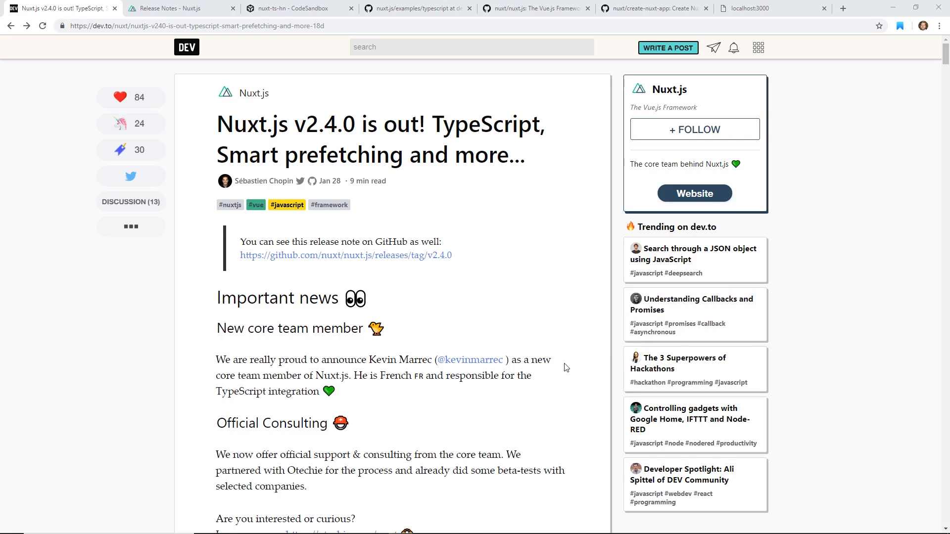
mouse_move(124, 321)
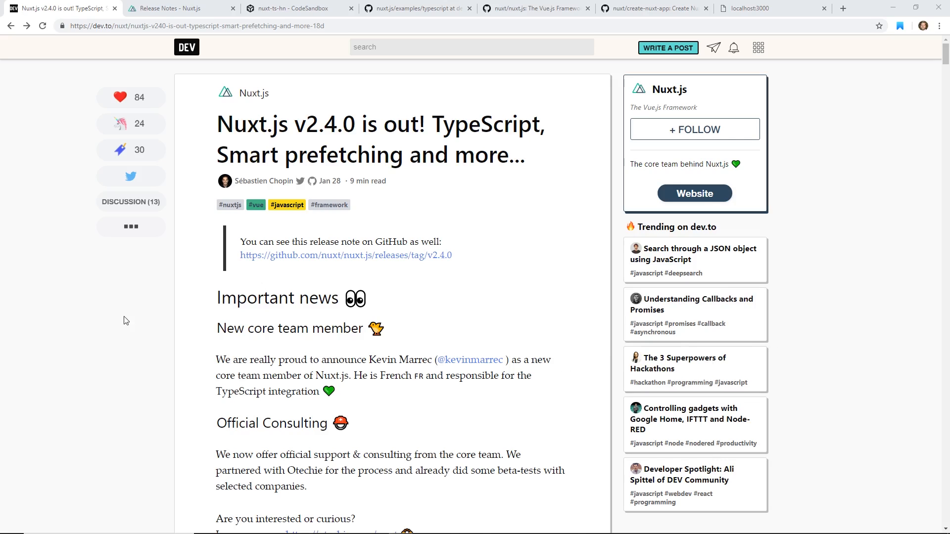
mouse_move(140, 322)
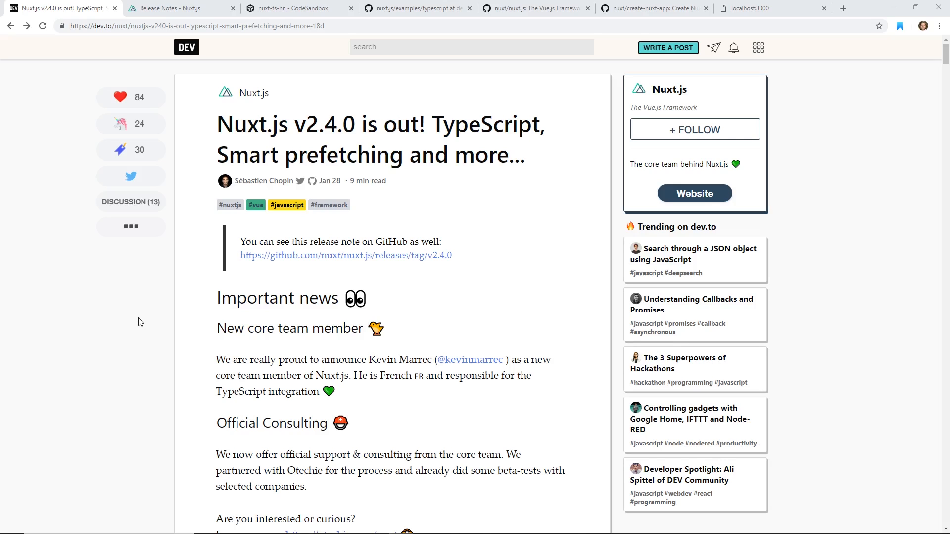
mouse_move(387, 243)
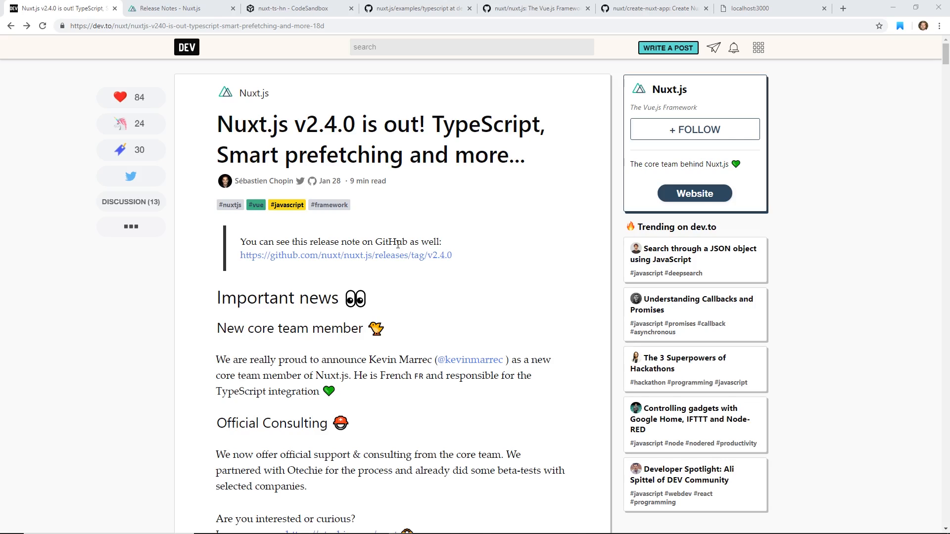
mouse_move(874, 216)
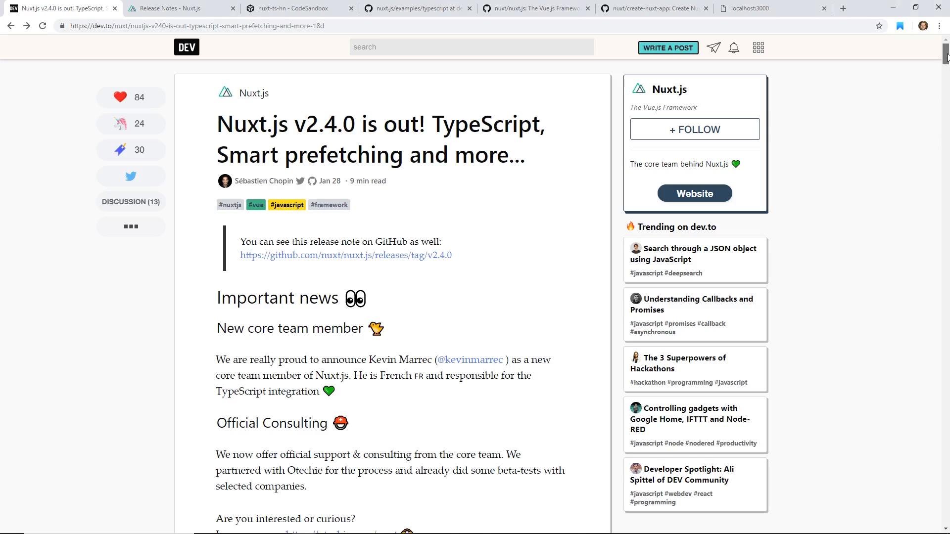
Switch to the 'Release Notes - Nuxt.js' tab and browse the v1.0.0–v1.4.x notes.
scroll(down, 3)
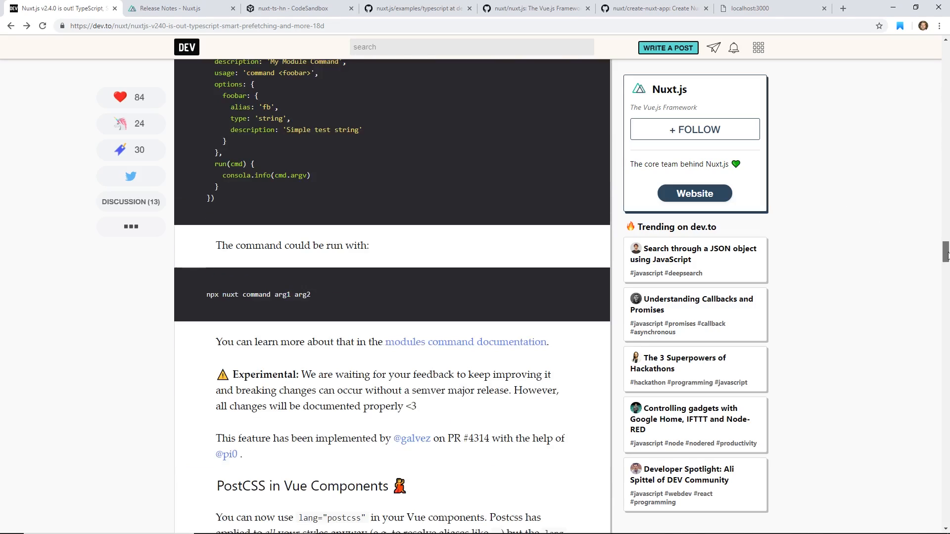
scroll(down, 3)
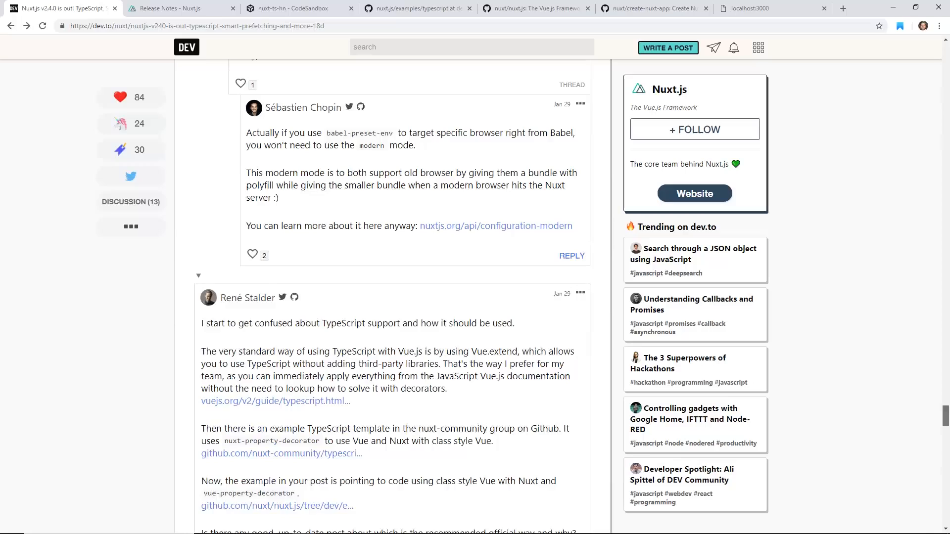
scroll(up, 3)
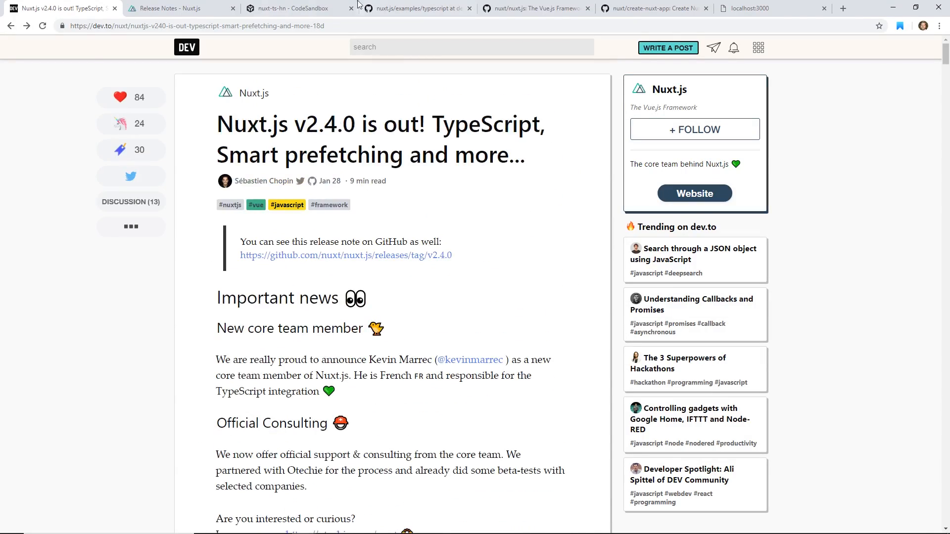
click(176, 8)
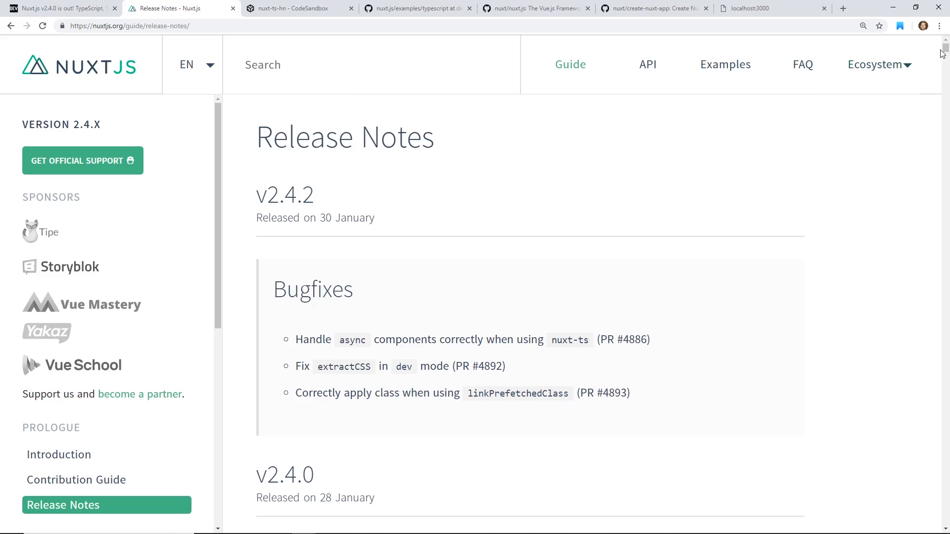
scroll(down, 3)
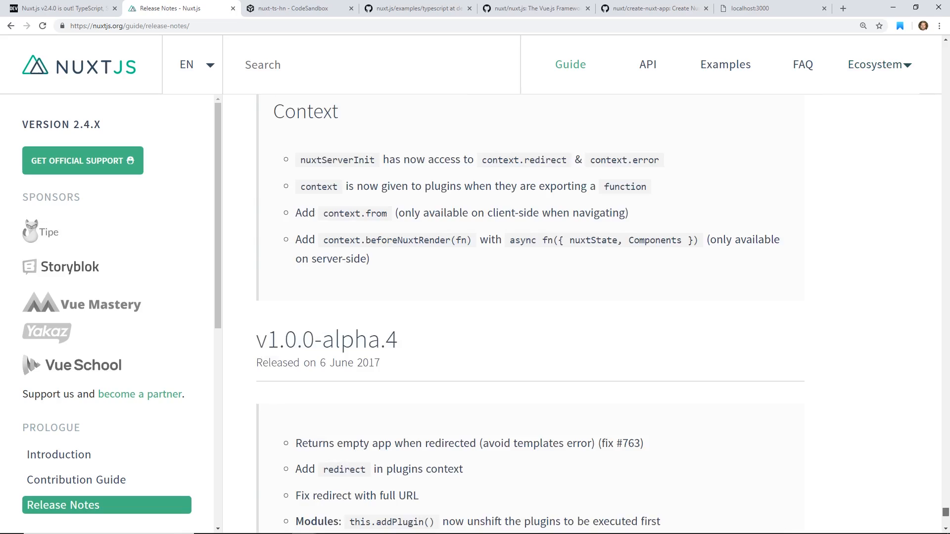
scroll(up, 3)
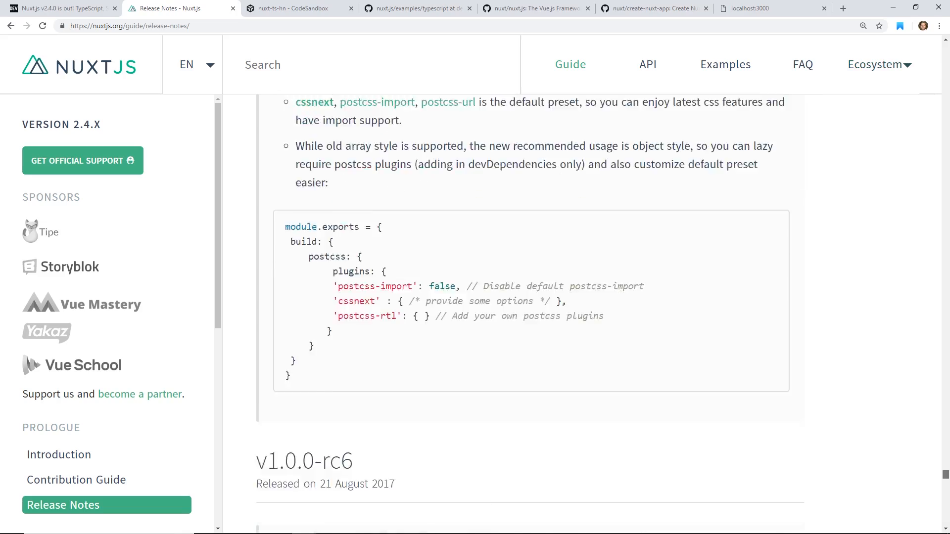
scroll(down, 3)
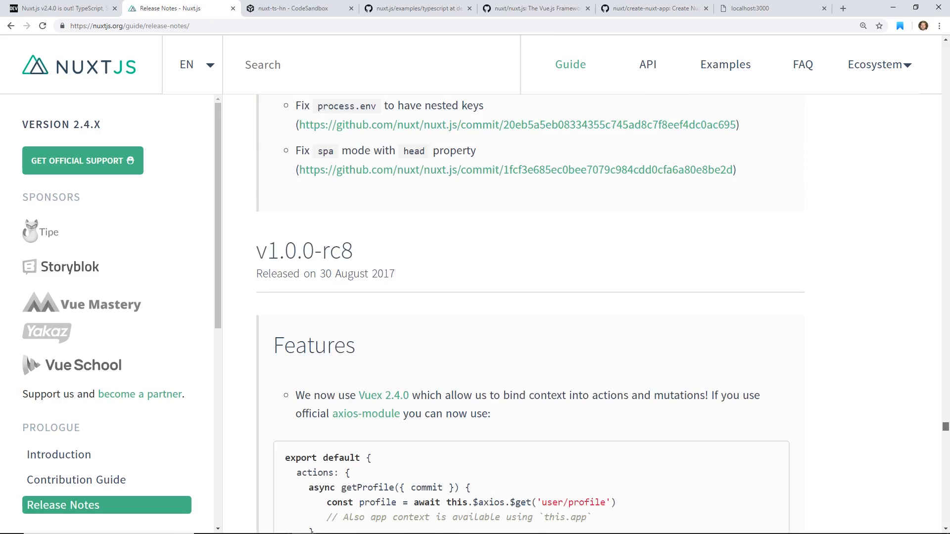
scroll(up, 3)
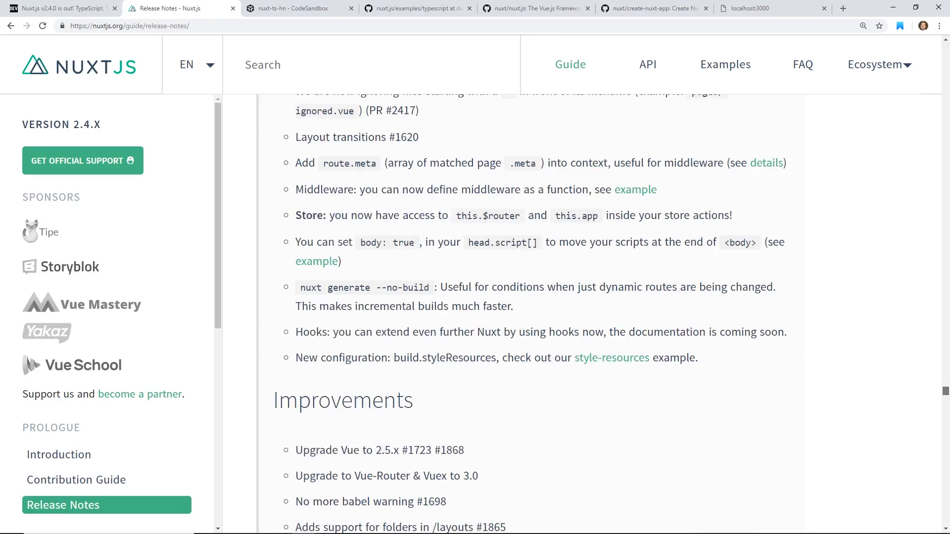
scroll(down, 3)
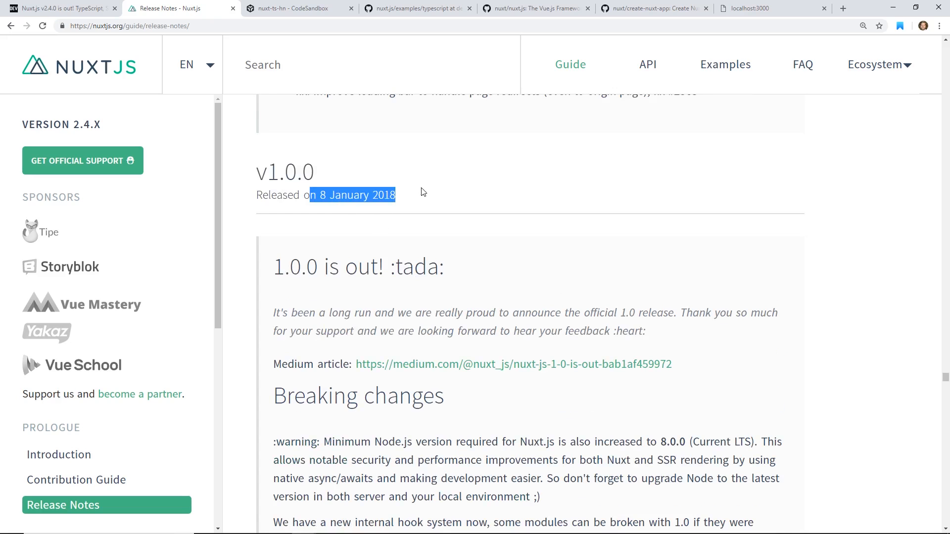
scroll(up, 3)
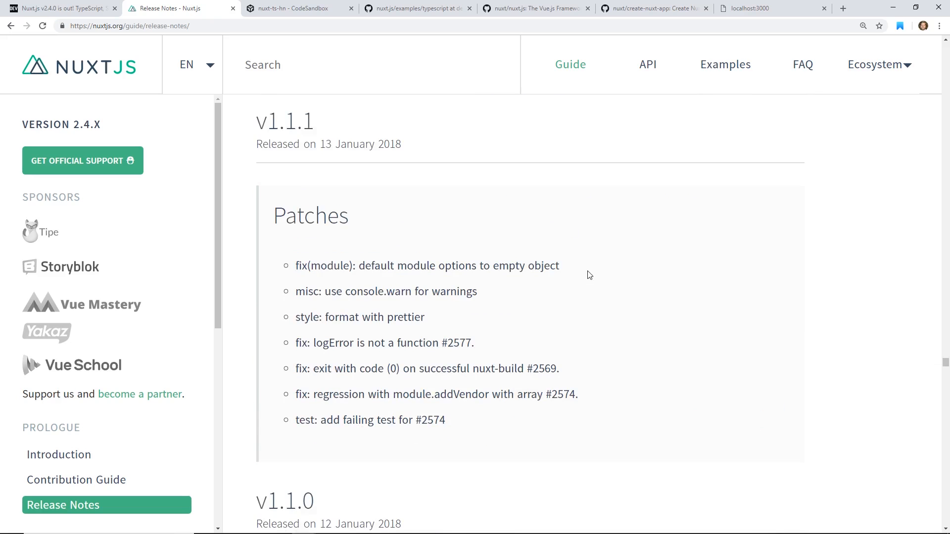
scroll(down, 3)
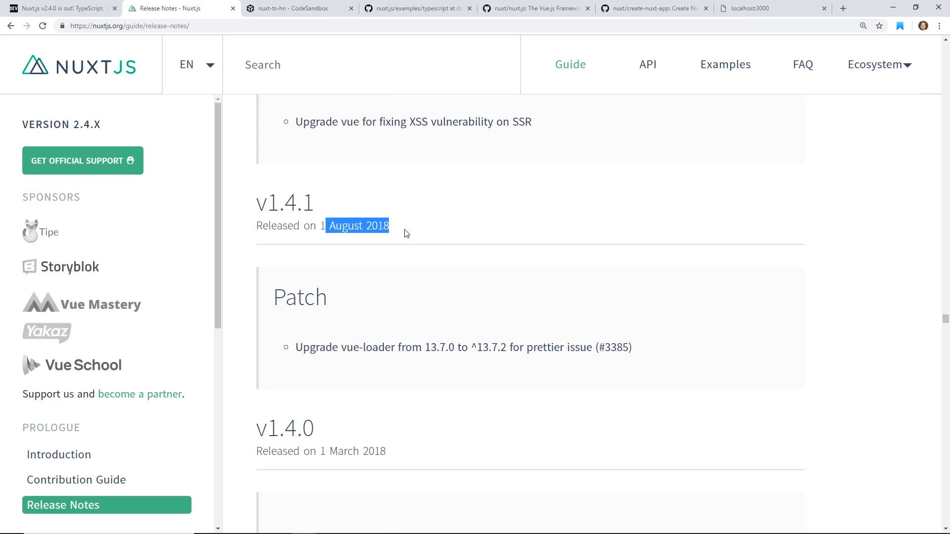
scroll(up, 3)
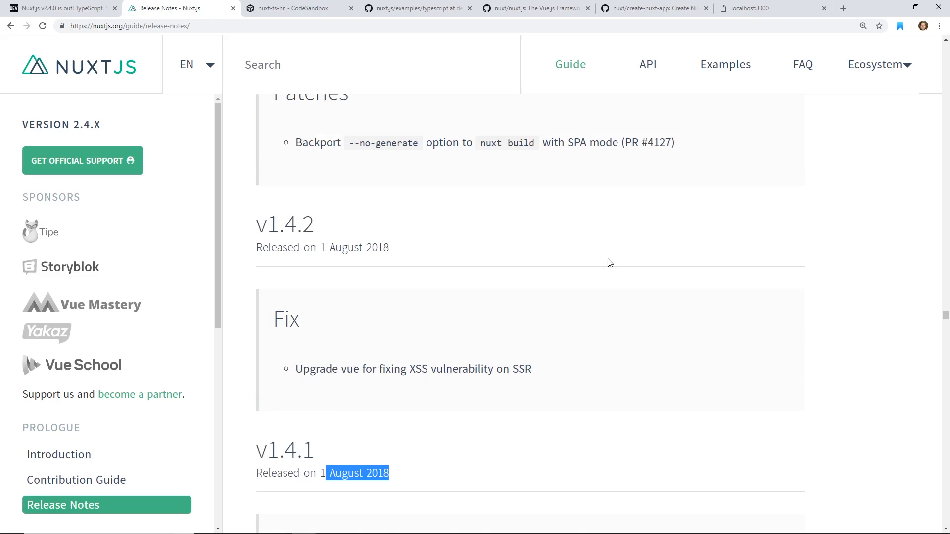
scroll(up, 3)
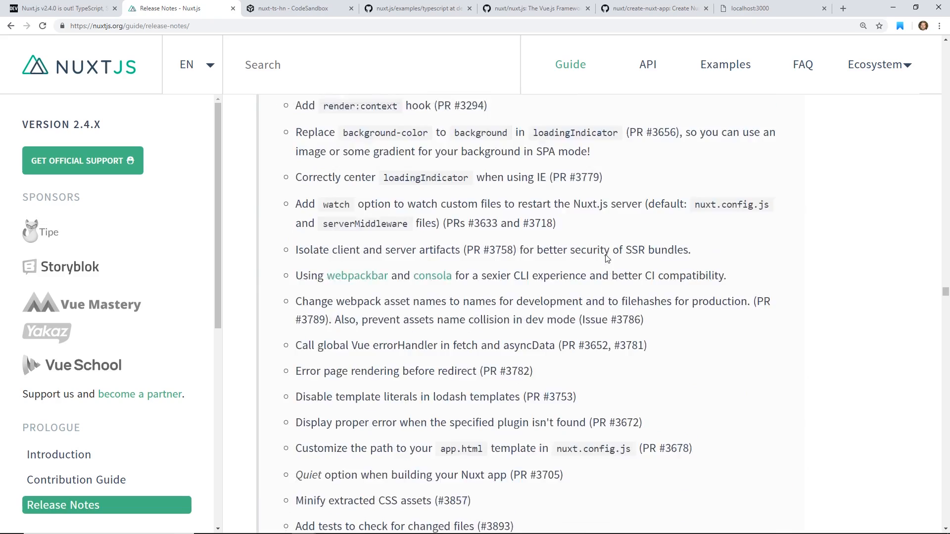
Read the v2.0.0 notes, highlighting its release date and the Webpack 4 mention.
scroll(down, 3)
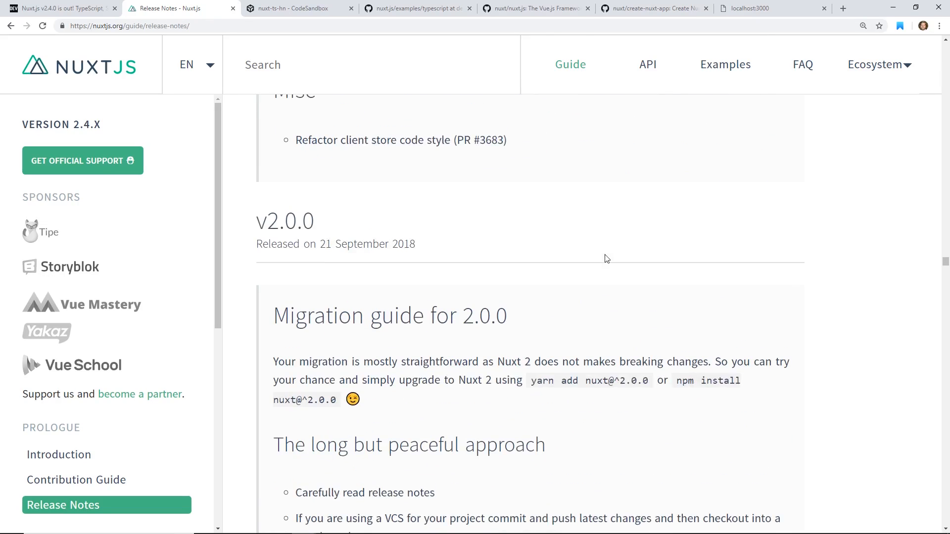
double_click(375, 243)
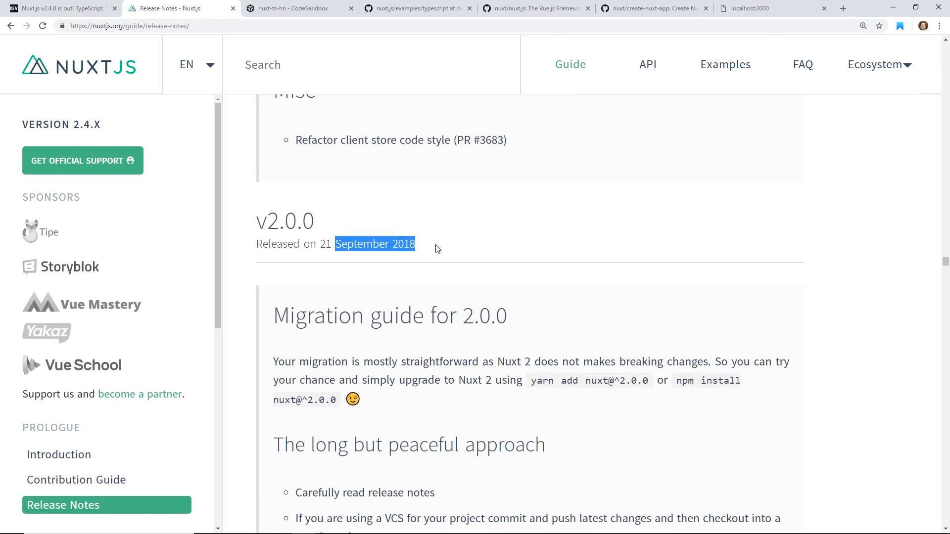
scroll(down, 3)
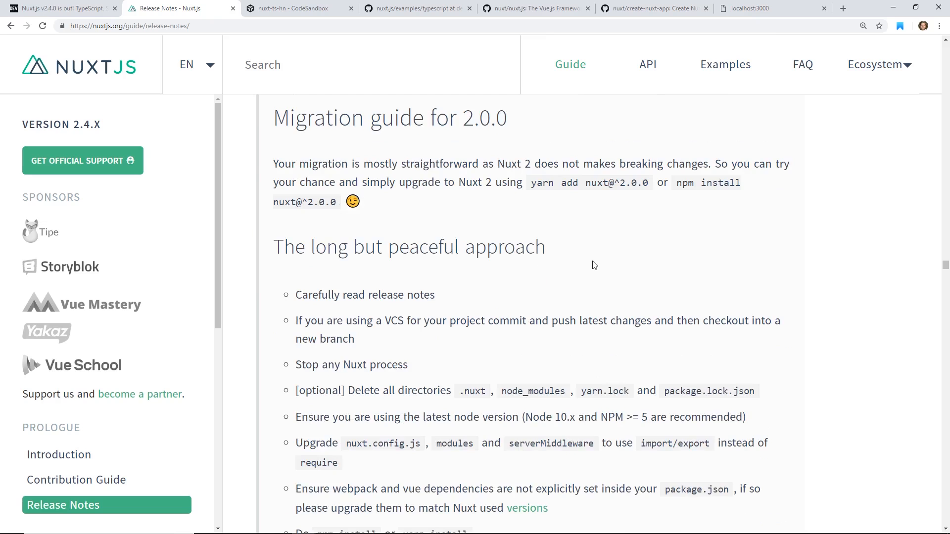
scroll(down, 3)
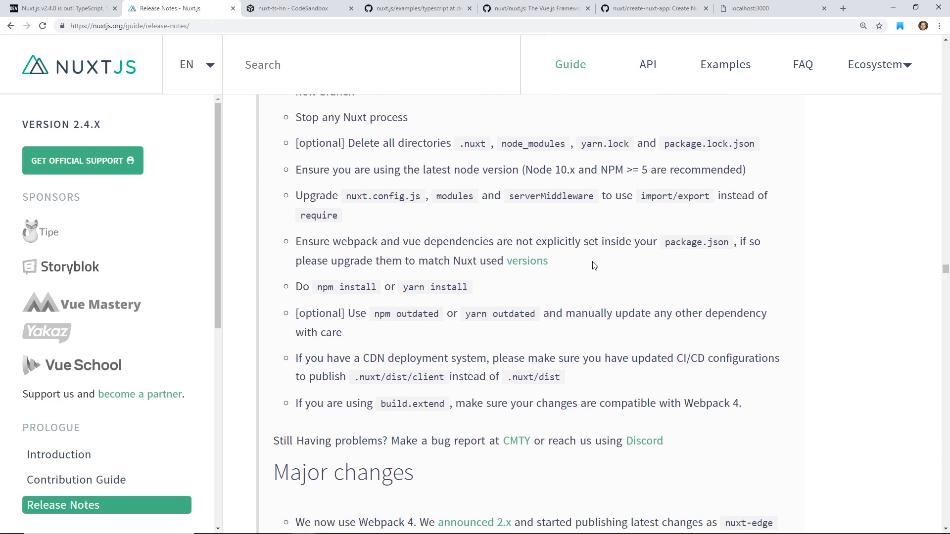
scroll(down, 3)
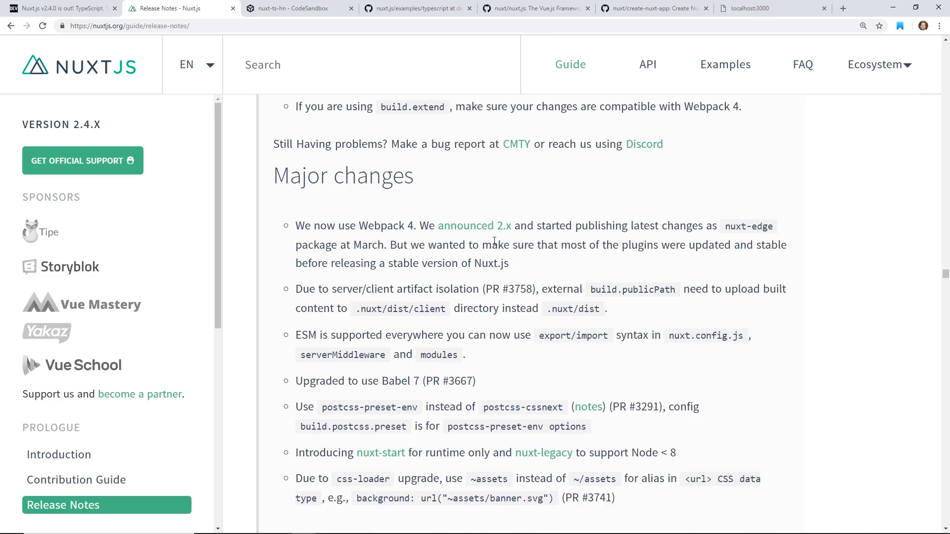
double_click(384, 226)
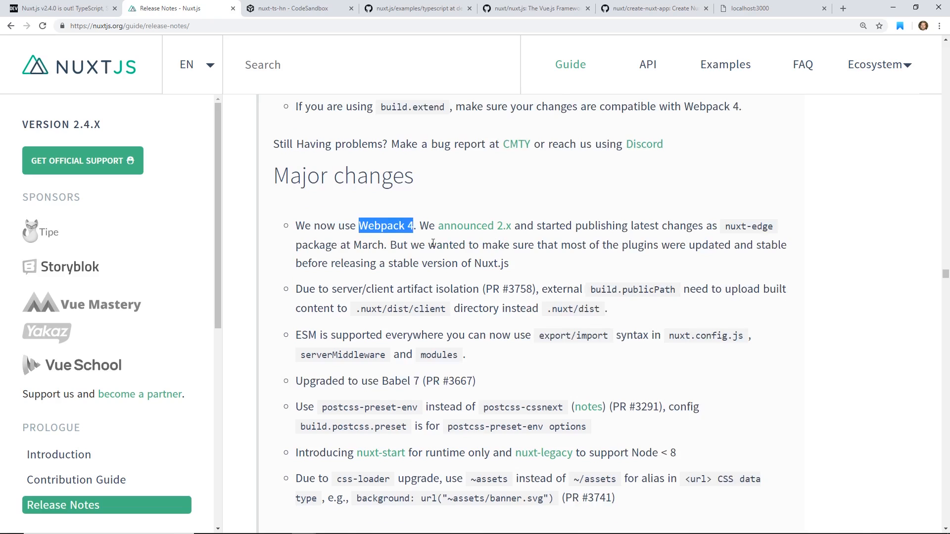
Scroll on to the v2.4.0 'New Features – Speaking of TypeScript' section.
scroll(down, 3)
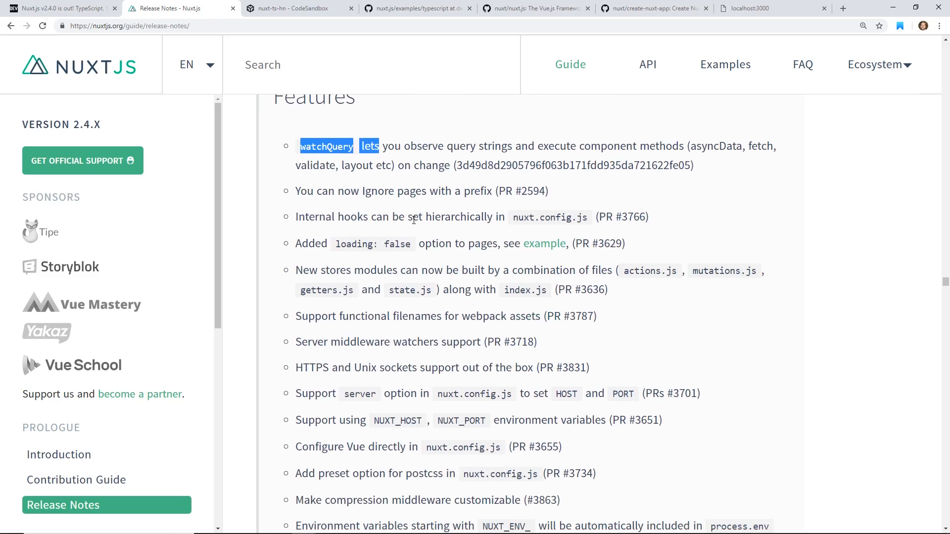
scroll(down, 3)
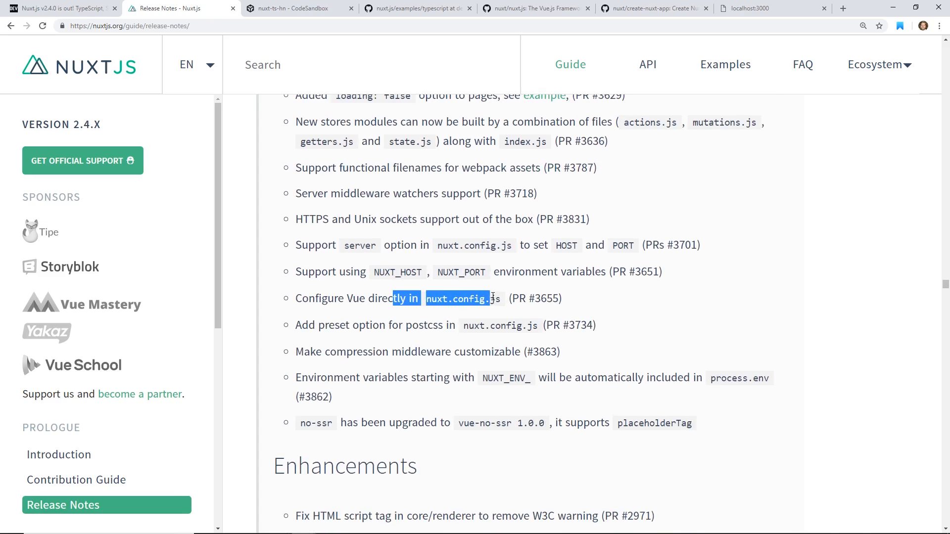
scroll(down, 3)
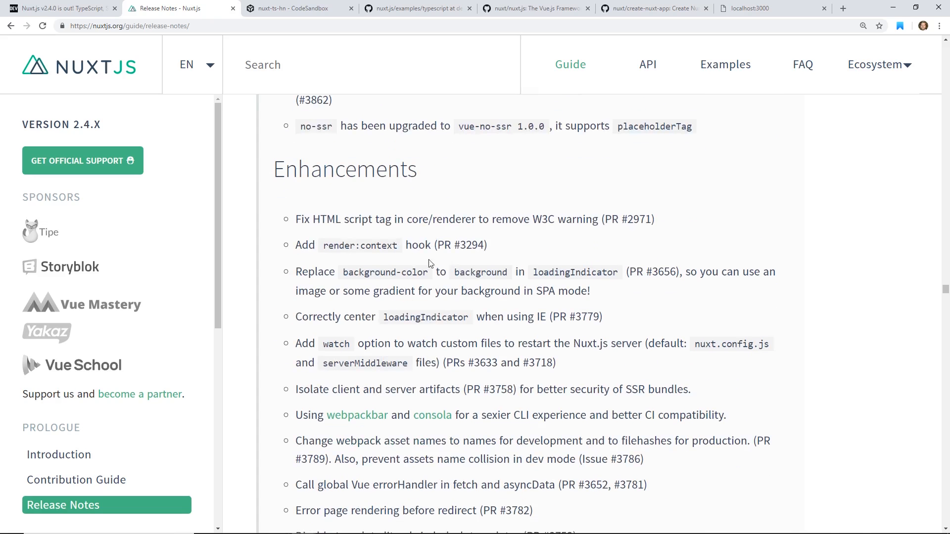
scroll(down, 3)
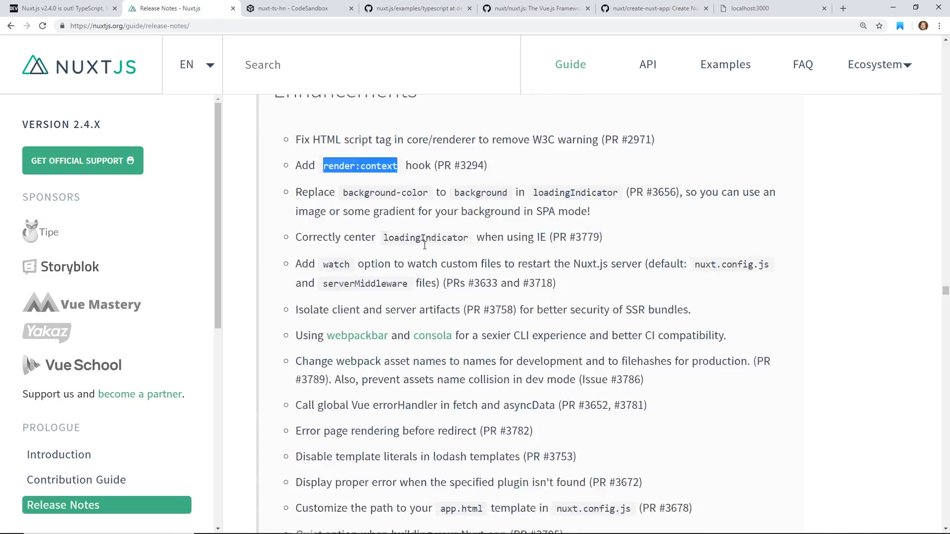
scroll(down, 3)
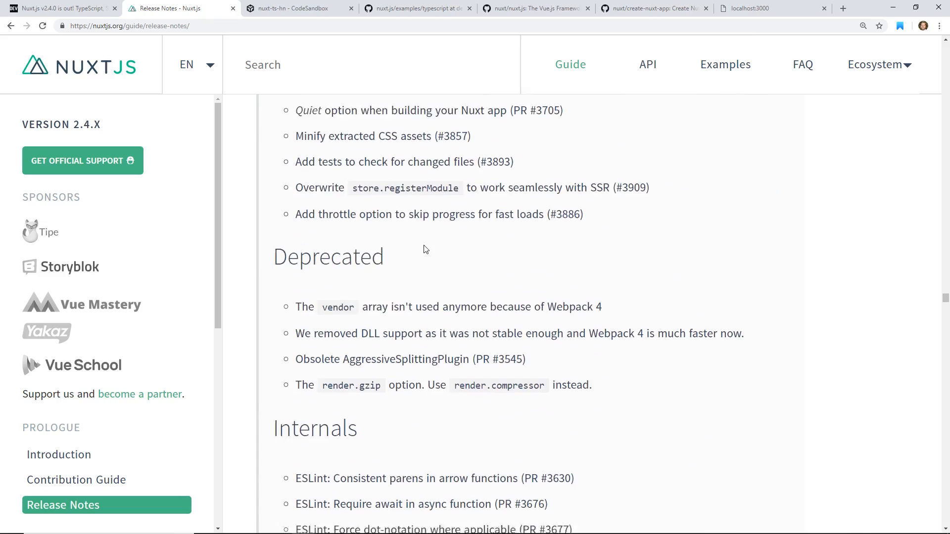
scroll(up, 3)
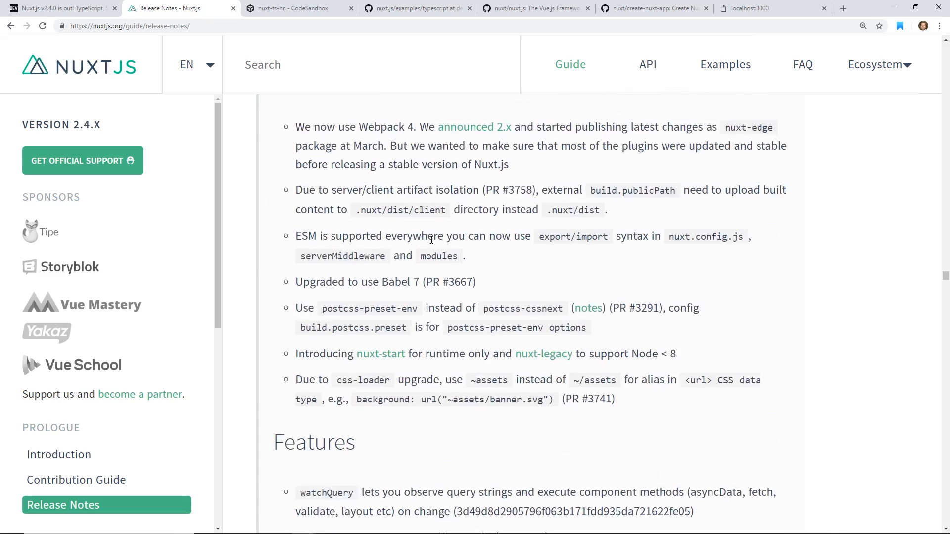
scroll(down, 3)
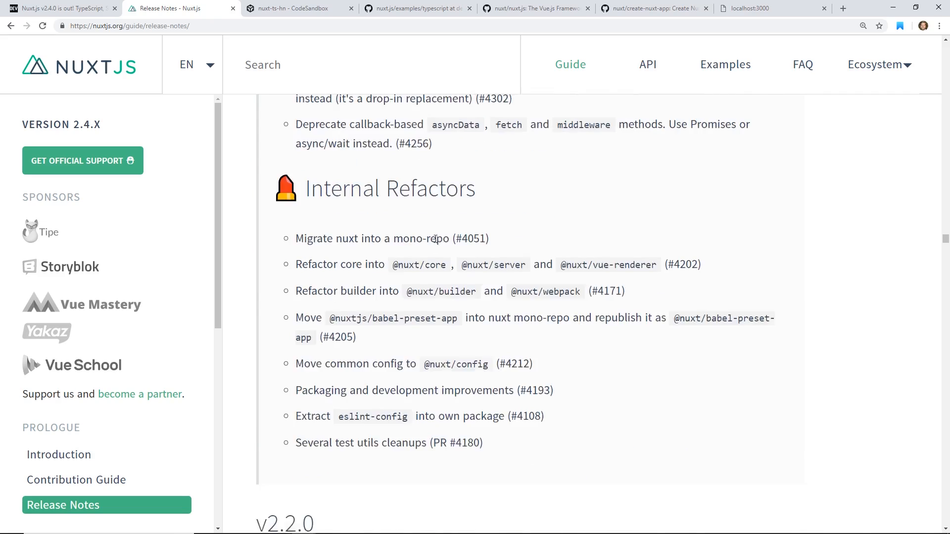
scroll(down, 3)
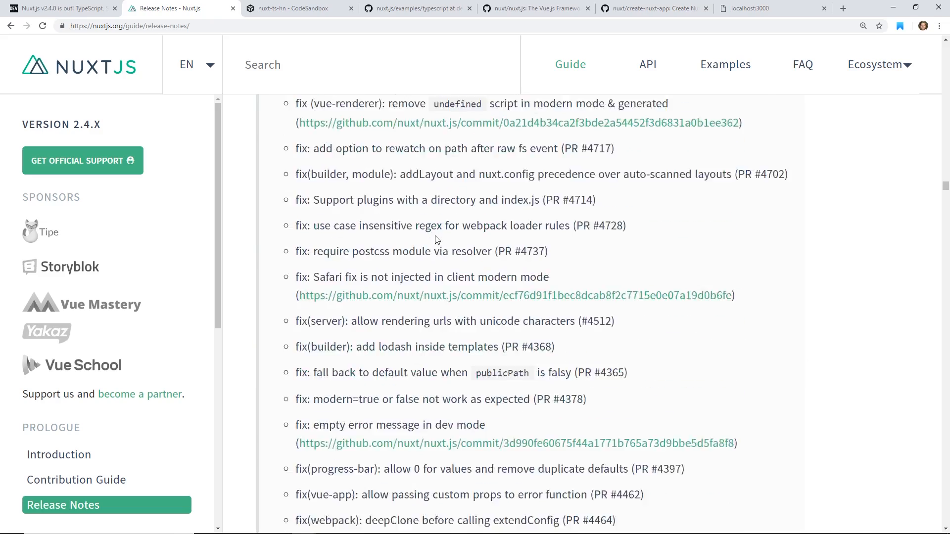
scroll(up, 3)
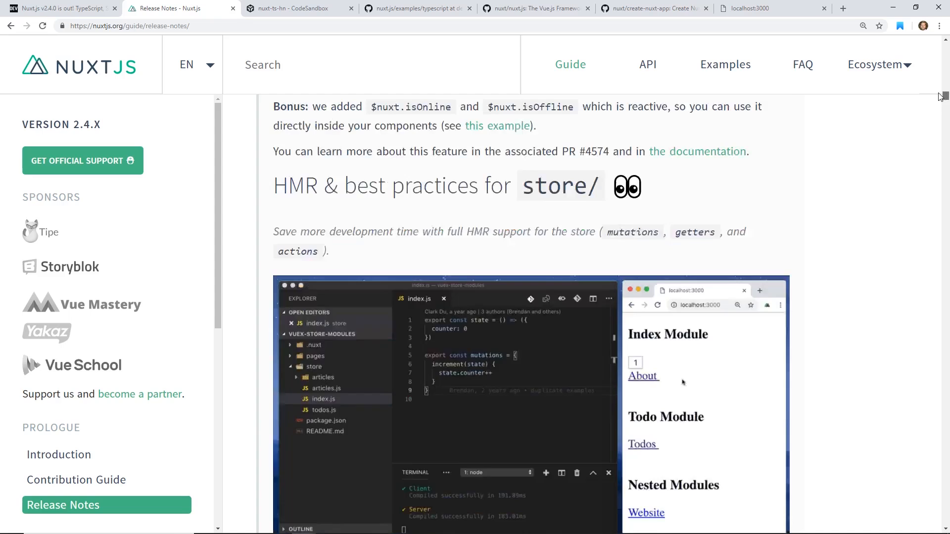
scroll(up, 3)
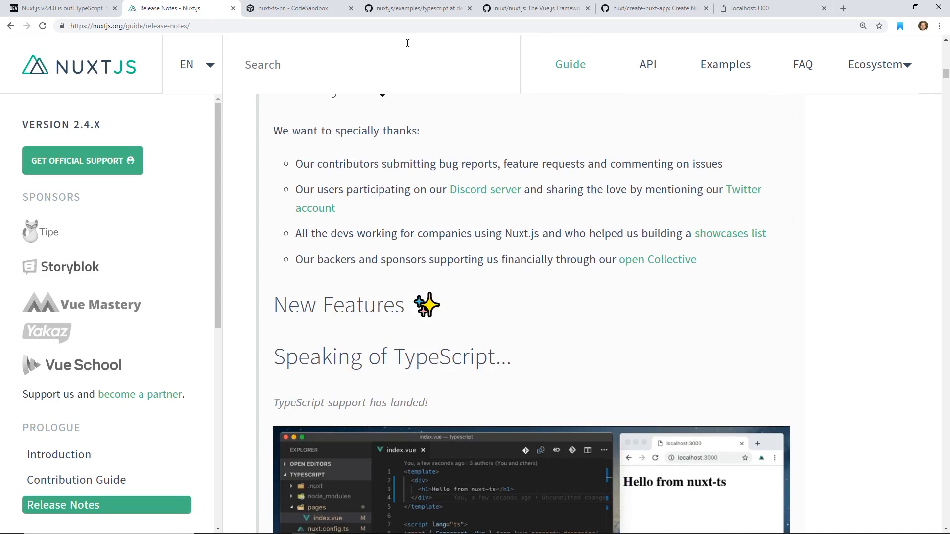
Switch to the dev.to v2.4.0 article and scroll to the 'Speaking of TypeScript' nuxt-ts paragraph.
click(57, 8)
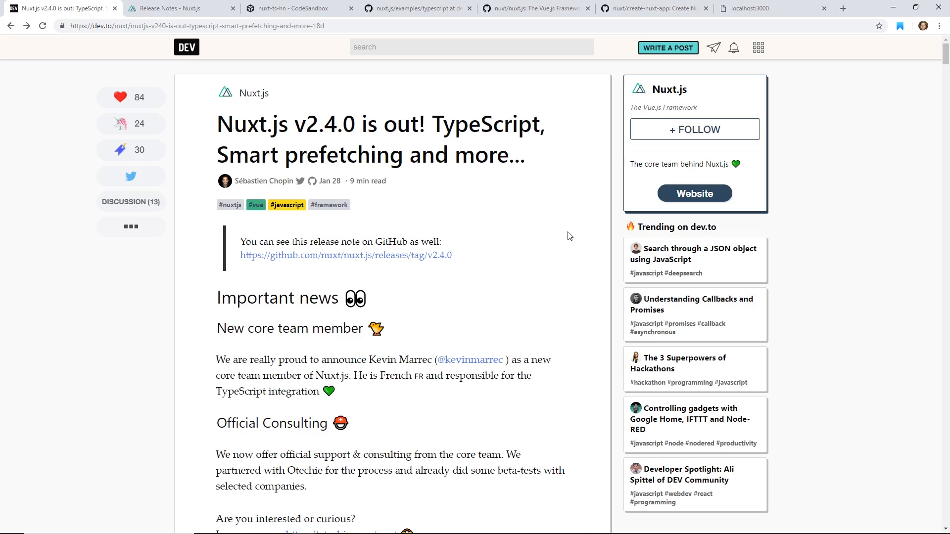
scroll(down, 3)
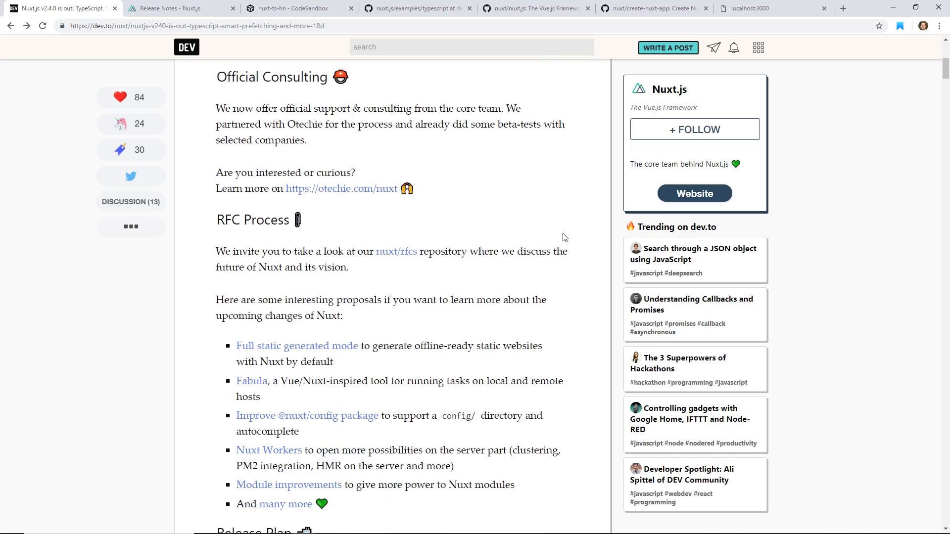
scroll(down, 3)
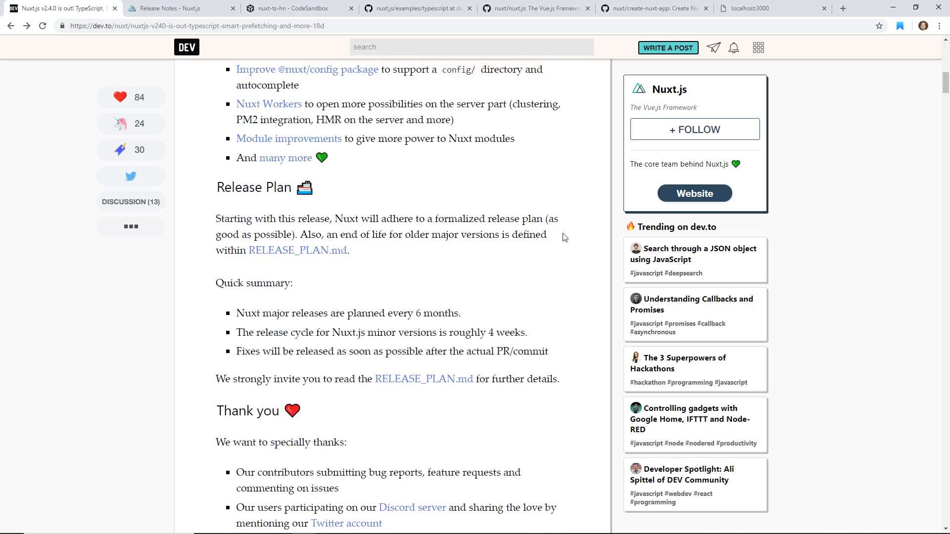
scroll(down, 3)
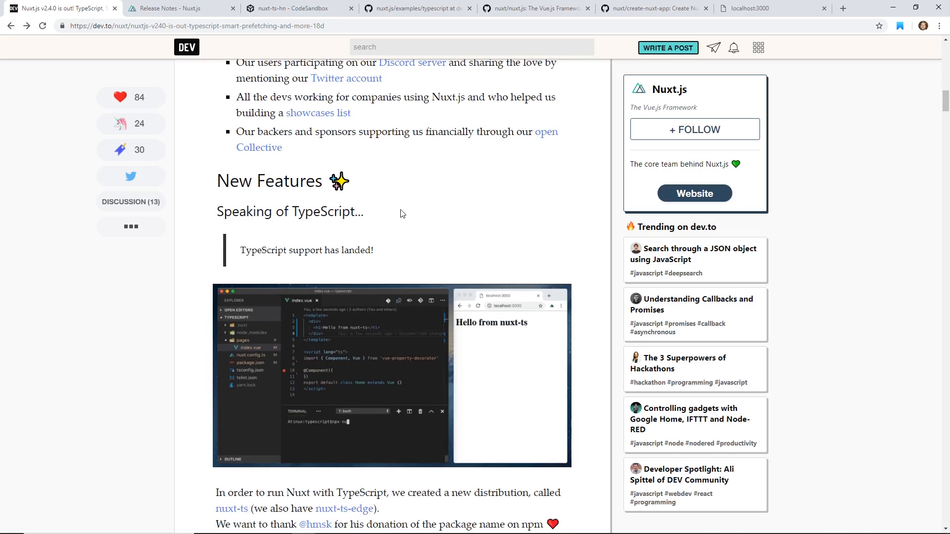
scroll(down, 3)
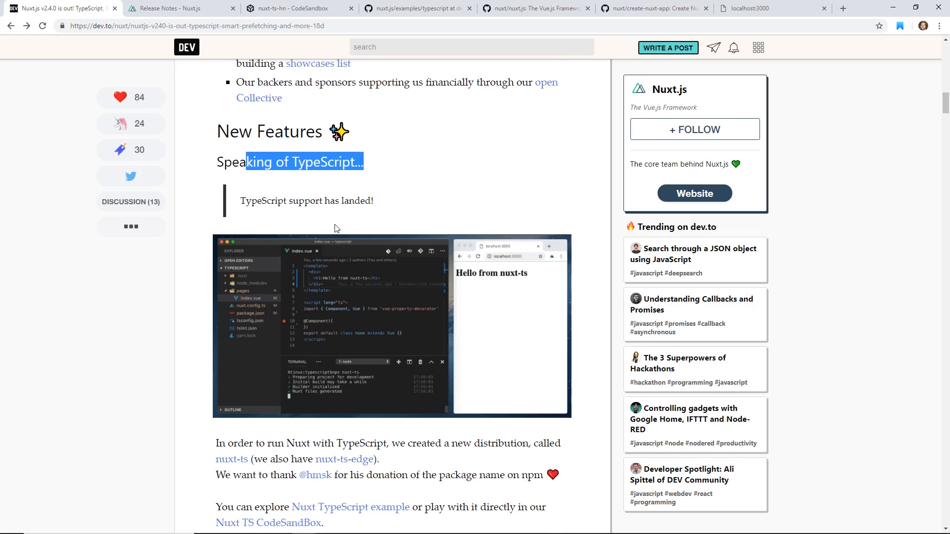
scroll(down, 3)
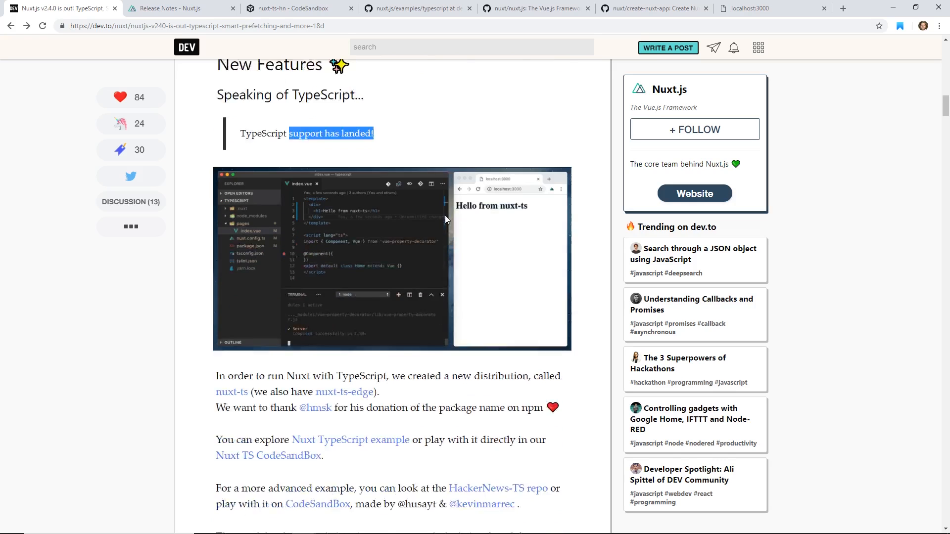
scroll(down, 3)
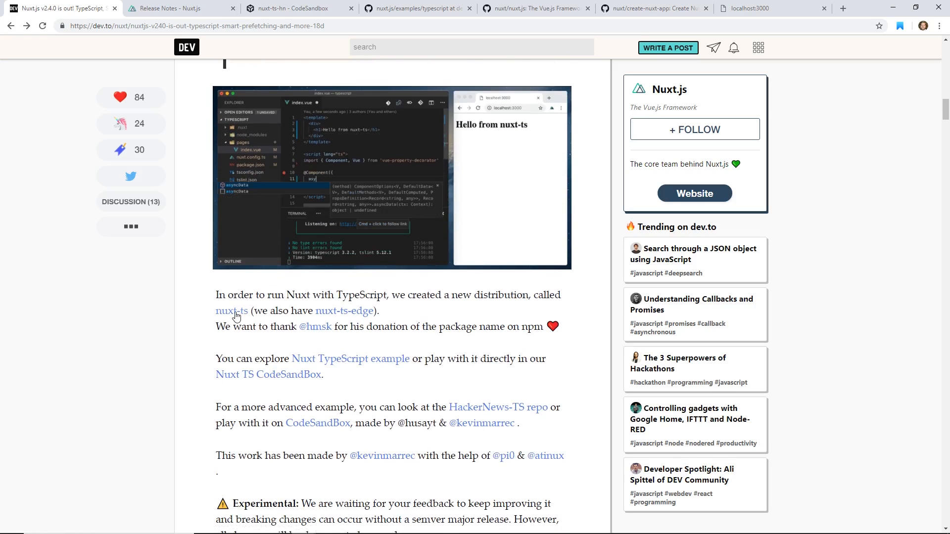
mouse_move(345, 311)
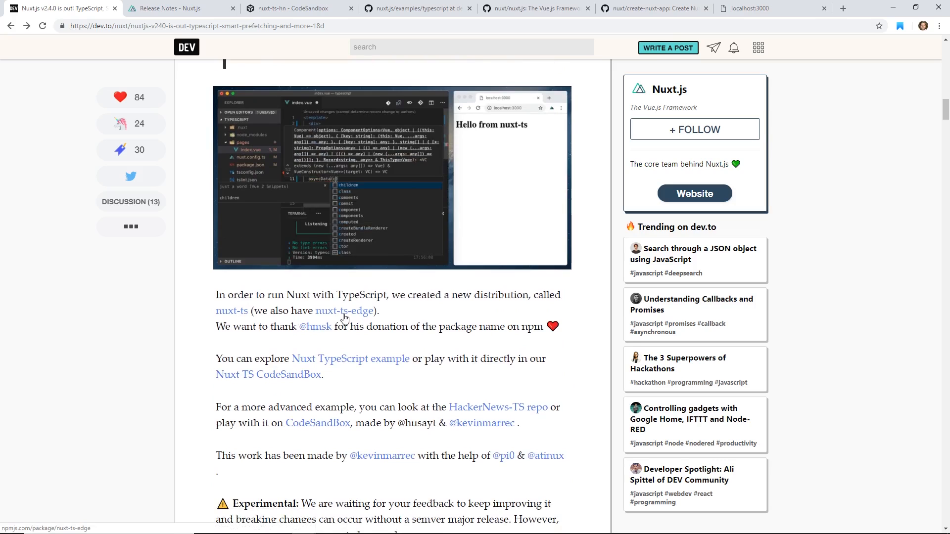
scroll(down, 3)
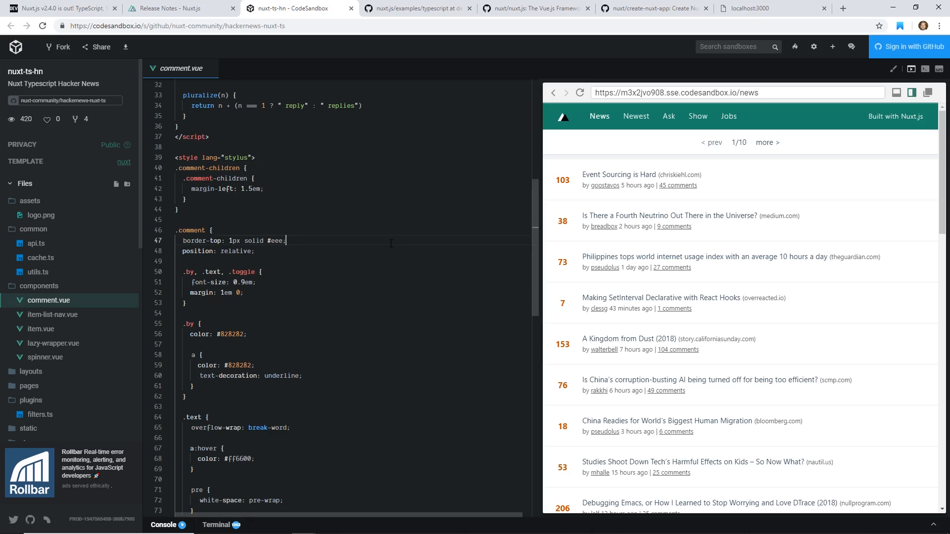
Scroll comment.vue back to its template and the explorer to the root config files.
scroll(up, 3)
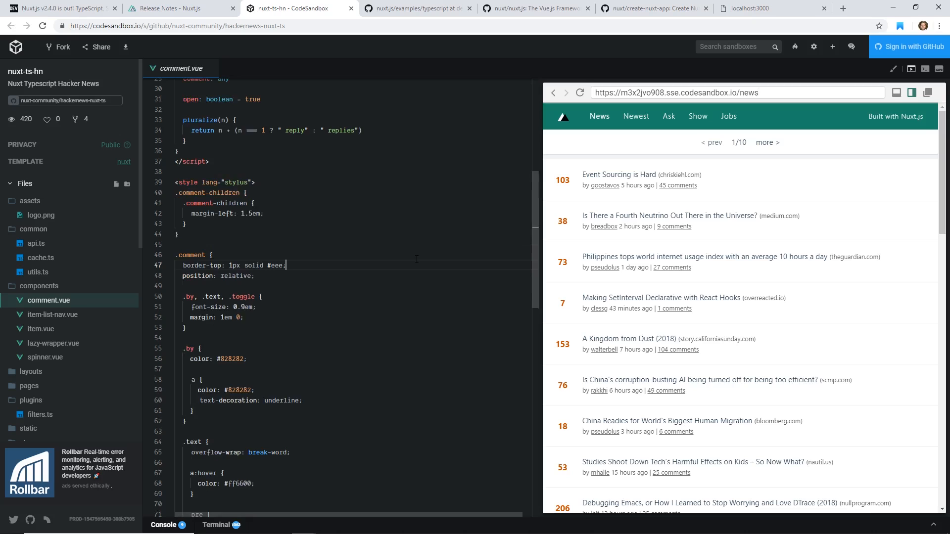
scroll(up, 3)
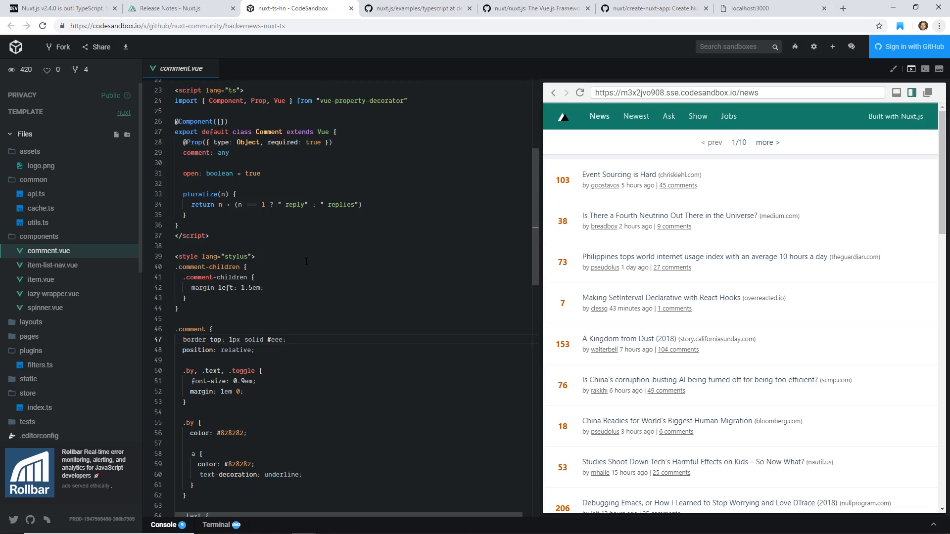
mouse_move(421, 281)
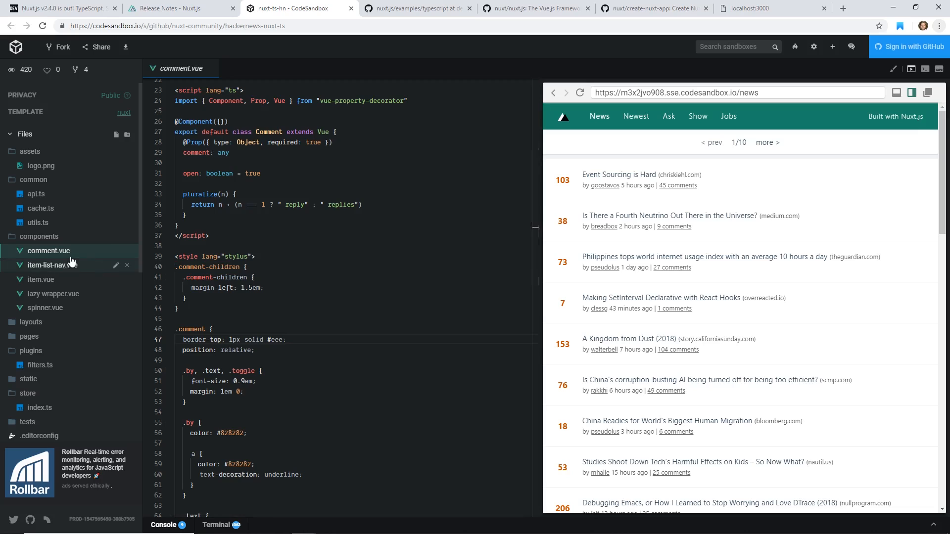
mouse_move(48, 251)
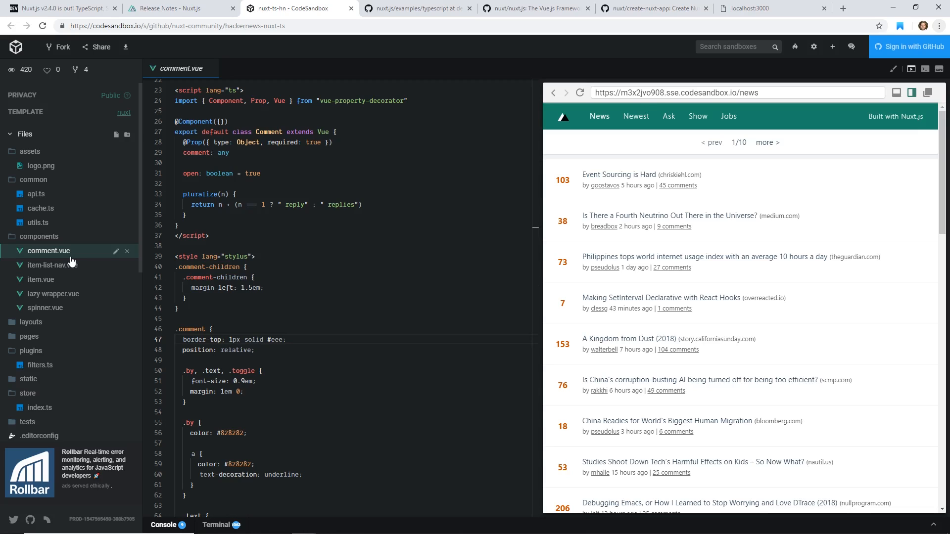
mouse_move(702, 273)
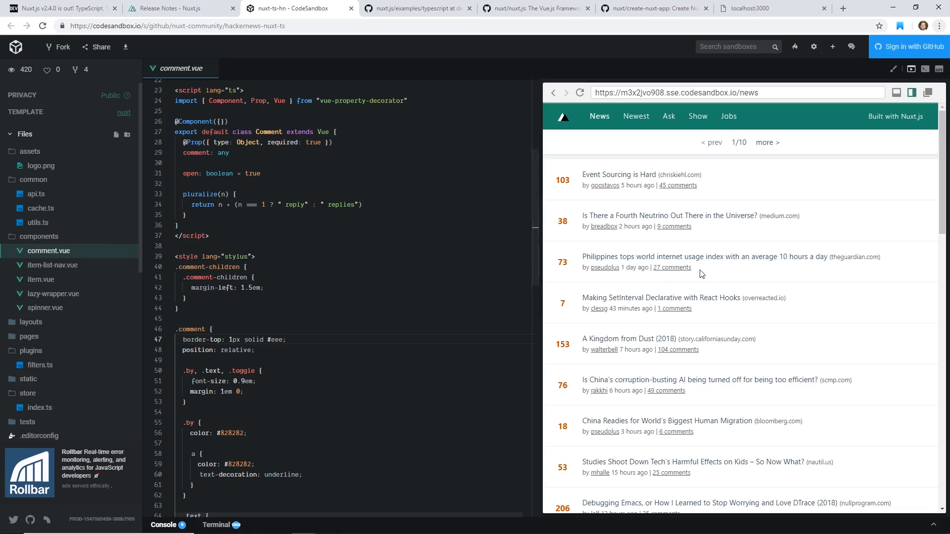
mouse_move(713, 261)
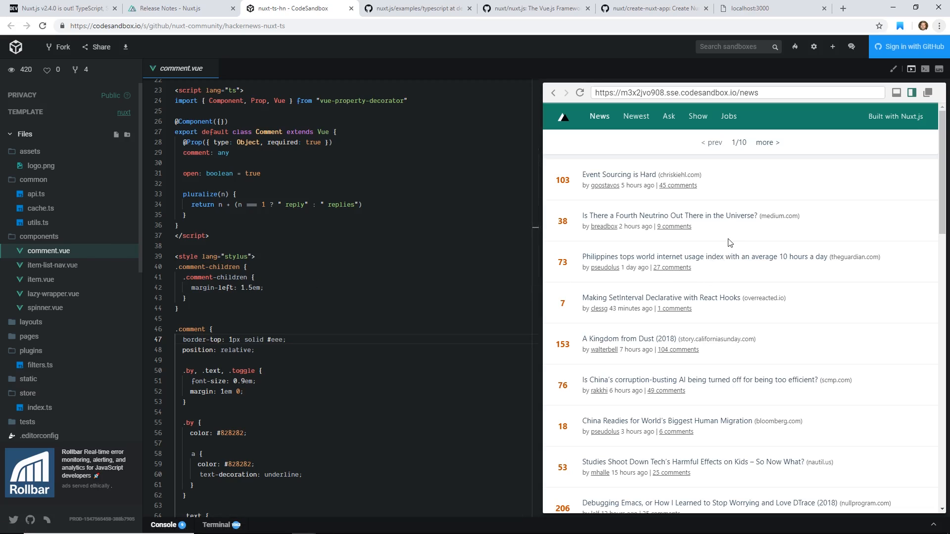
mouse_move(287, 261)
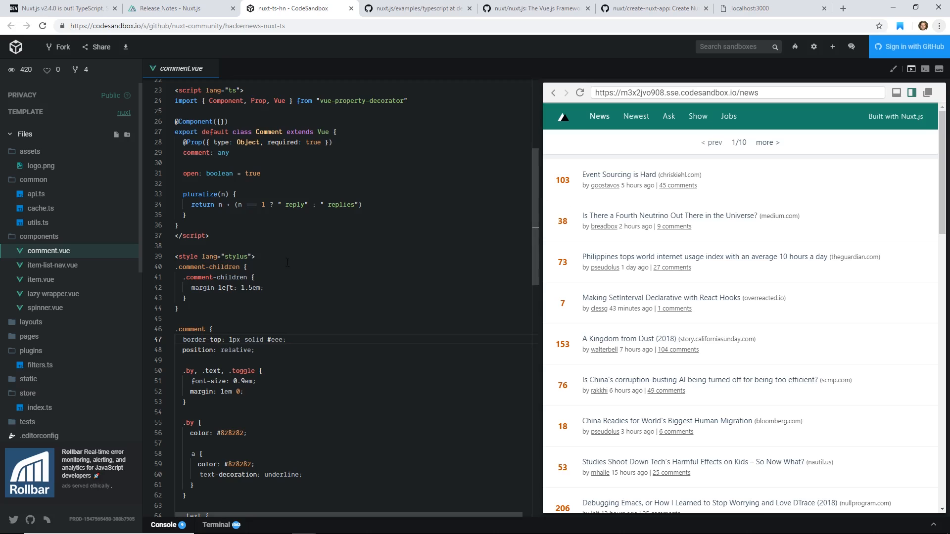
scroll(up, 3)
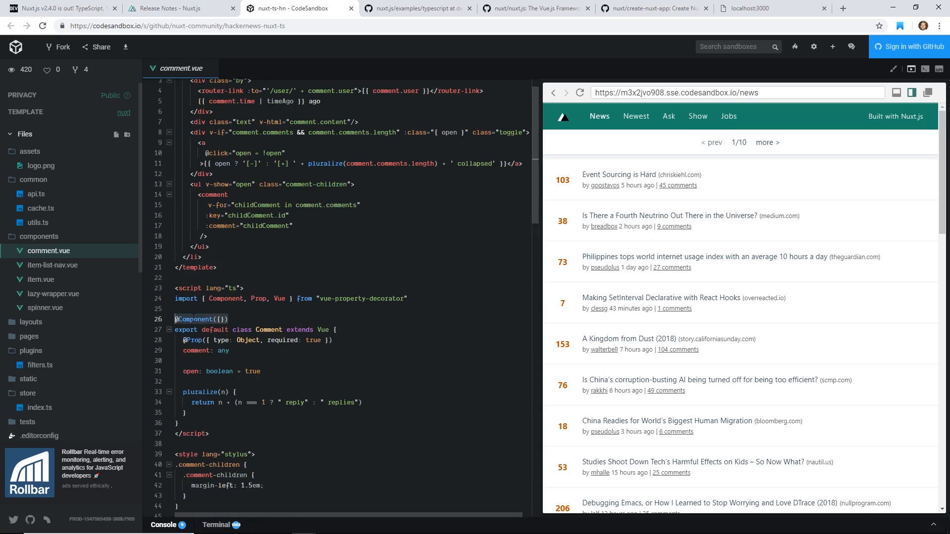
scroll(down, 3)
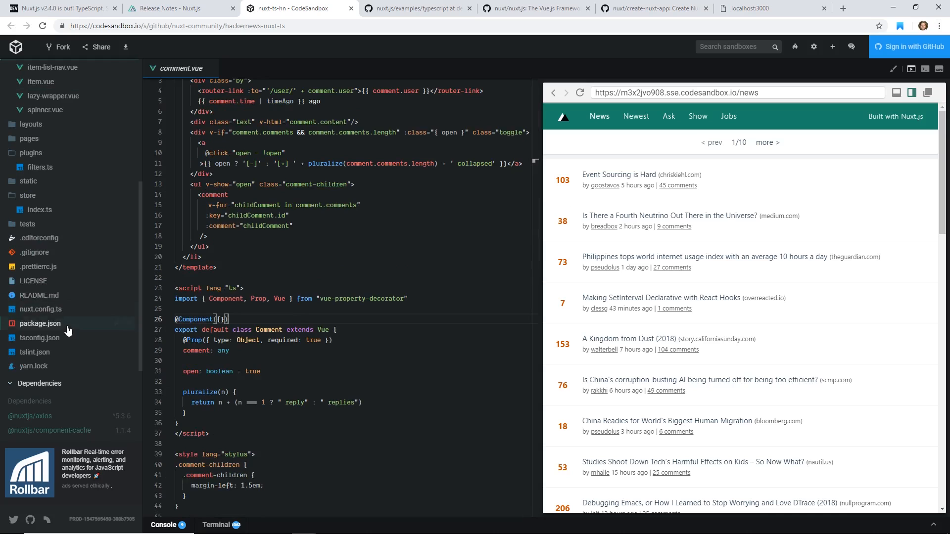
Open package.json and read its scripts, nuxt-ts-edge dependency and jest config.
click(40, 323)
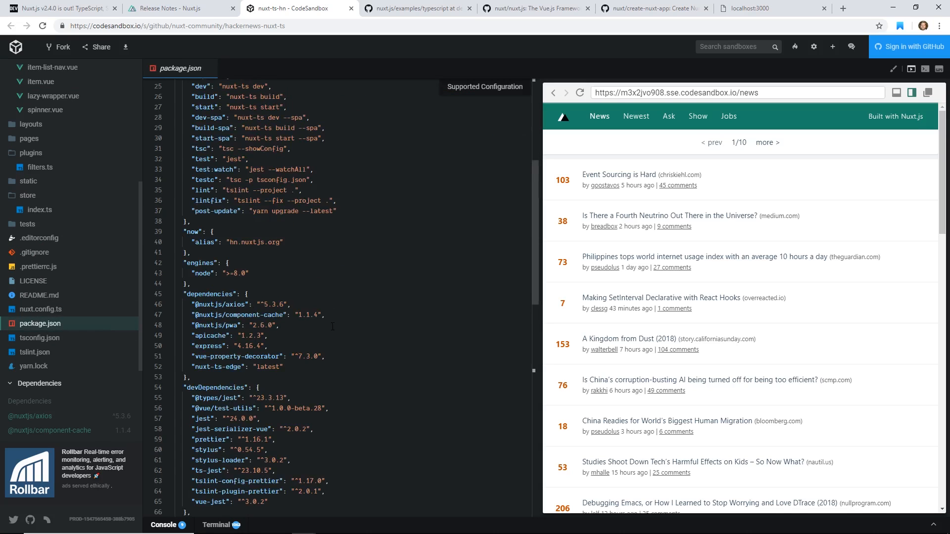
scroll(down, 3)
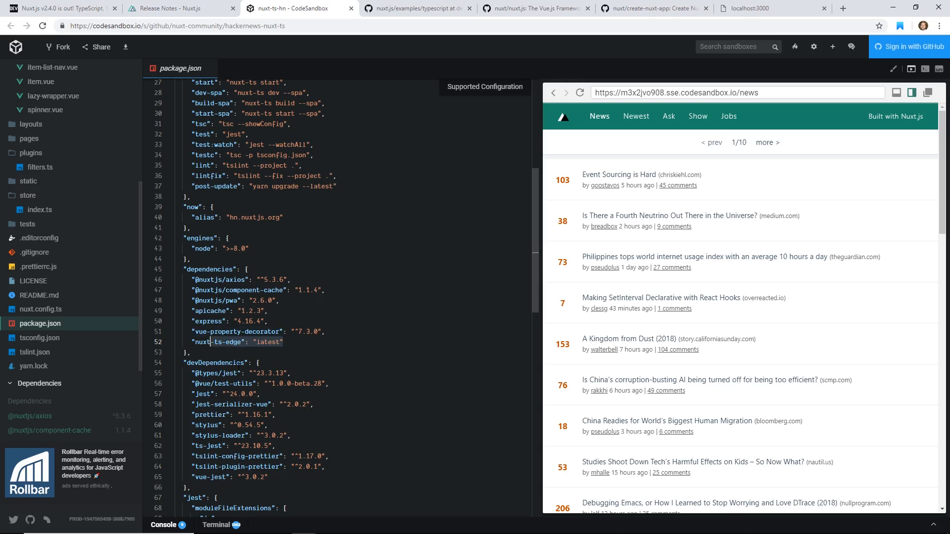
scroll(down, 3)
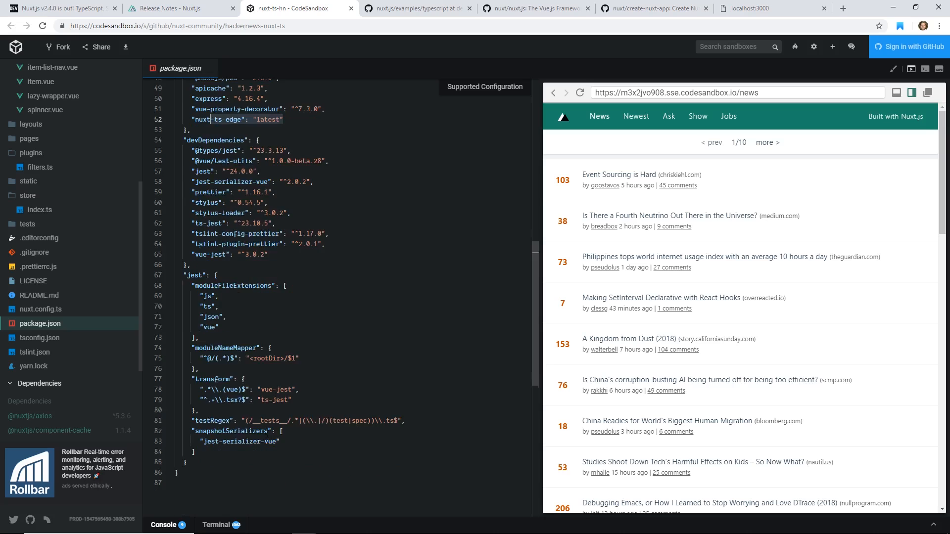
scroll(up, 3)
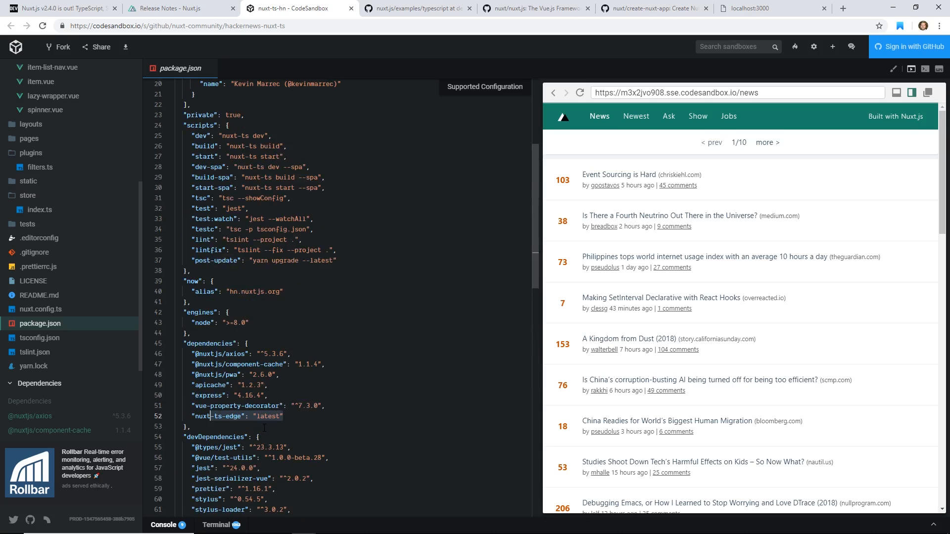
scroll(up, 3)
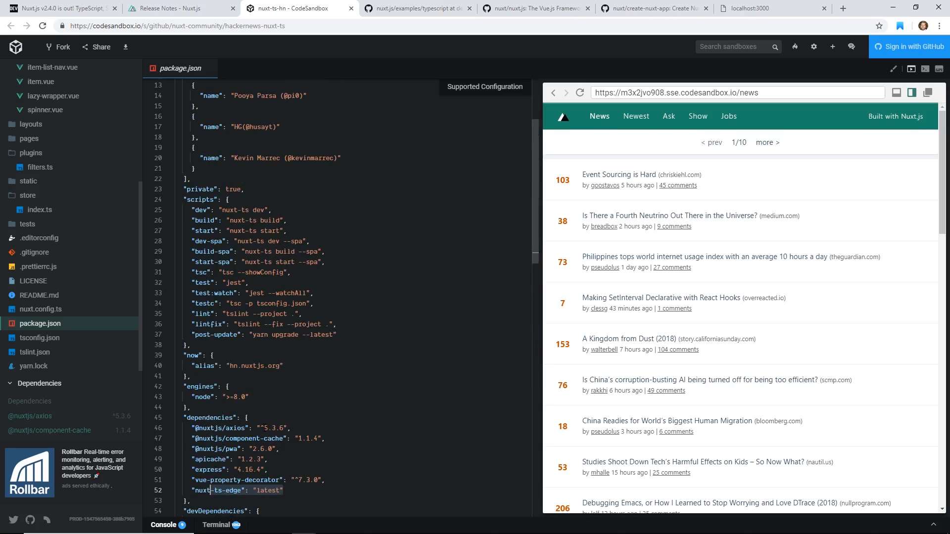
scroll(up, 3)
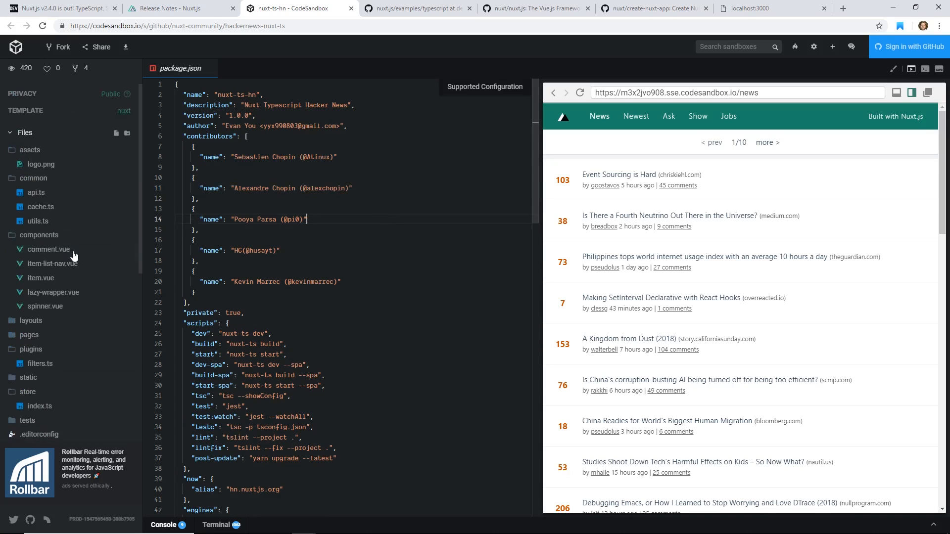
click(48, 251)
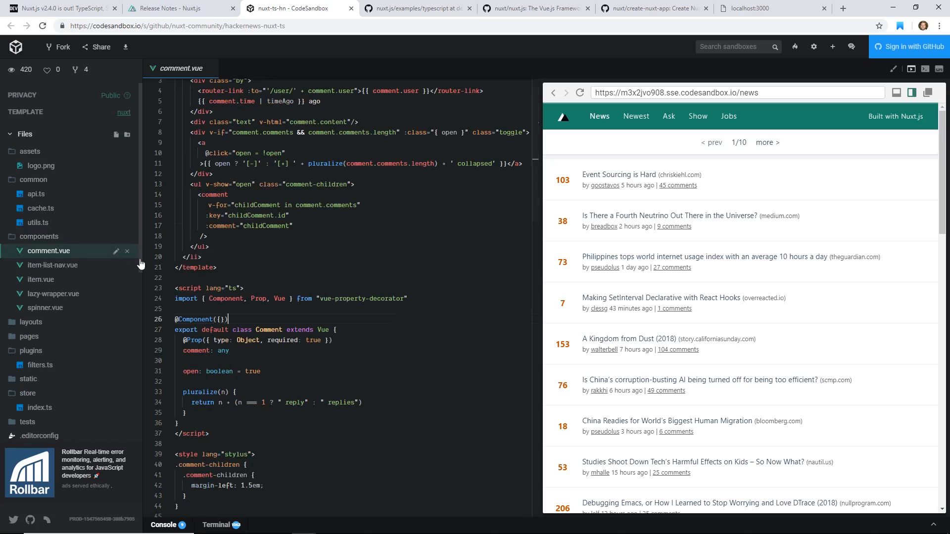
scroll(down, 3)
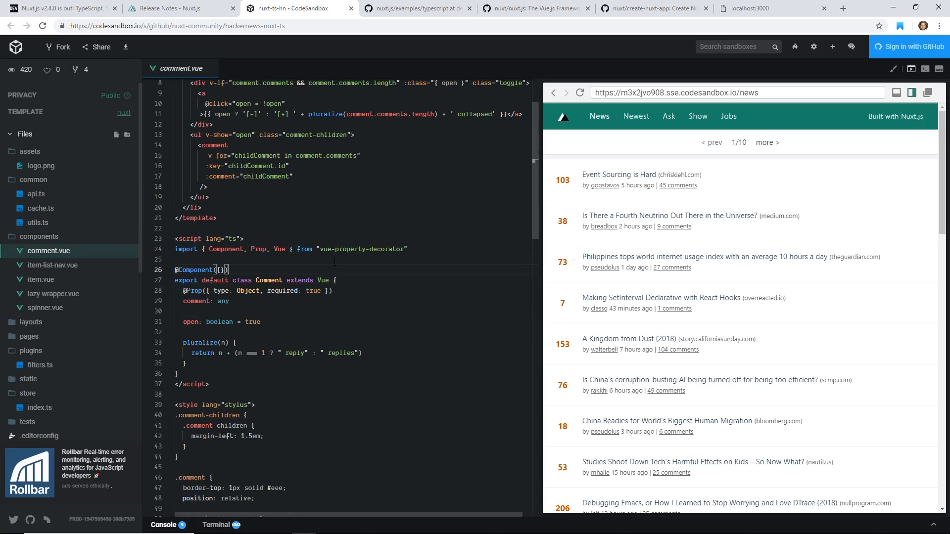
scroll(up, 3)
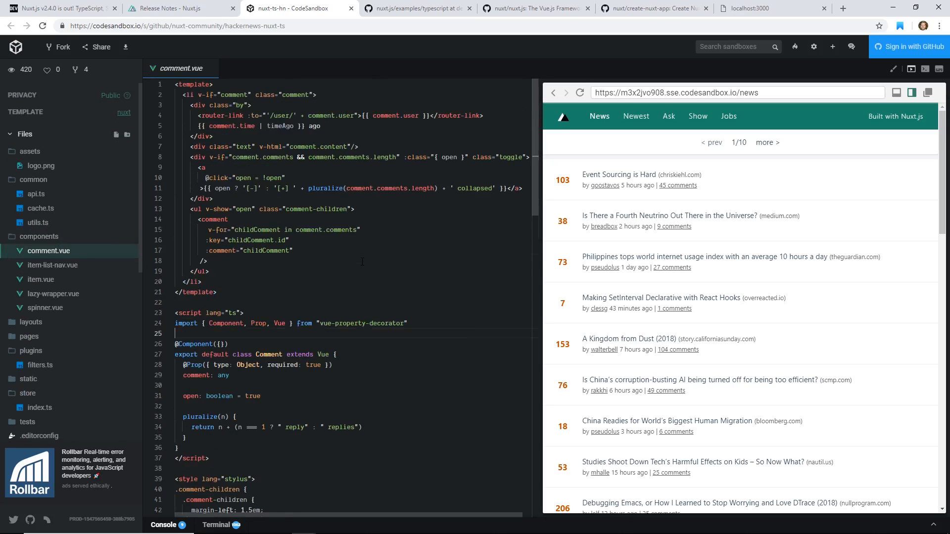
scroll(down, 3)
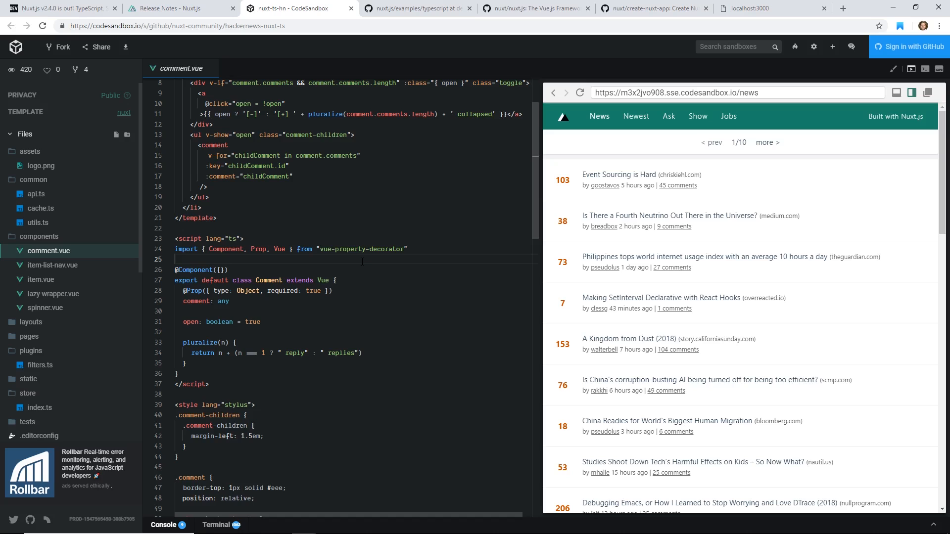
mouse_move(489, 242)
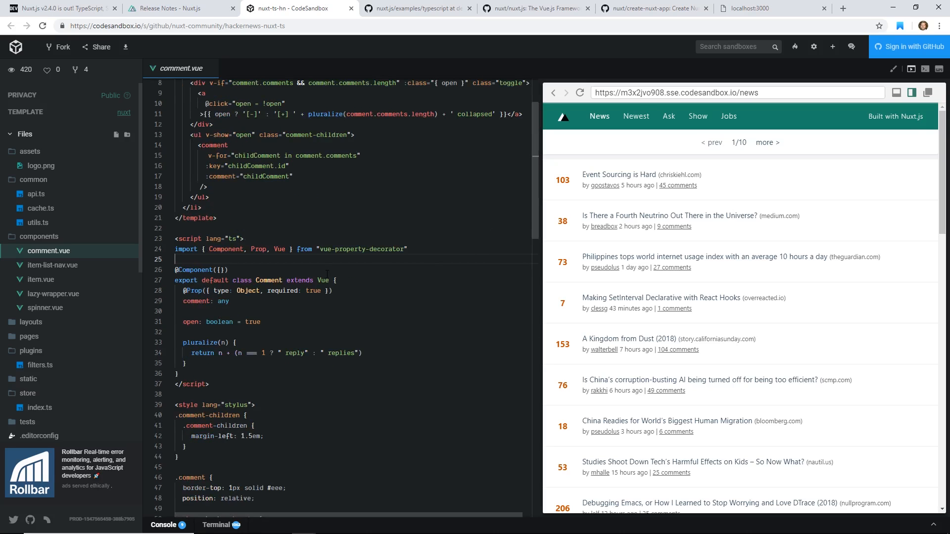
scroll(down, 3)
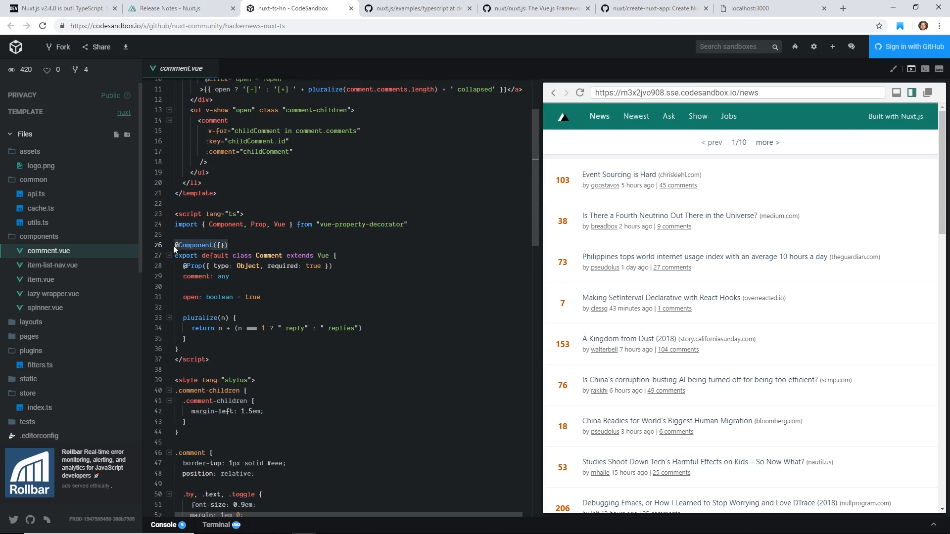
click(281, 255)
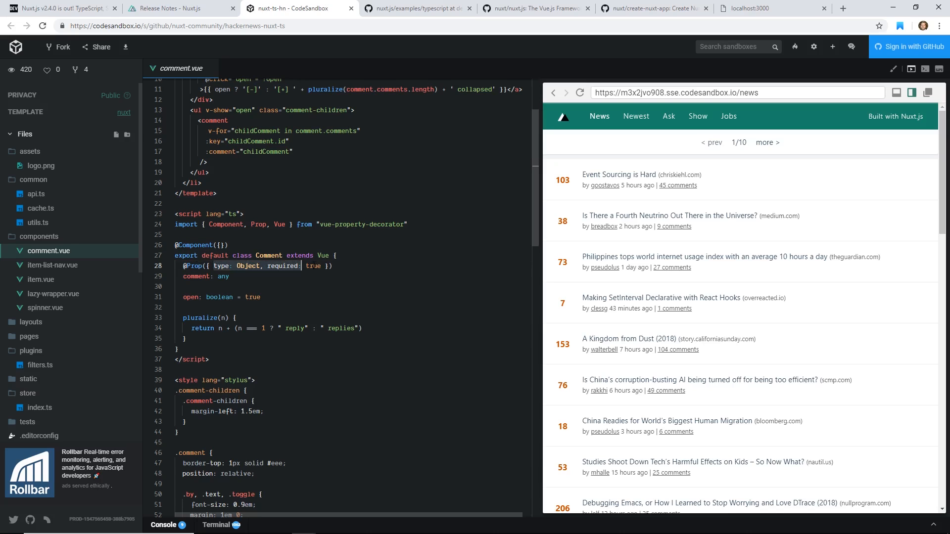
scroll(down, 3)
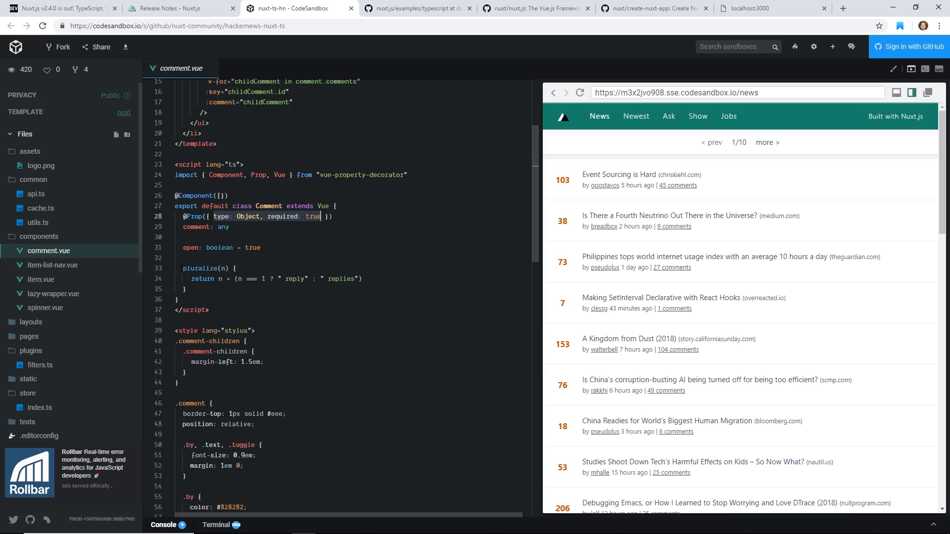
scroll(up, 3)
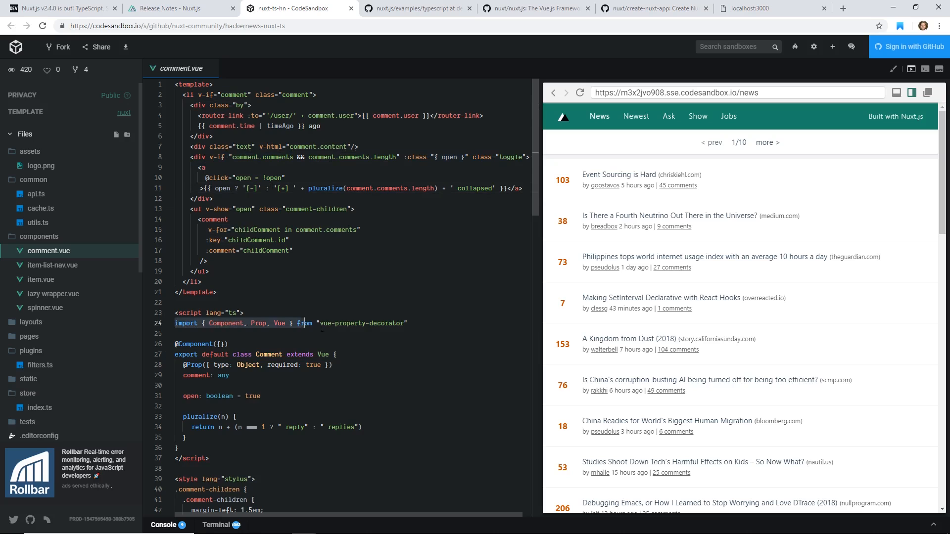
View item-list-nav.vue, item.vue, then lazy-wrapper.vue components in turn.
click(53, 264)
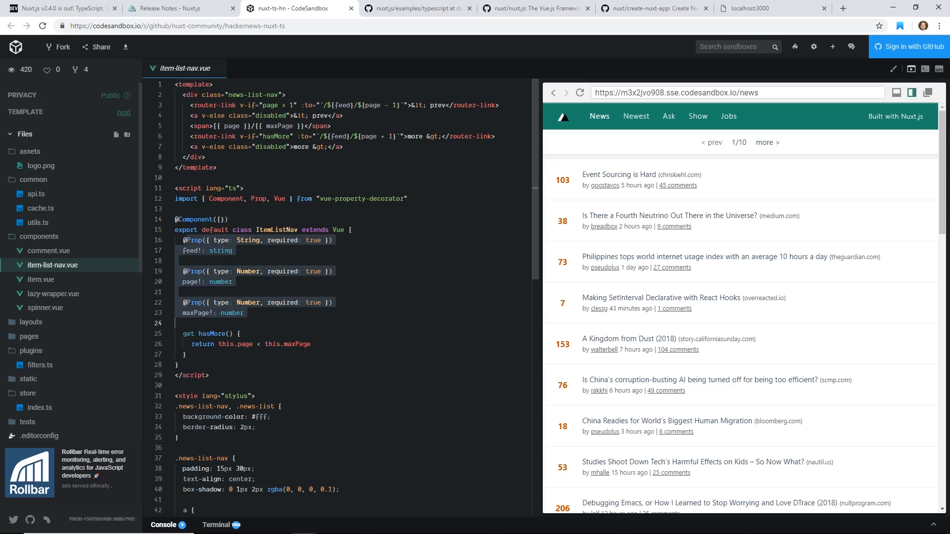
mouse_move(41, 279)
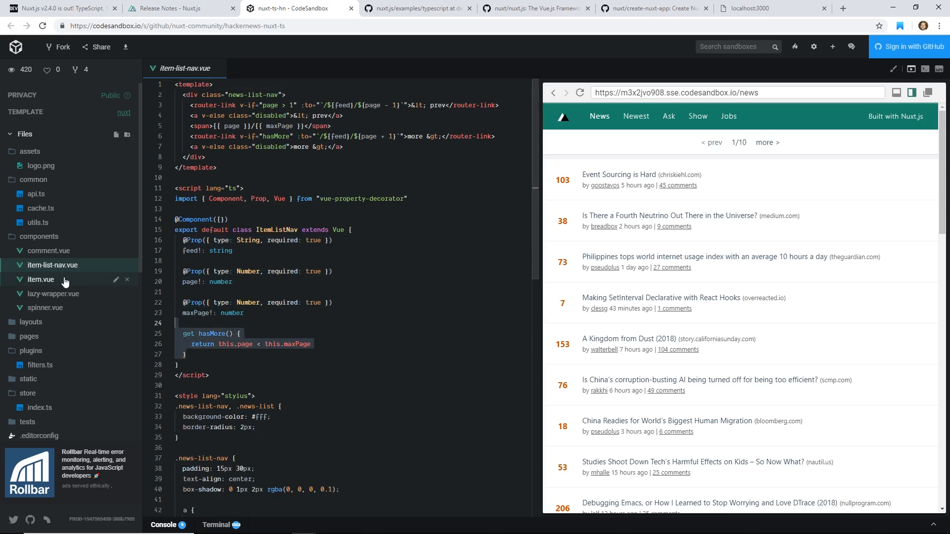
click(41, 279)
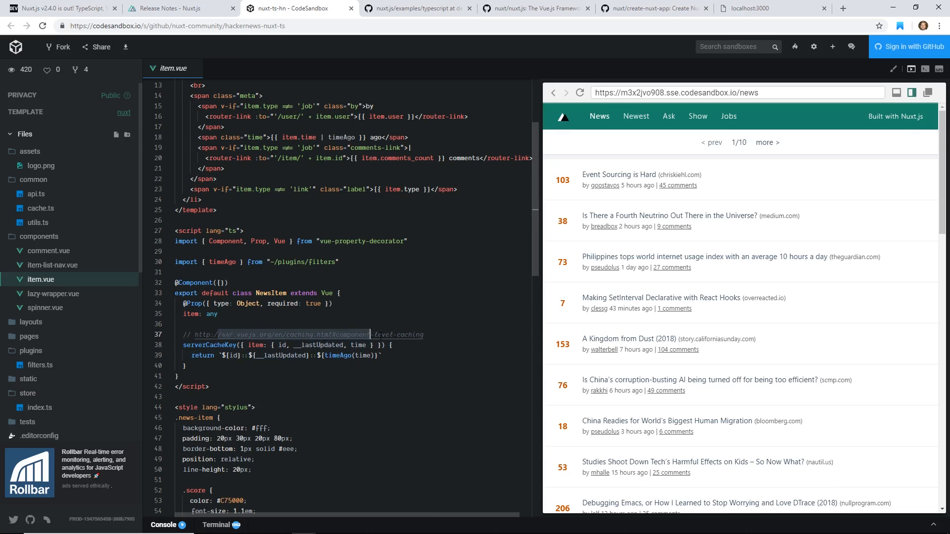
click(54, 294)
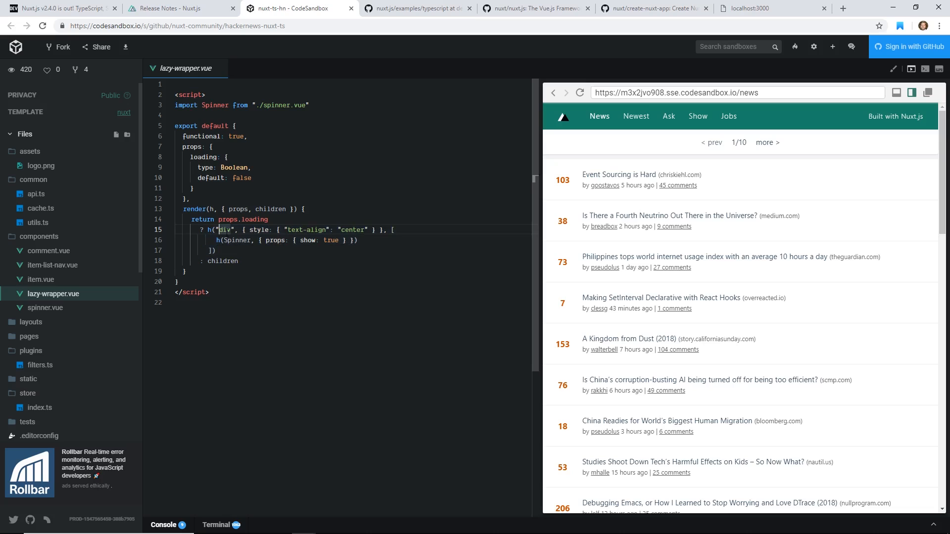
Select 'props' in lazy-wrapper.vue, then open and scroll through spinner.vue.
double_click(237, 219)
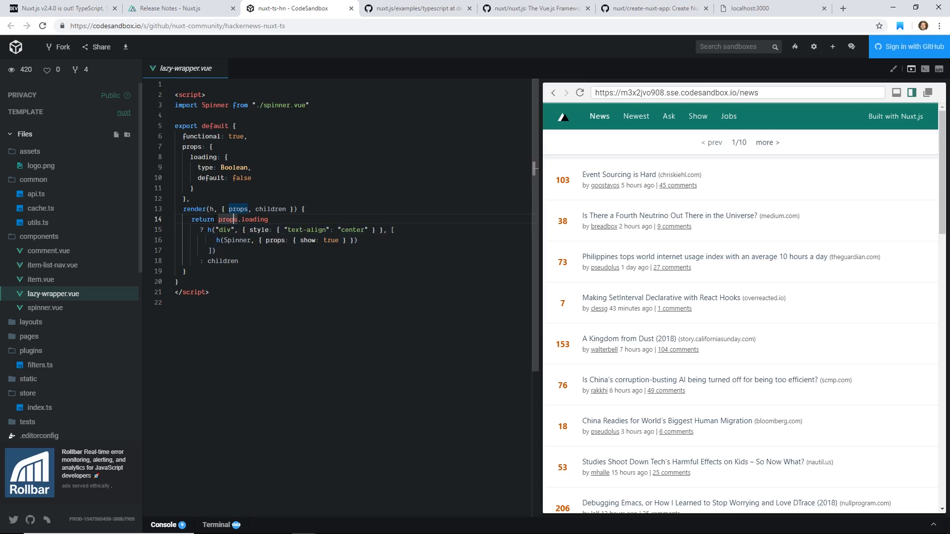
click(46, 307)
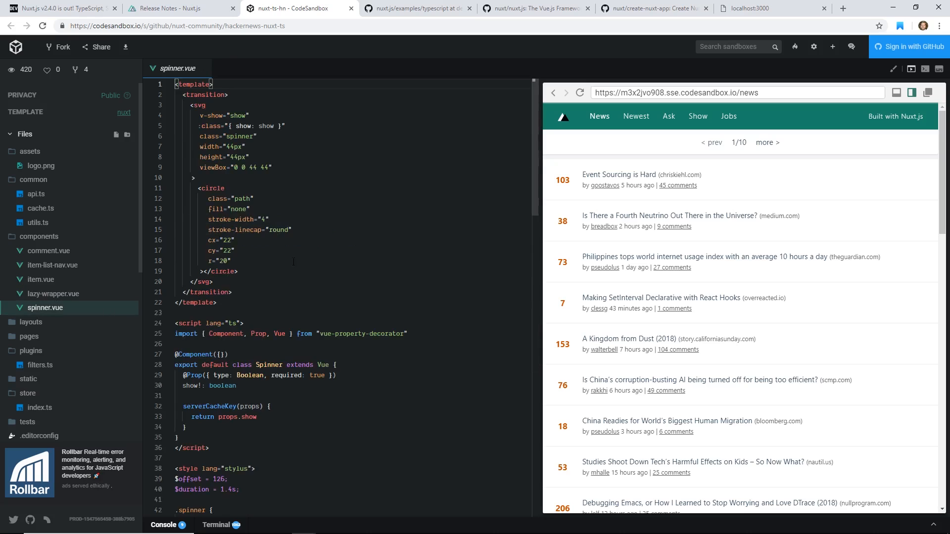
scroll(down, 3)
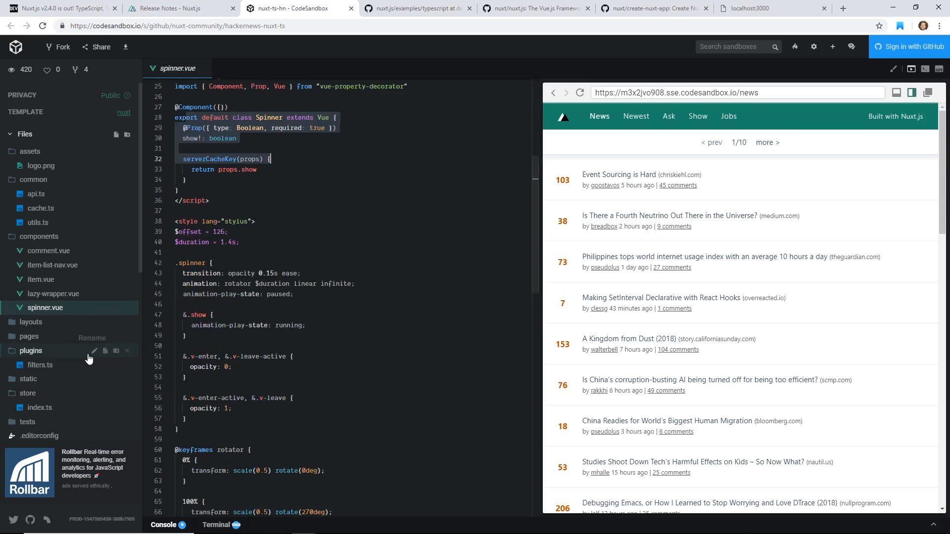
Expand the pages and user folders and open user/_id.vue.
click(29, 337)
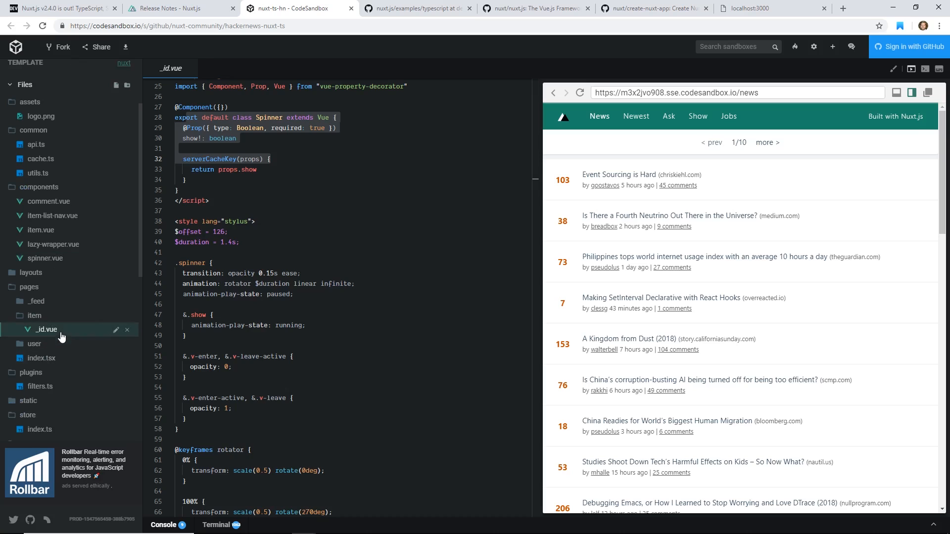
scroll(up, 3)
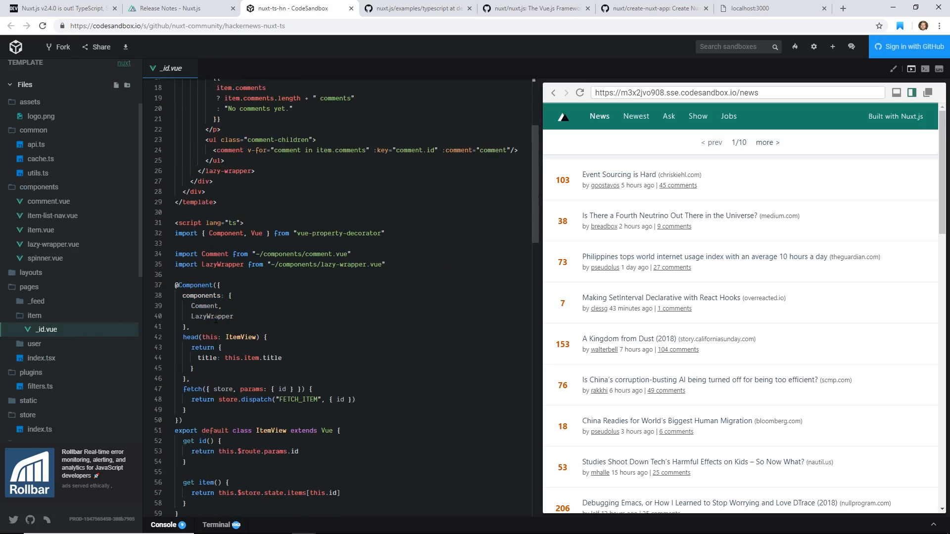
click(34, 343)
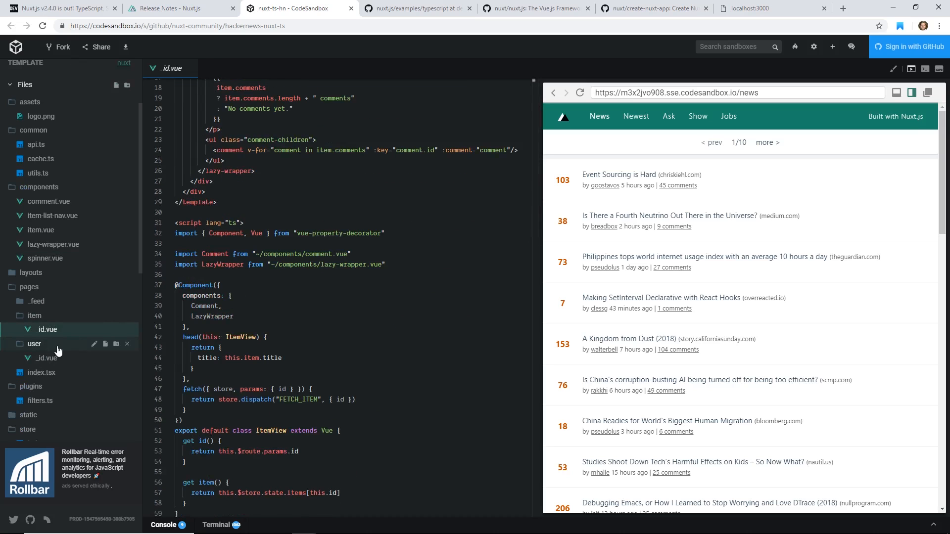
click(46, 358)
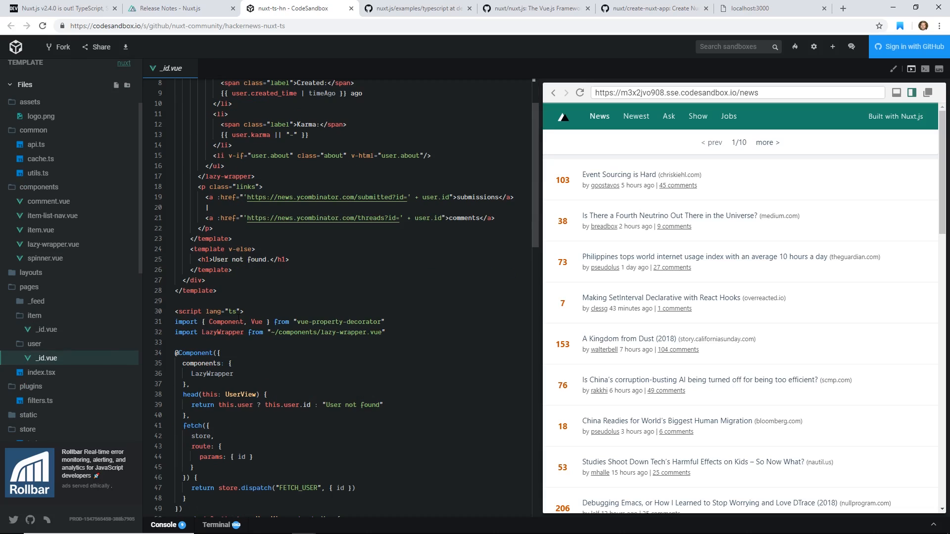
mouse_move(620, 181)
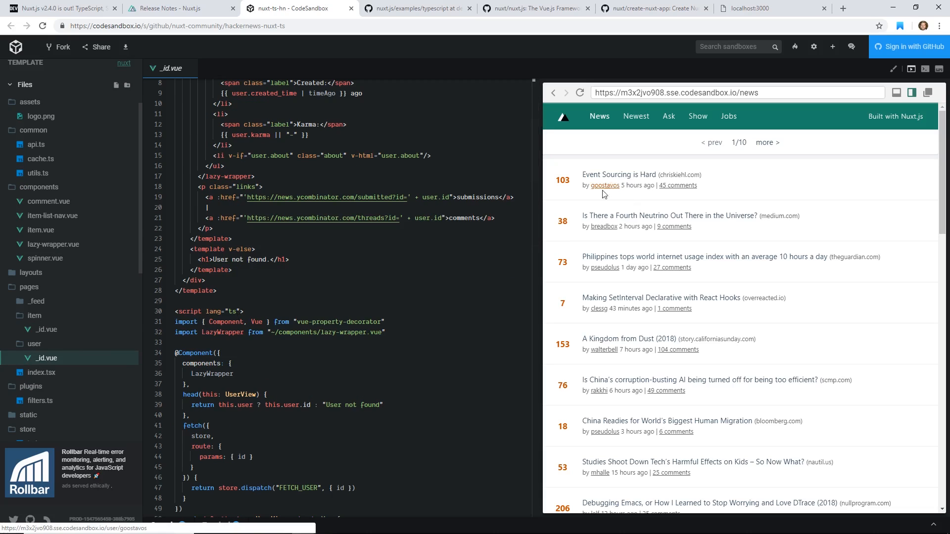
mouse_move(677, 185)
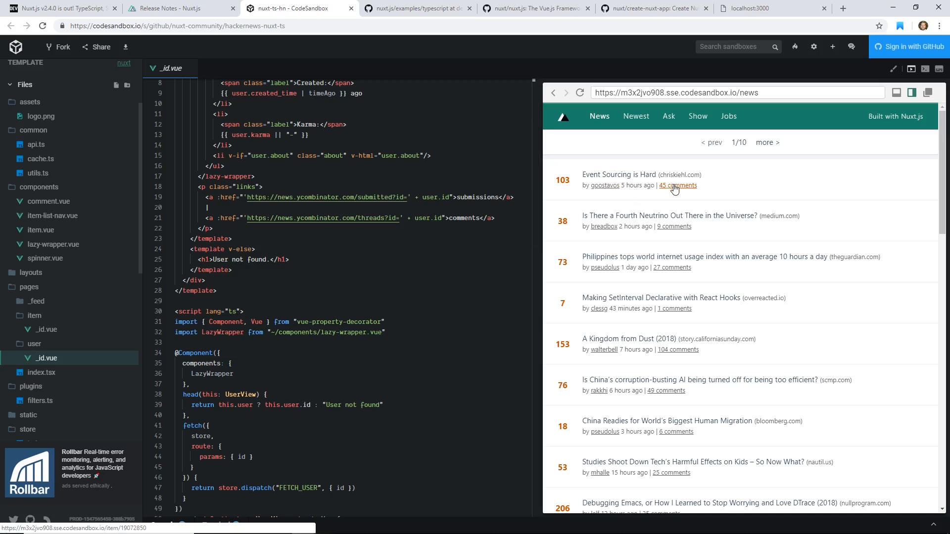
Follow the first story's comments link in the preview and scroll through its 16 comments.
click(677, 186)
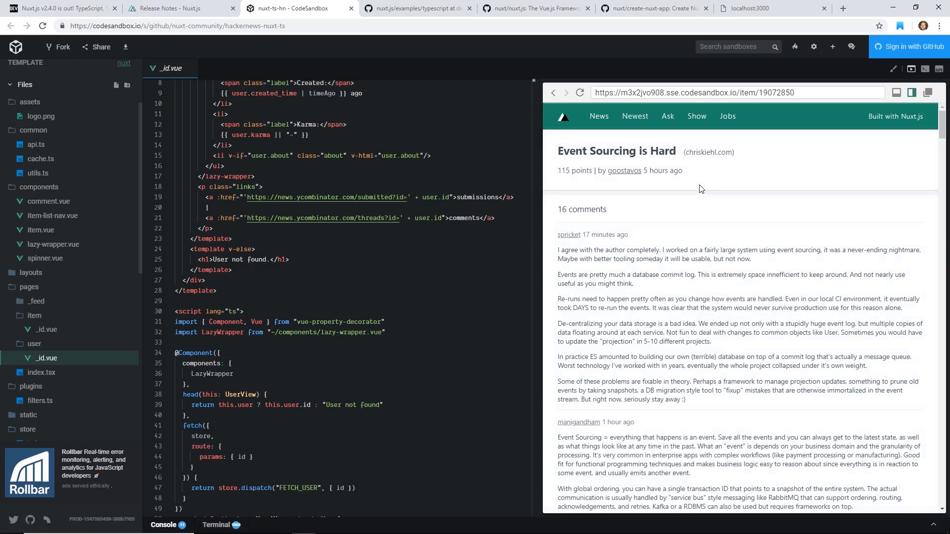
mouse_move(684, 215)
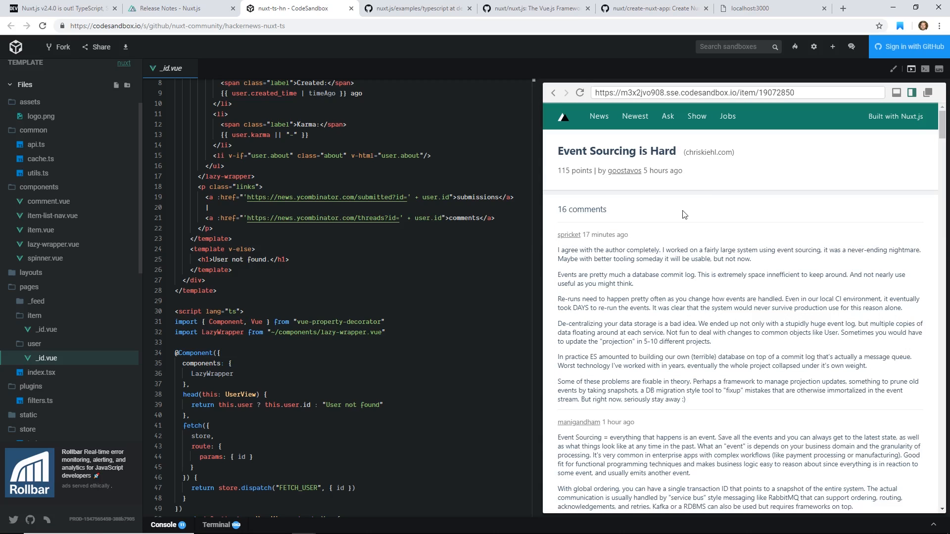
scroll(down, 3)
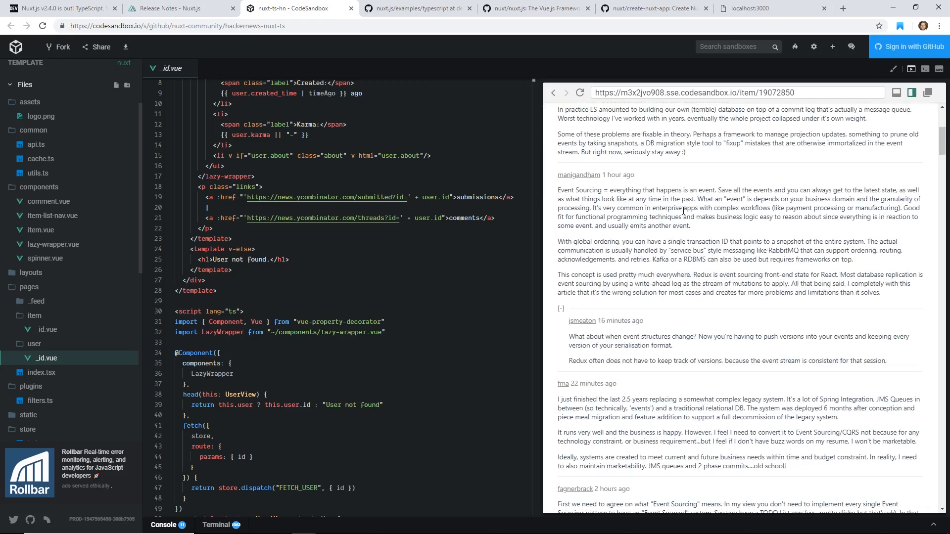
scroll(up, 3)
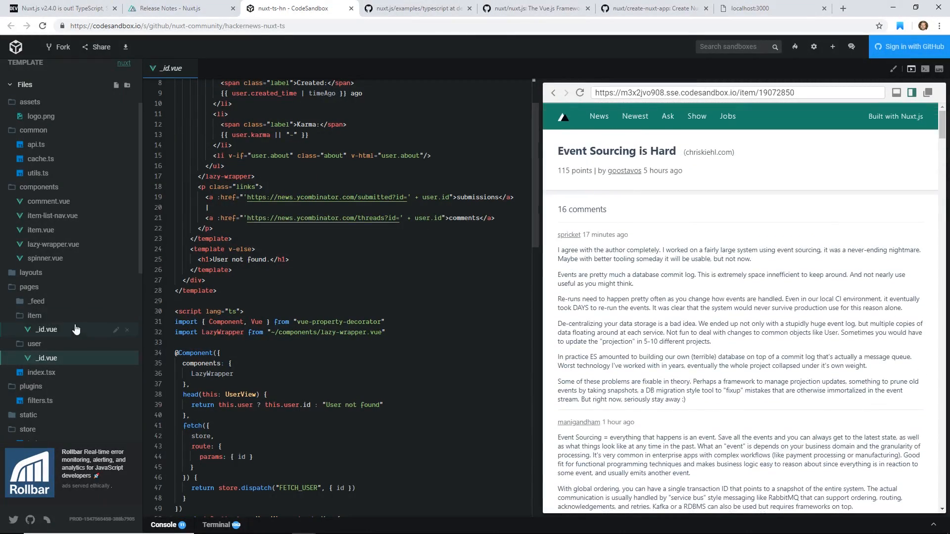
scroll(down, 3)
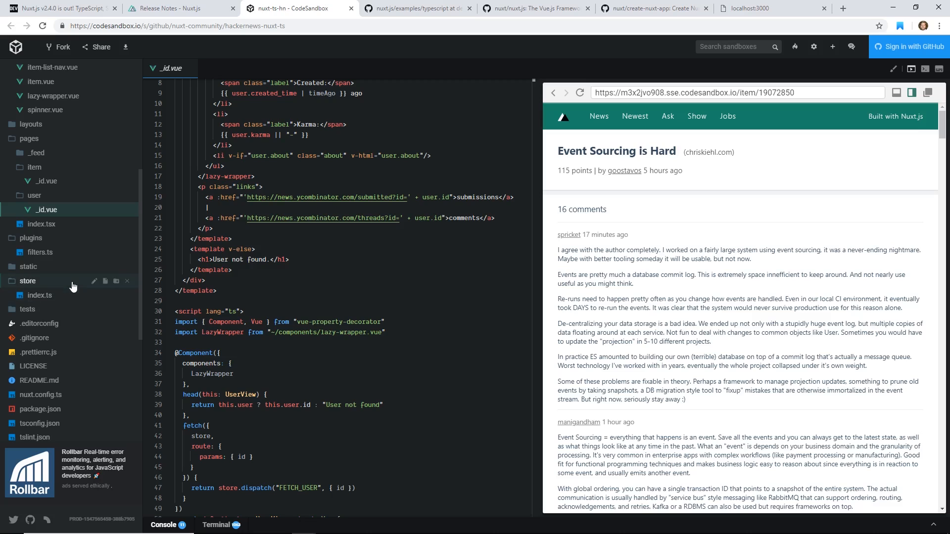
Open common/cache.ts to view the apicache 15-minute /api/ middleware.
click(40, 258)
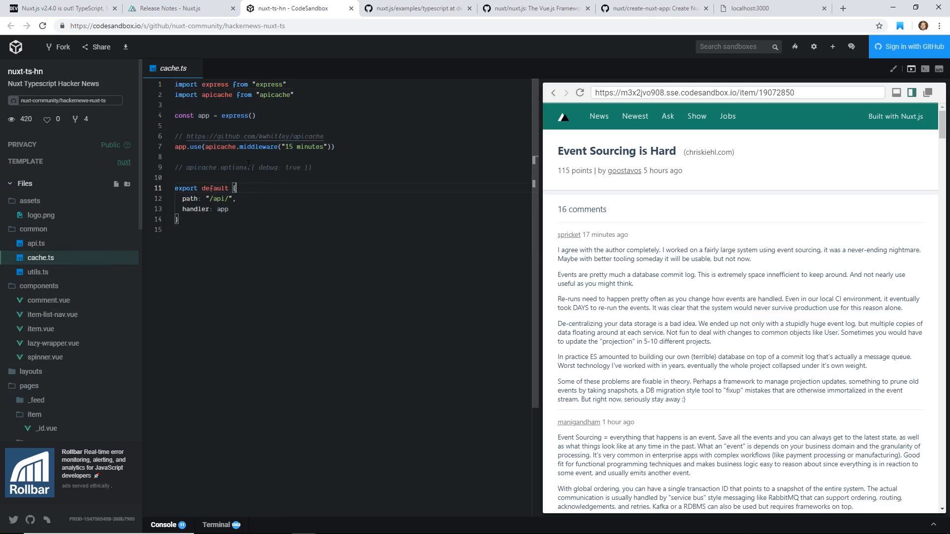
scroll(down, 3)
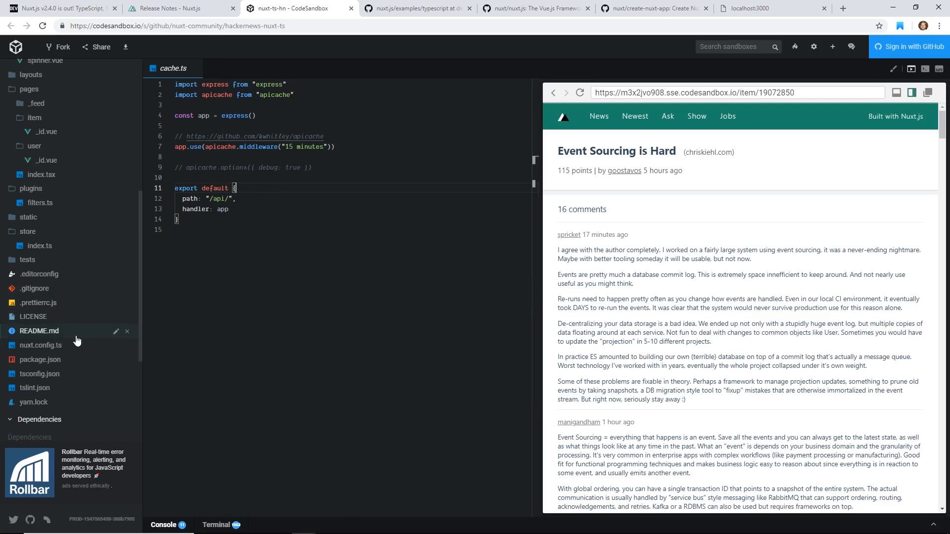
Read nuxt.config.ts in CodeSandbox: head, modules, proxy and render settings.
click(40, 345)
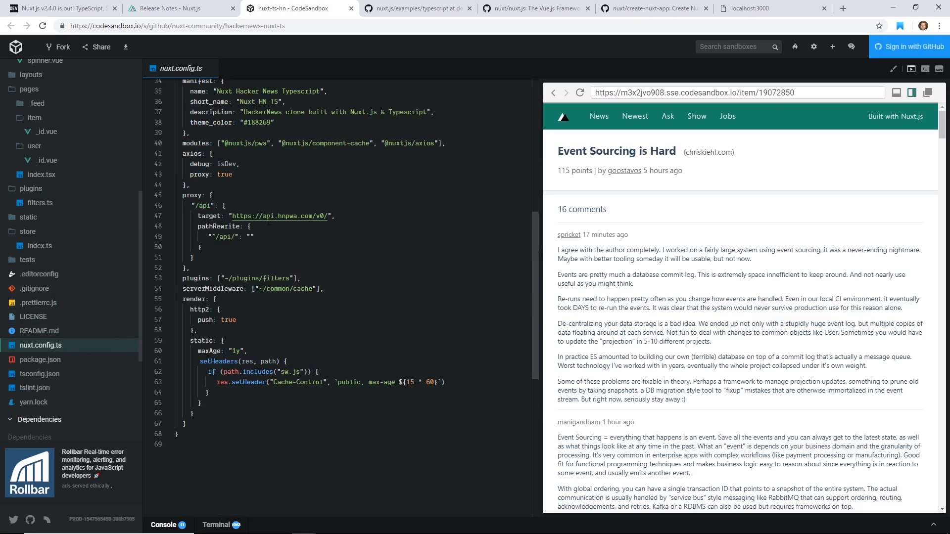
mouse_move(279, 216)
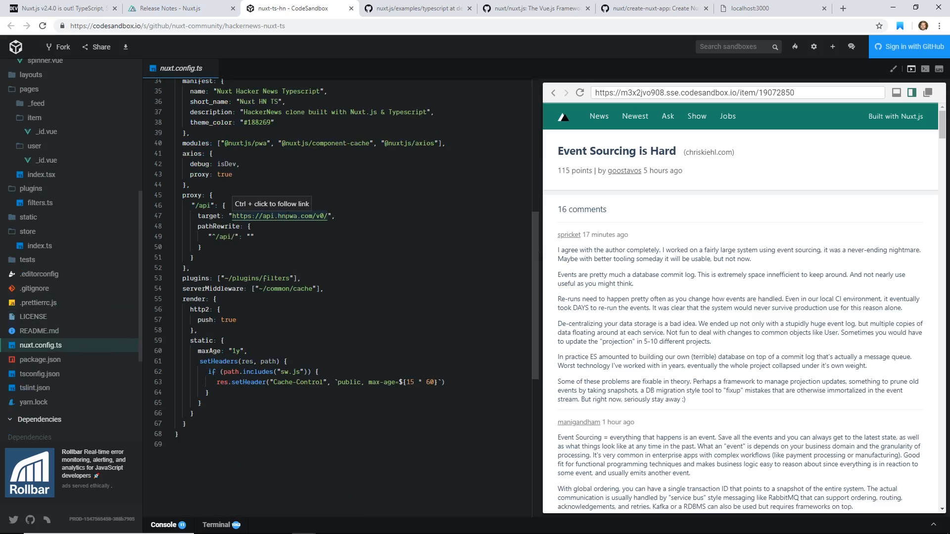
mouse_move(332, 263)
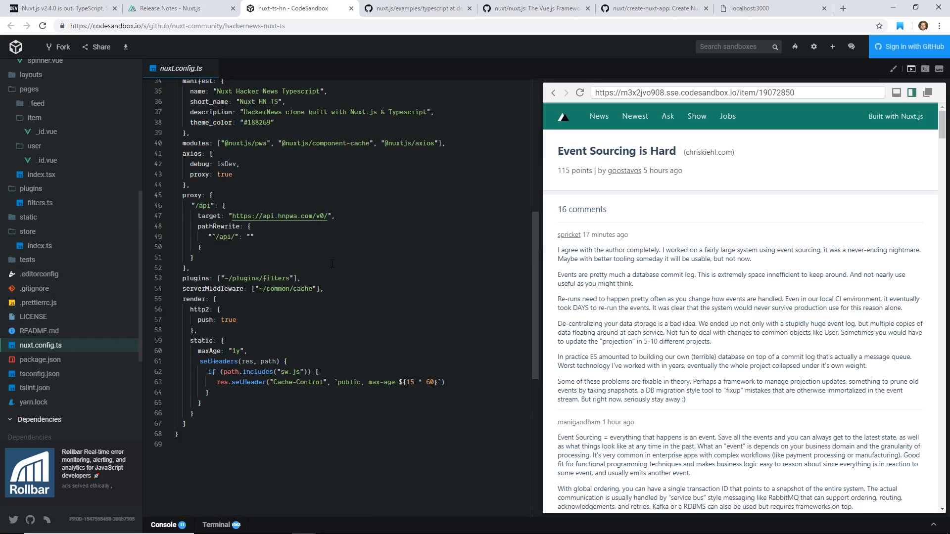
scroll(up, 3)
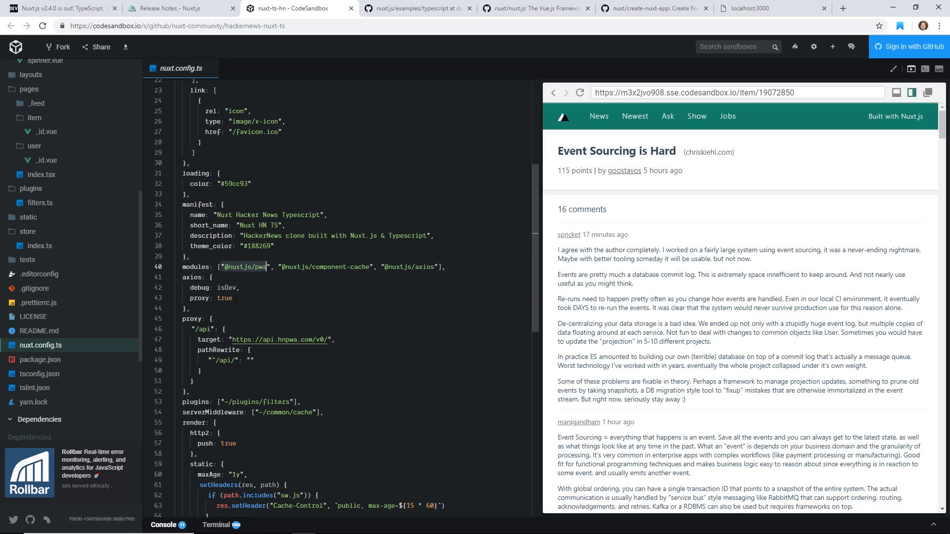
scroll(up, 3)
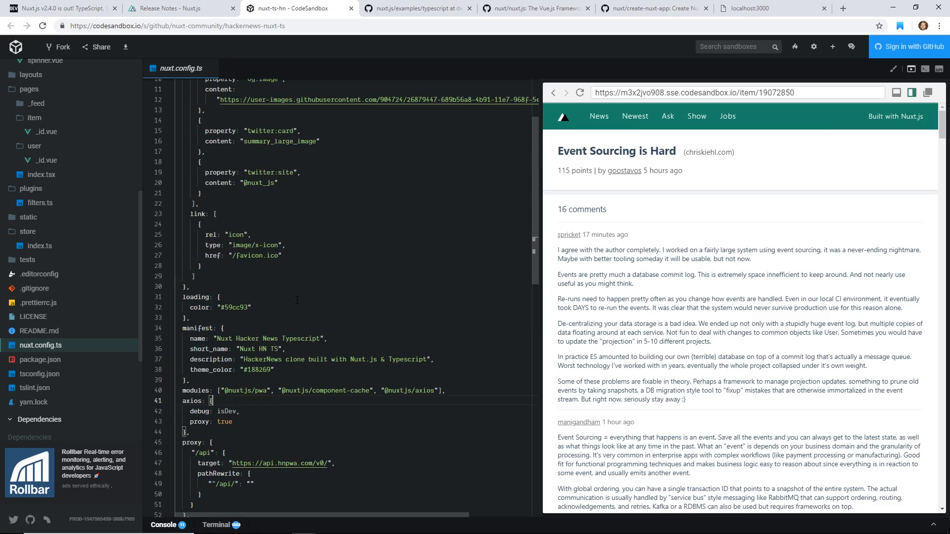
scroll(up, 3)
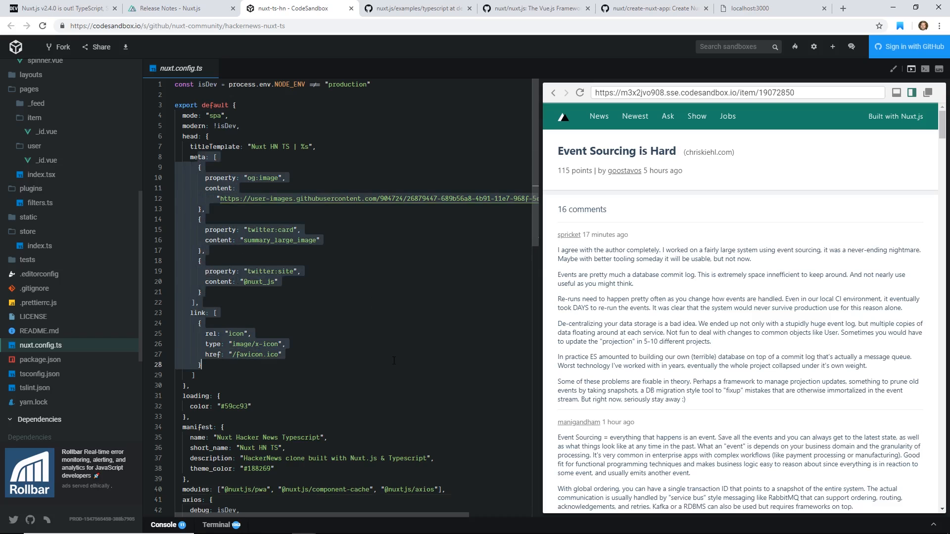
scroll(down, 3)
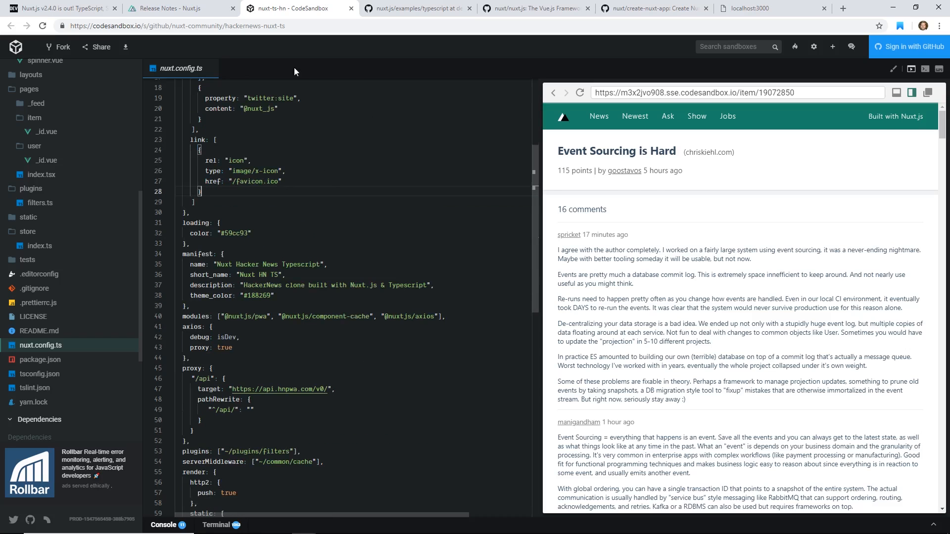
click(176, 8)
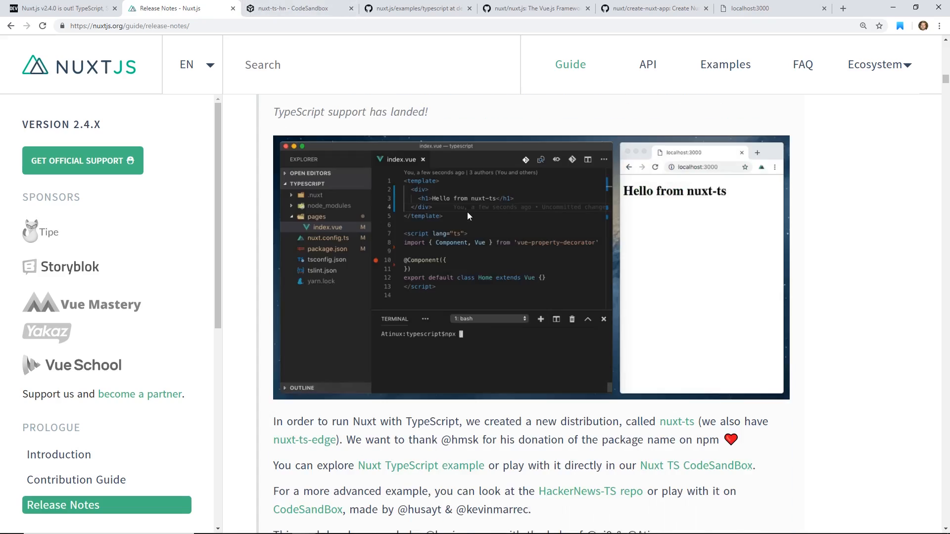
Start the TypeScript example with npm run dev, skimming release notes during the build.
scroll(up, 3)
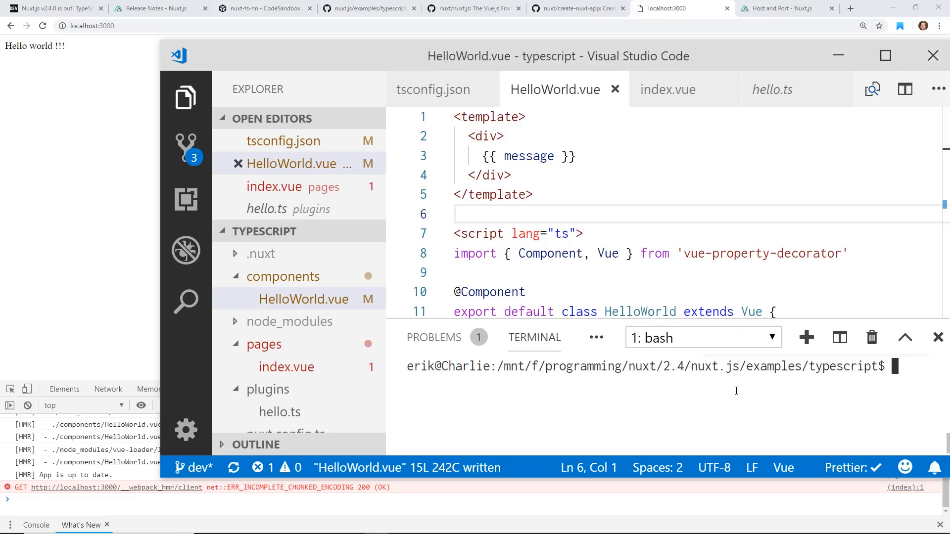
text(npm ru)
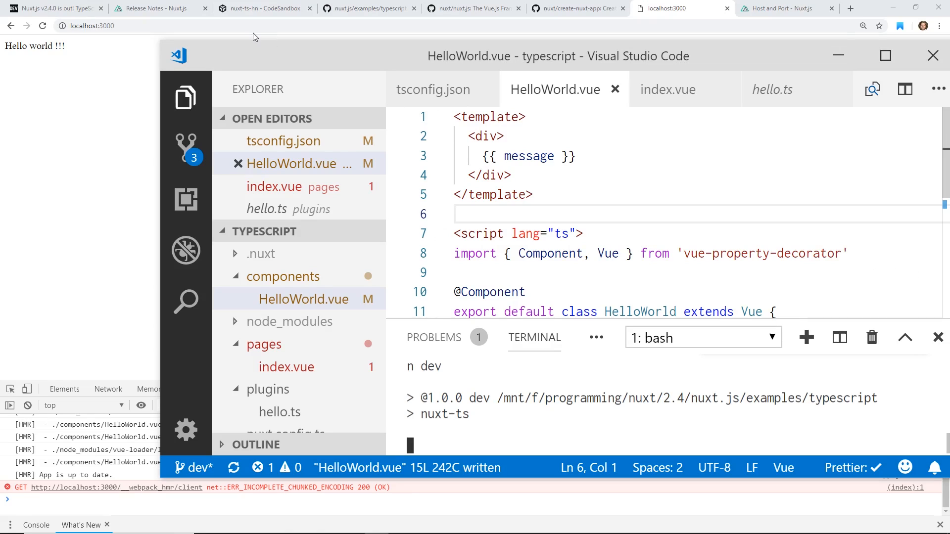
click(157, 8)
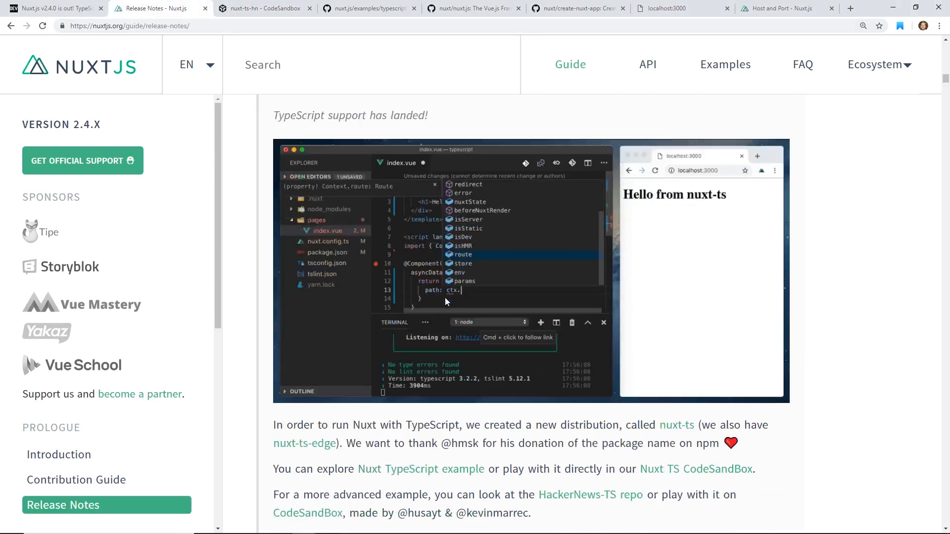
scroll(down, 3)
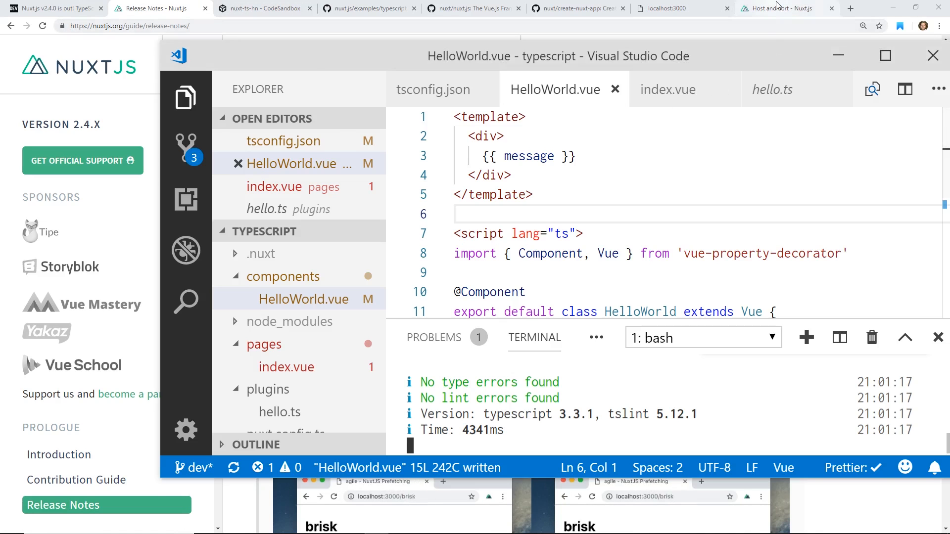
click(666, 8)
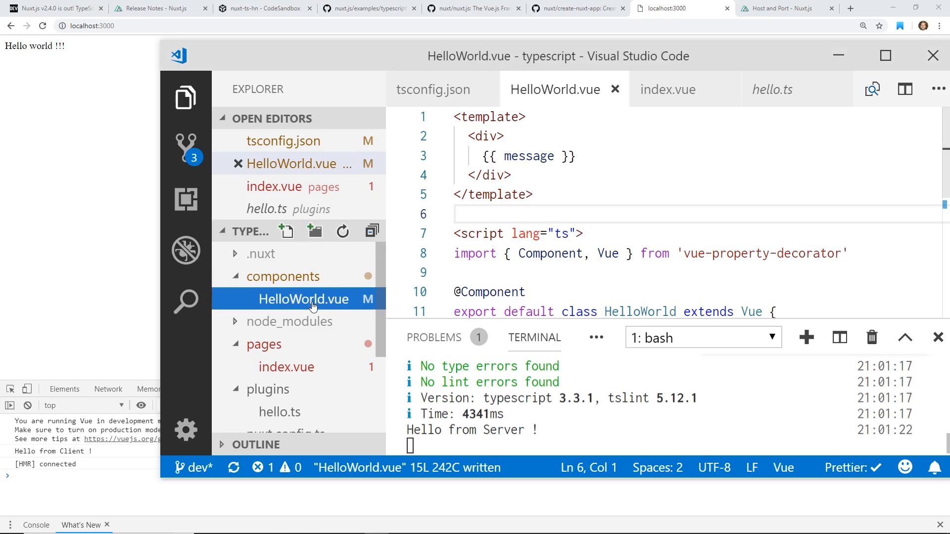
Replace '!!!' with 'Nuxt Example' in the HelloWorld message and save.
scroll(down, 3)
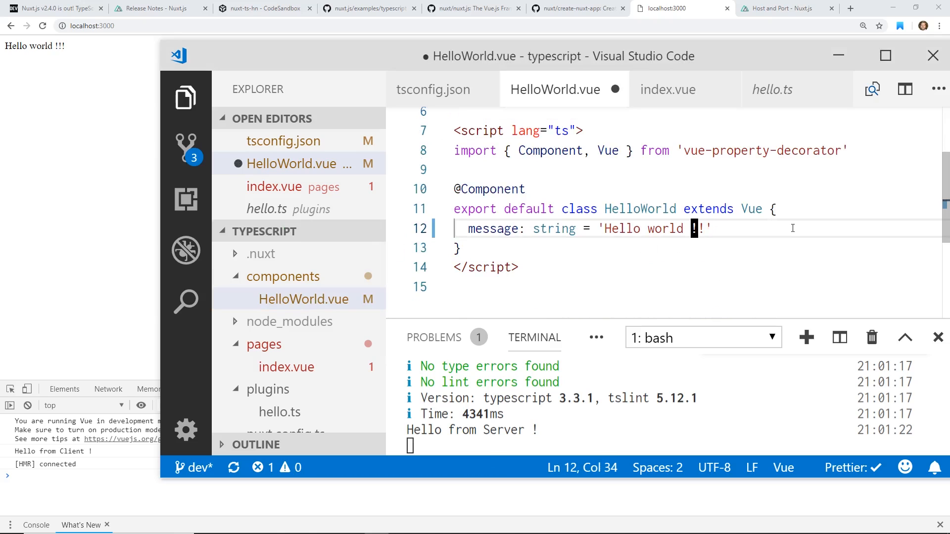
key(Backspace)
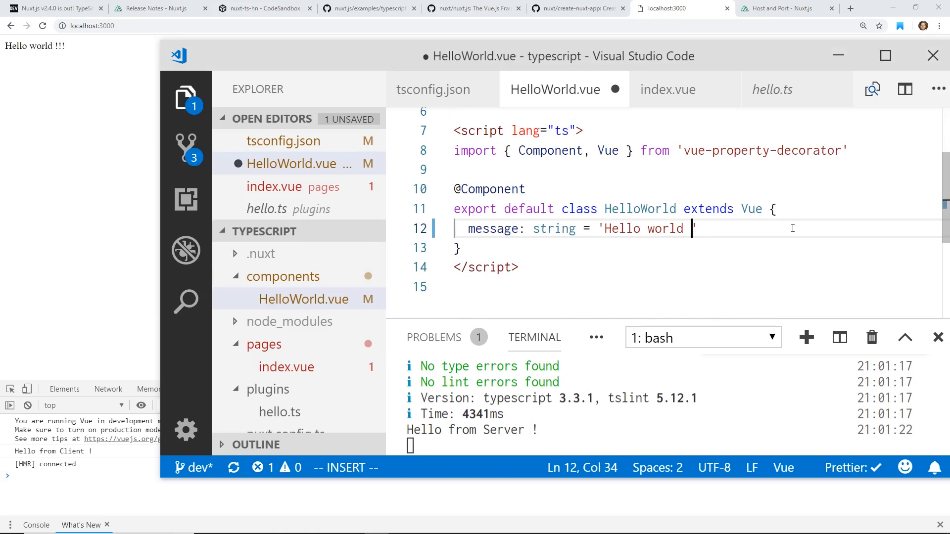
text(Nuxt Exma)
click(348, 467)
text(:)
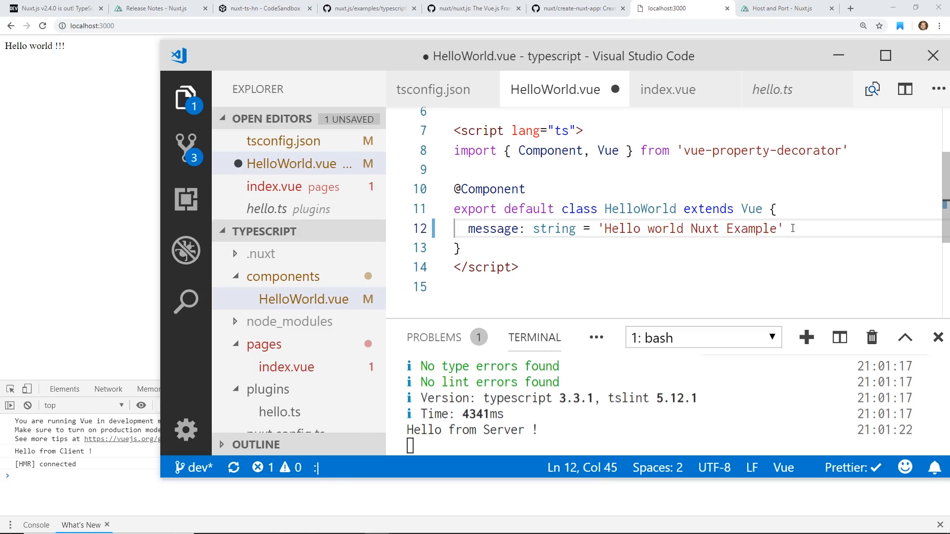
key(ctrl+s)
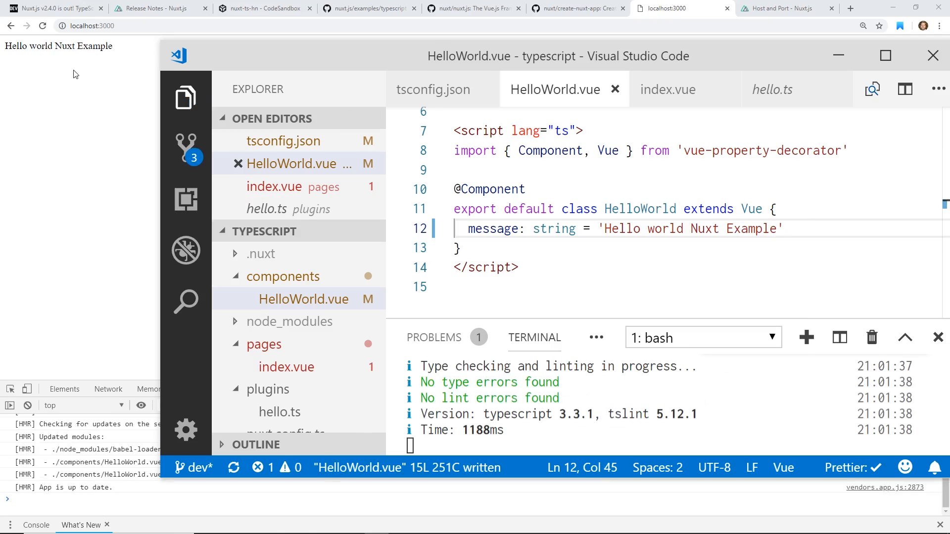
mouse_move(91, 149)
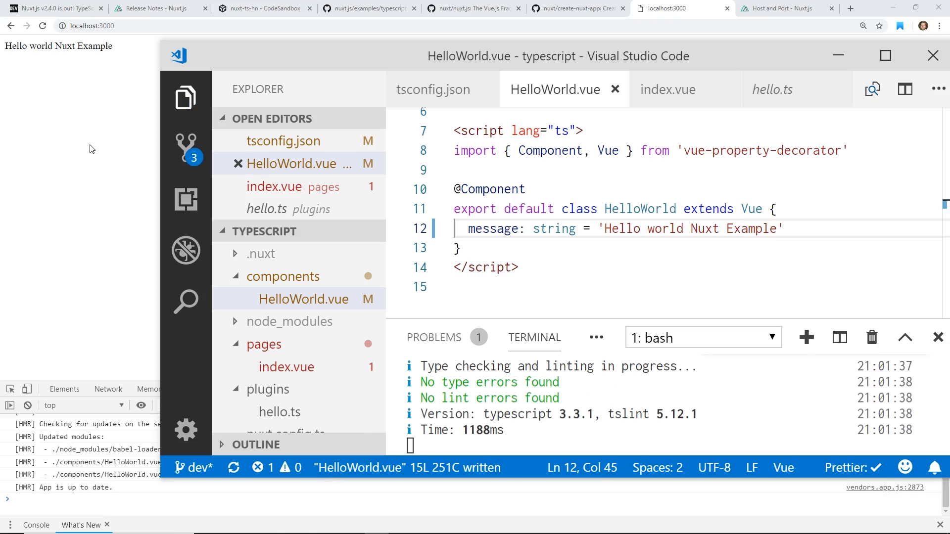
click(158, 8)
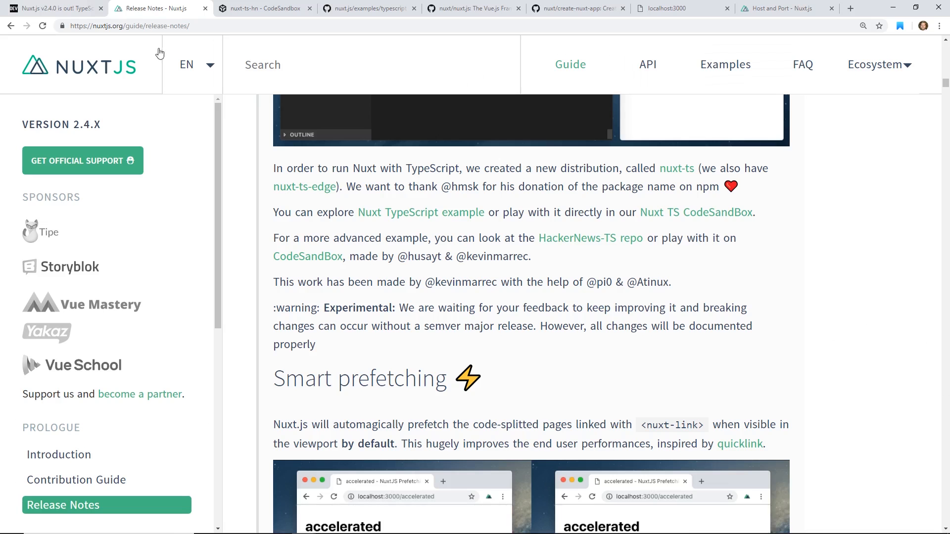
Read the release notes down to the store section, selecting 'HMR' in its heading.
scroll(up, 3)
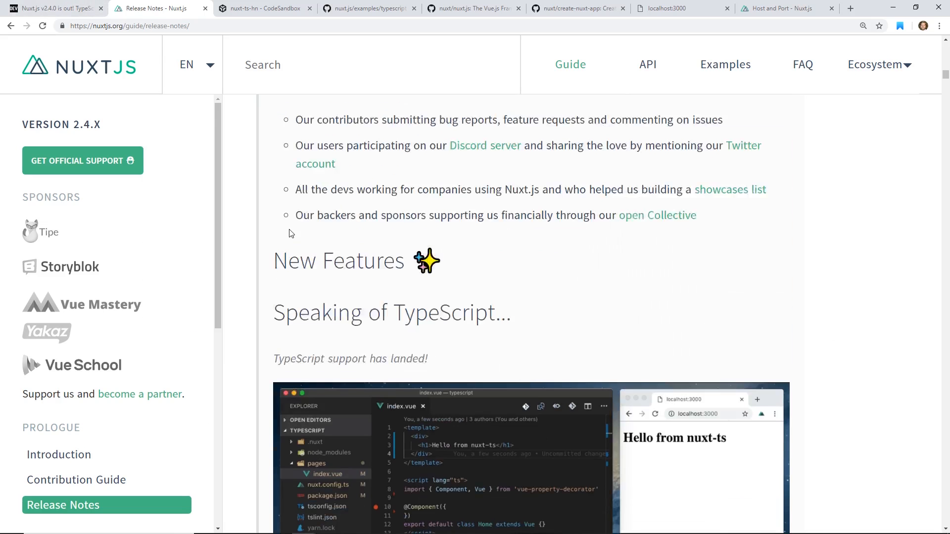
scroll(down, 3)
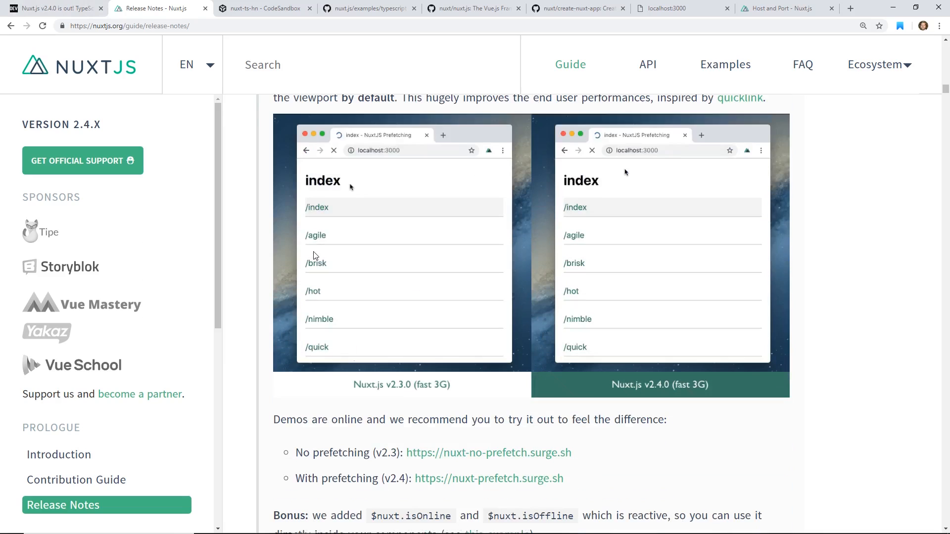
scroll(down, 3)
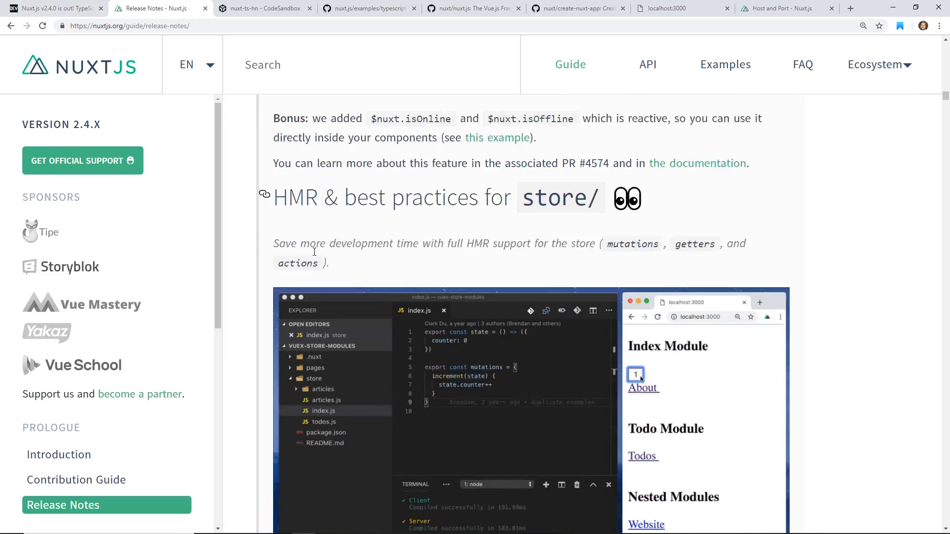
scroll(down, 3)
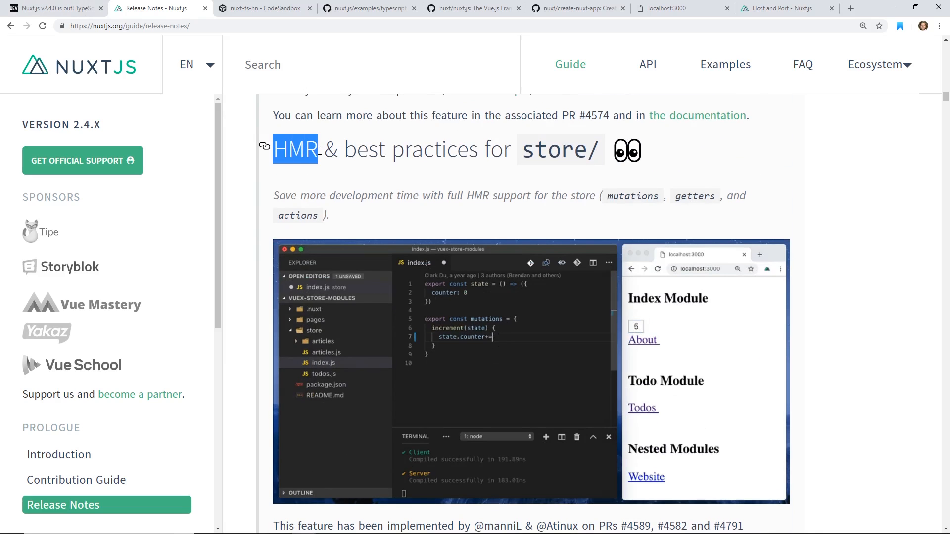
double_click(407, 149)
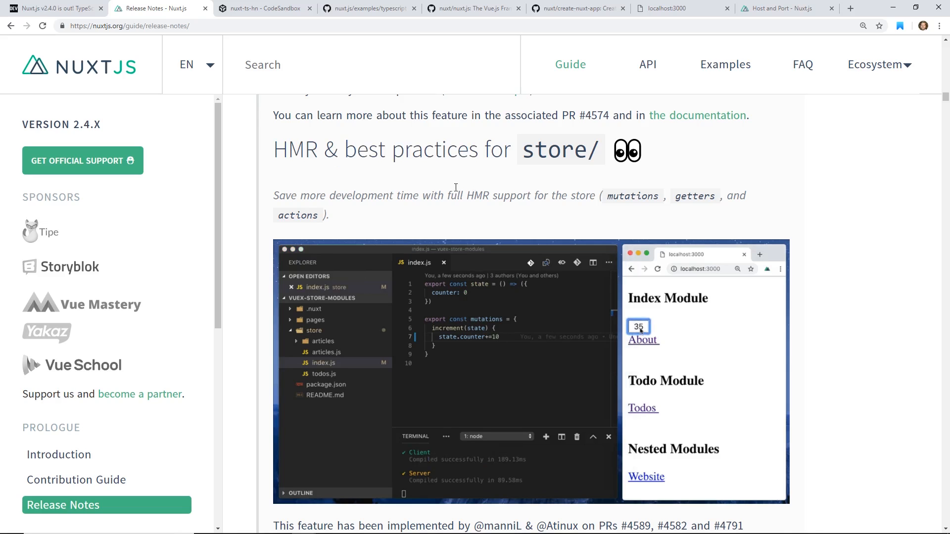
scroll(down, 3)
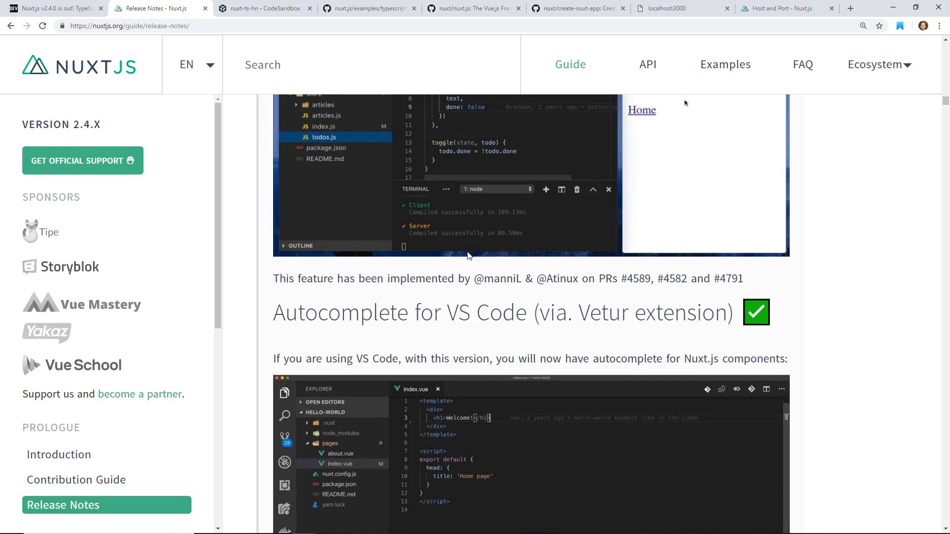
scroll(up, 3)
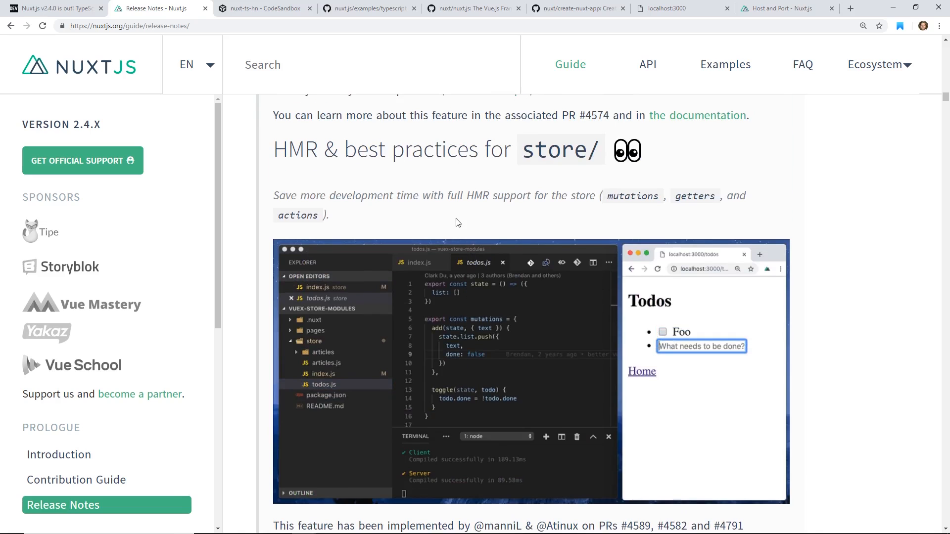
click(678, 8)
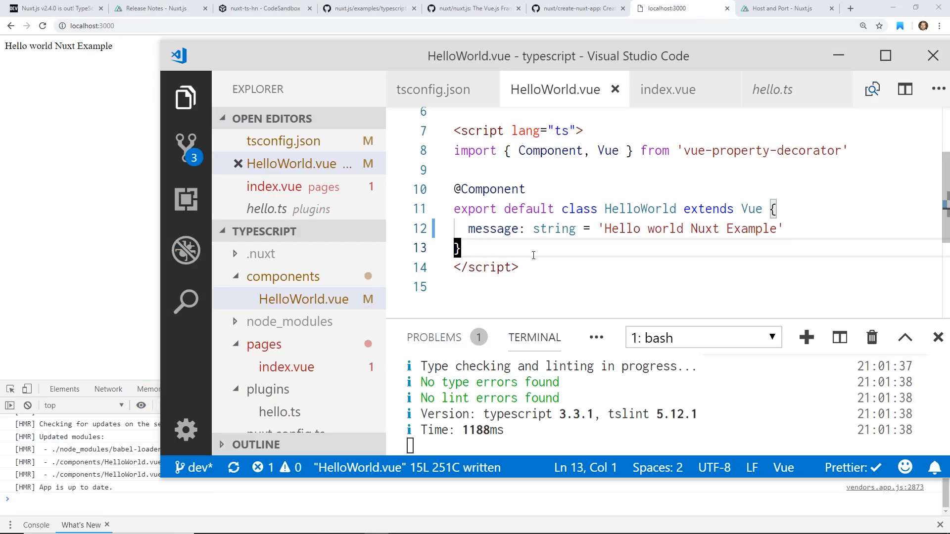
Add a style block with div { color: aqua } to HelloWorld.vue and save.
text(<style>)
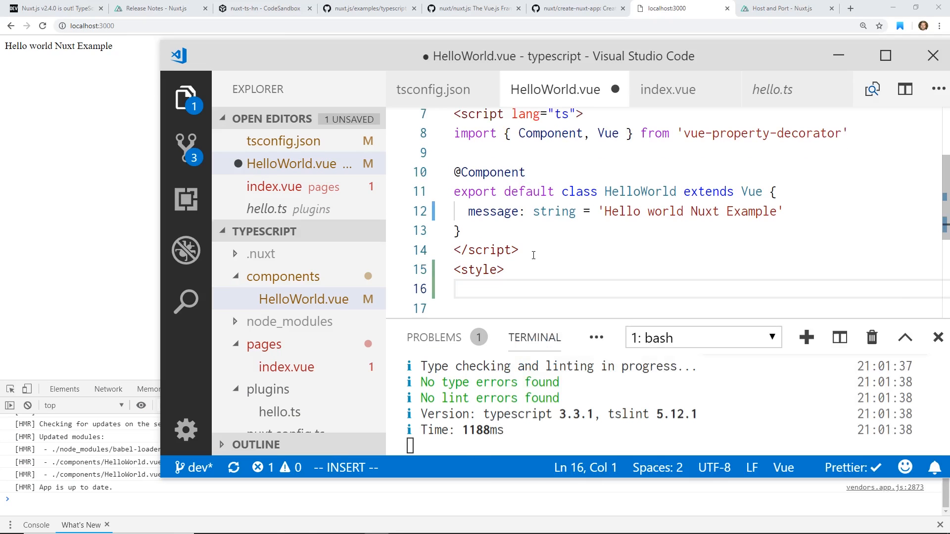
text(</sty)
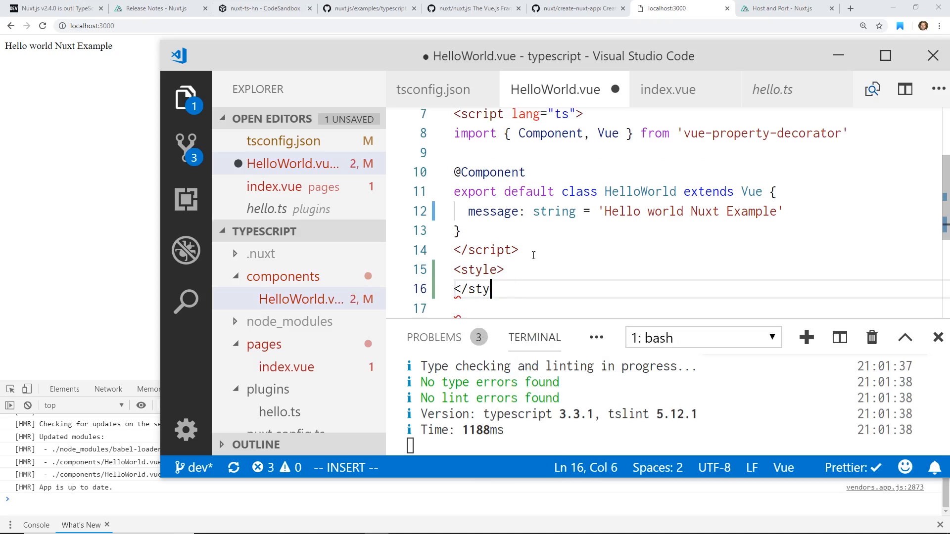
key(Enter)
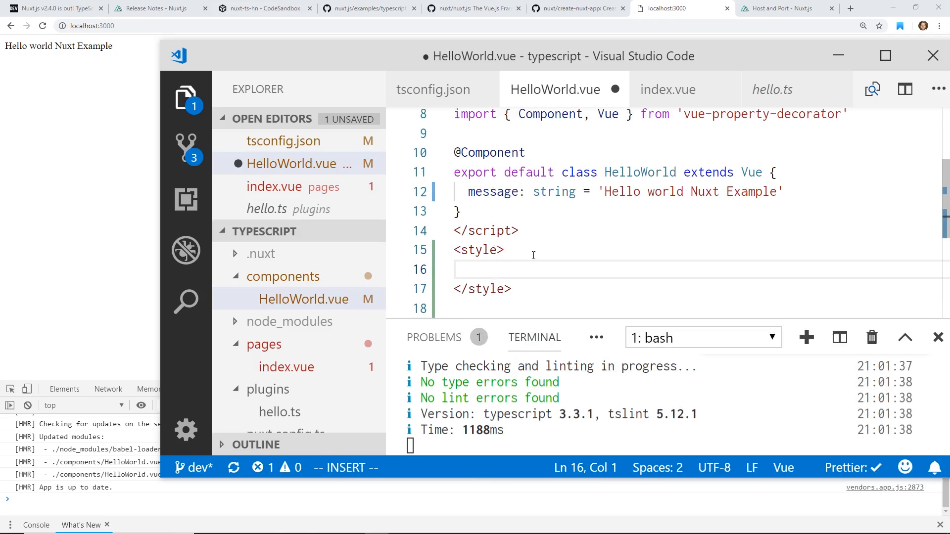
text(bod)
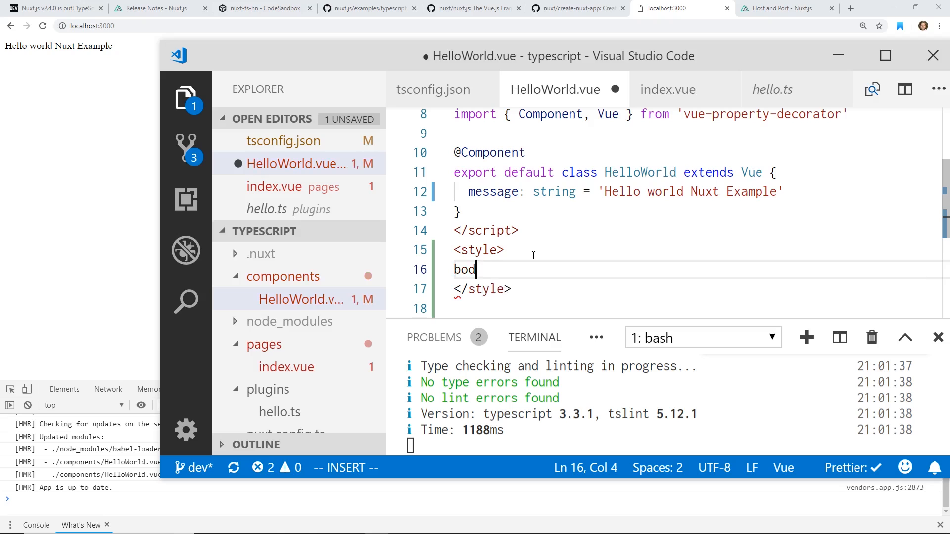
key(Backspace)
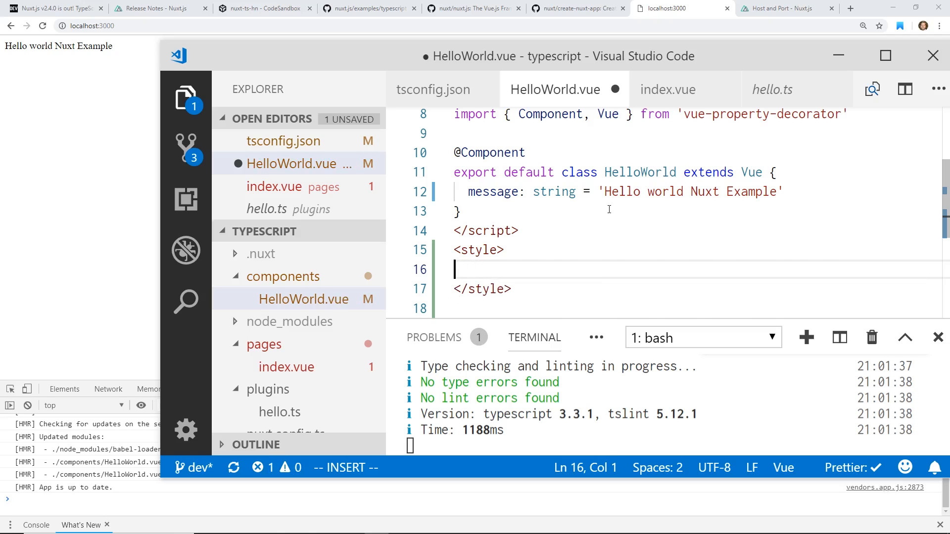
scroll(up, 3)
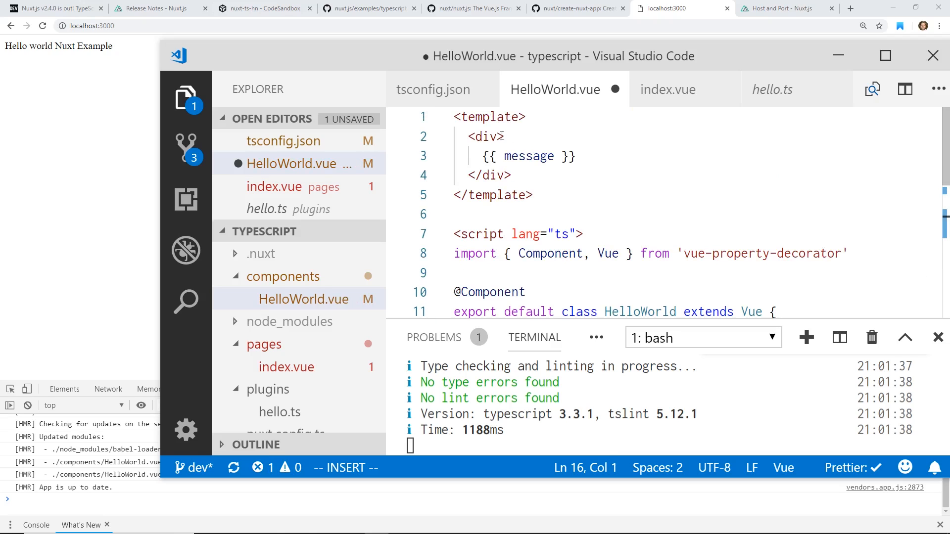
text(div {)
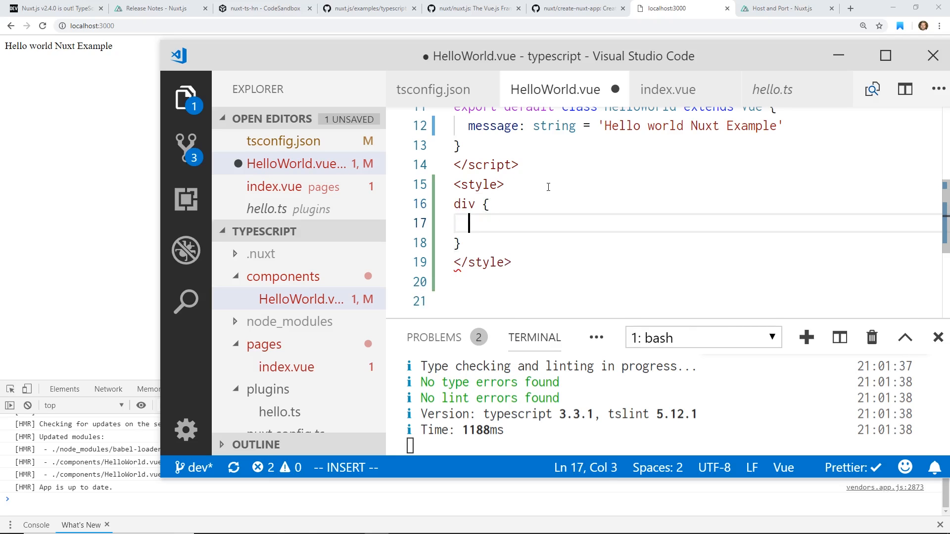
text(color:aqua)
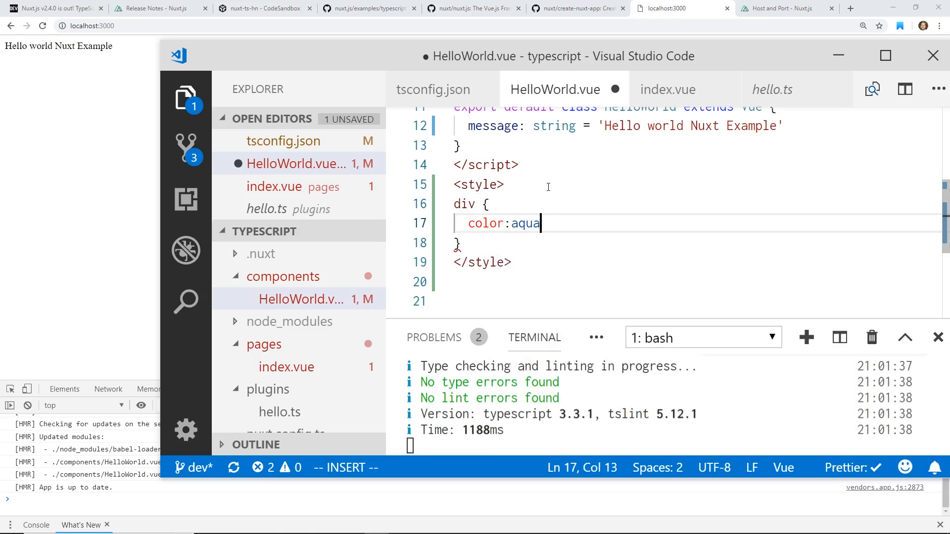
key(ctrl+s)
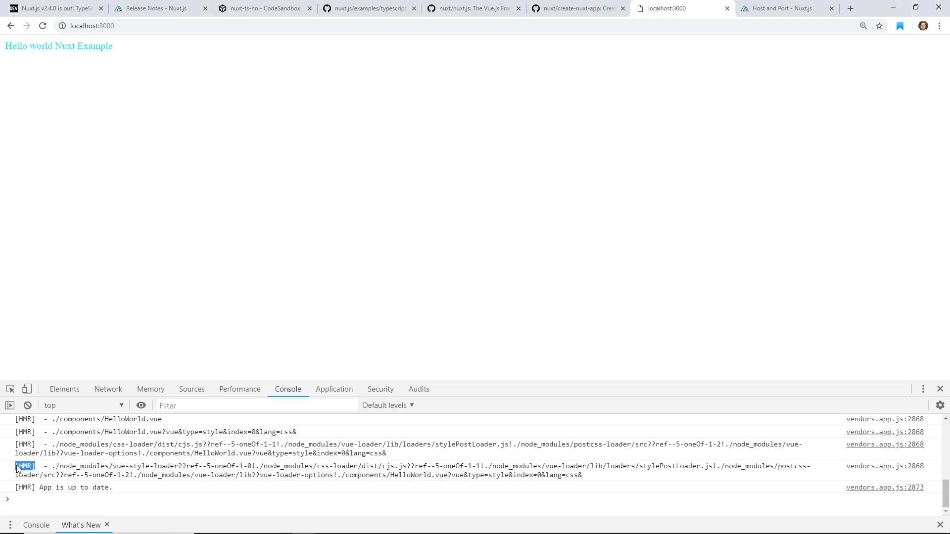
mouse_move(325, 272)
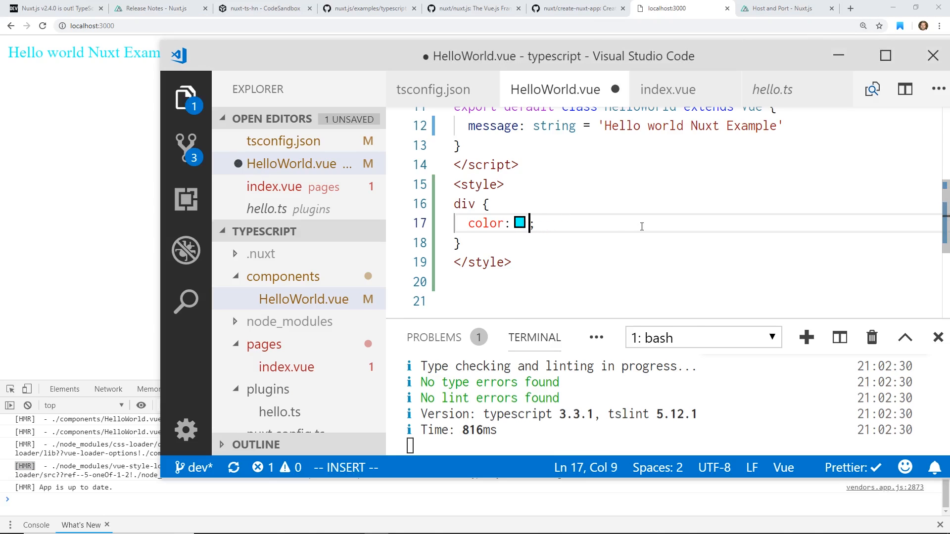
Change the div colour to green and return to the release notes.
text(green)
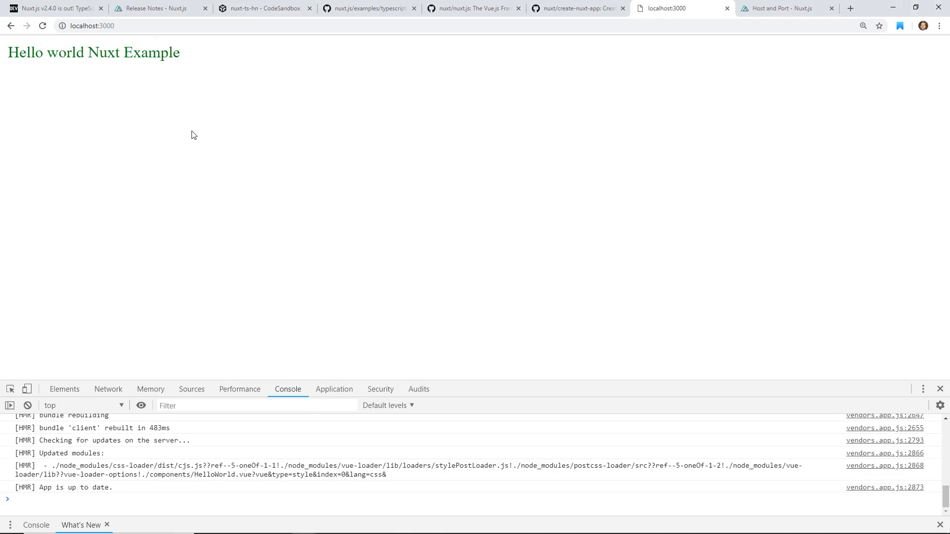
click(159, 8)
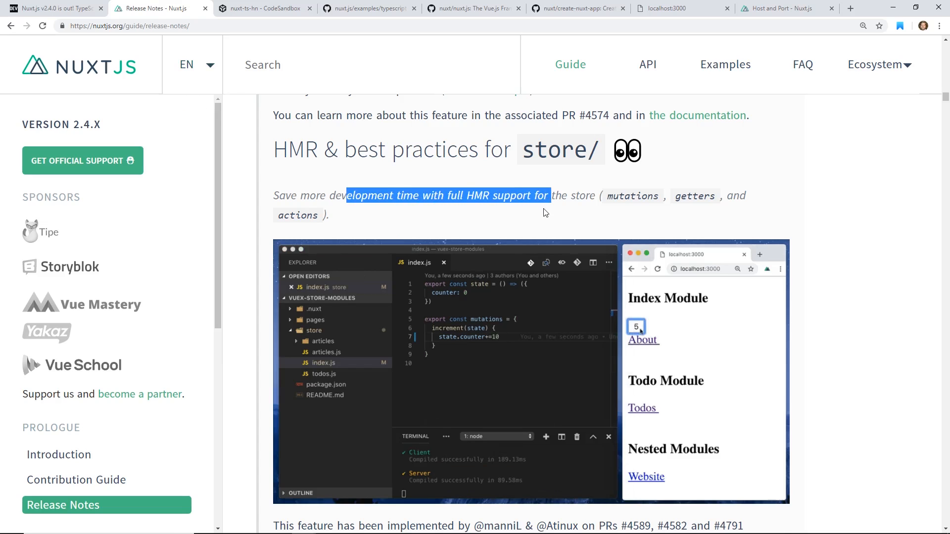
Scroll the release notes to 'Autocomplete for VS Code (via Vetur extension)'.
scroll(down, 3)
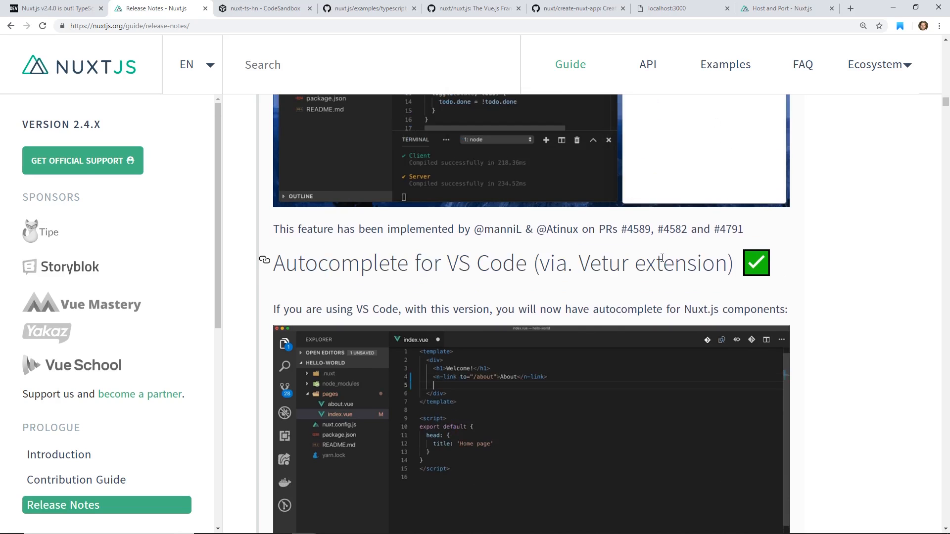
scroll(down, 3)
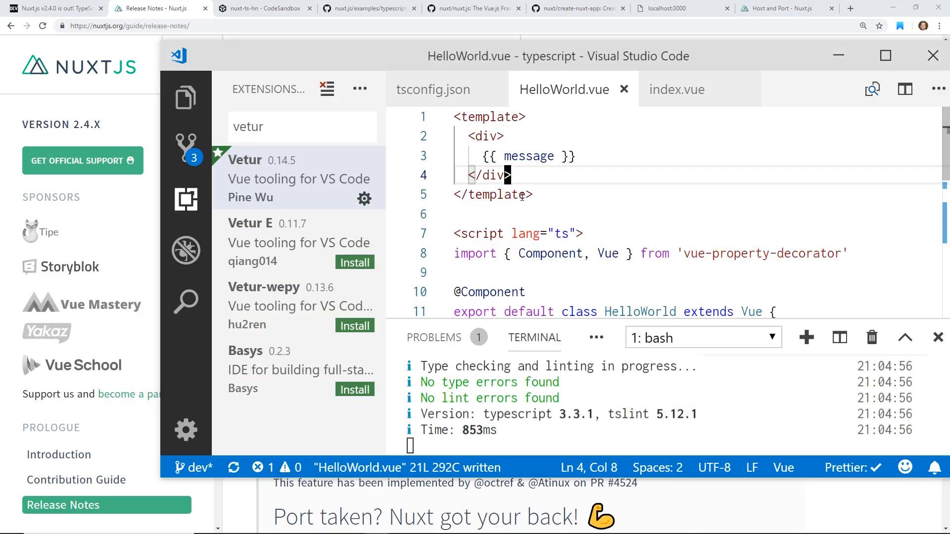
Try Vetur autocomplete by typing 'n-' in HelloWorld.vue.
text(n-)
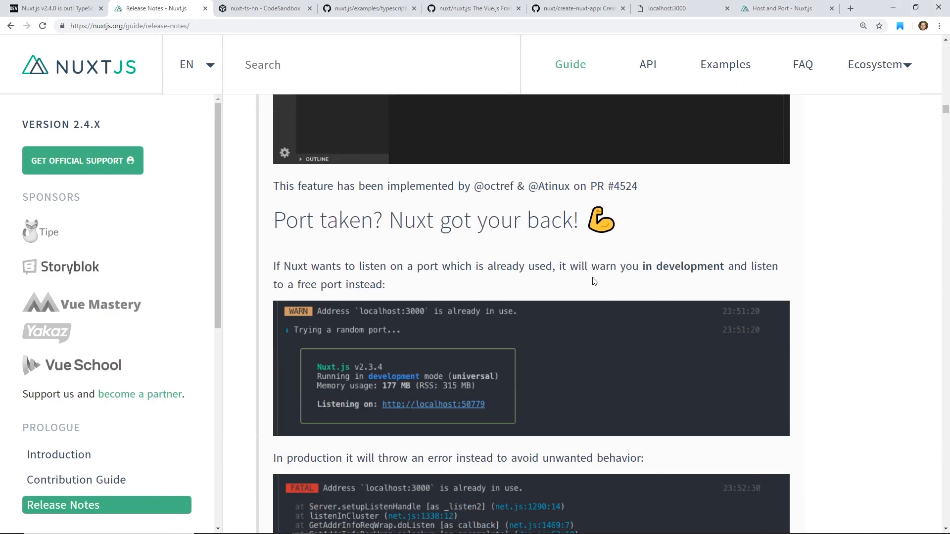
Read the release notes from 'Port taken?' onward, marking the 'ssr: false' option.
scroll(down, 3)
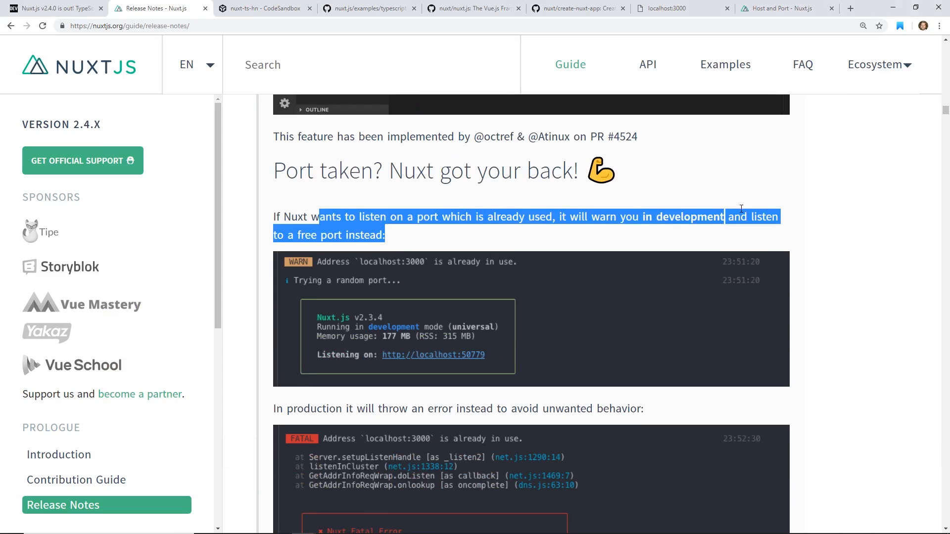
click(580, 235)
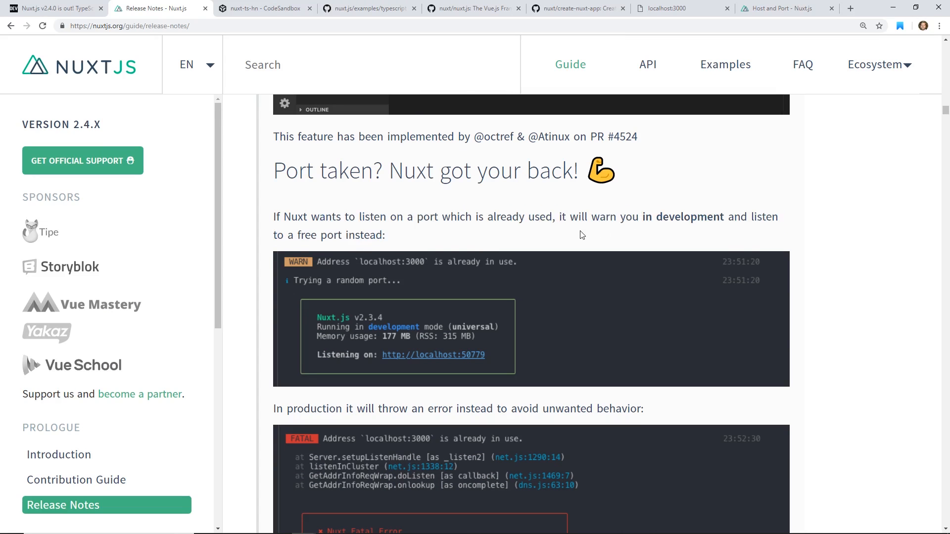
scroll(down, 3)
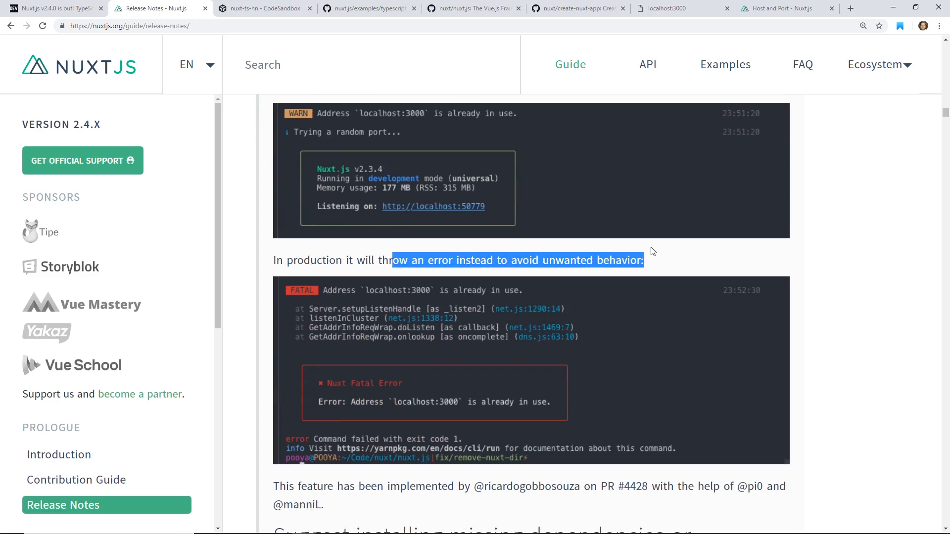
scroll(down, 3)
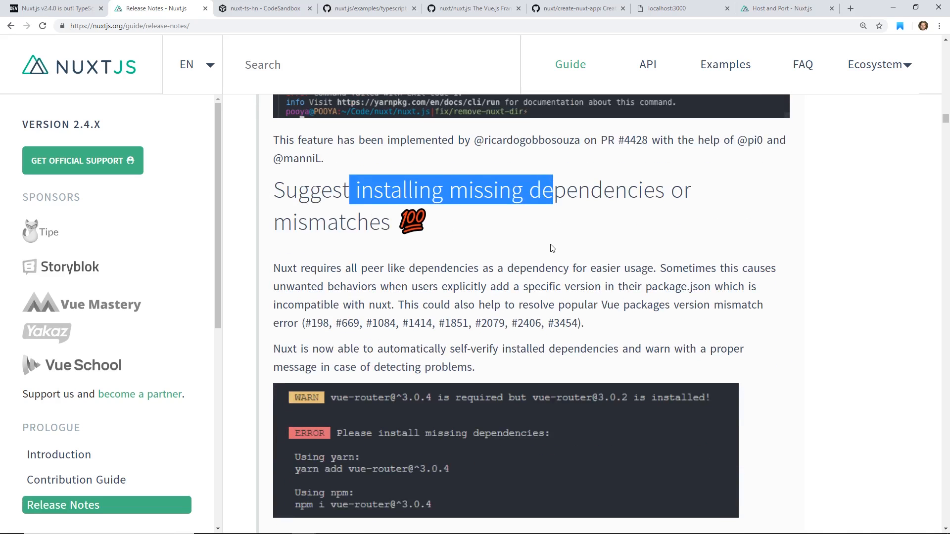
scroll(down, 3)
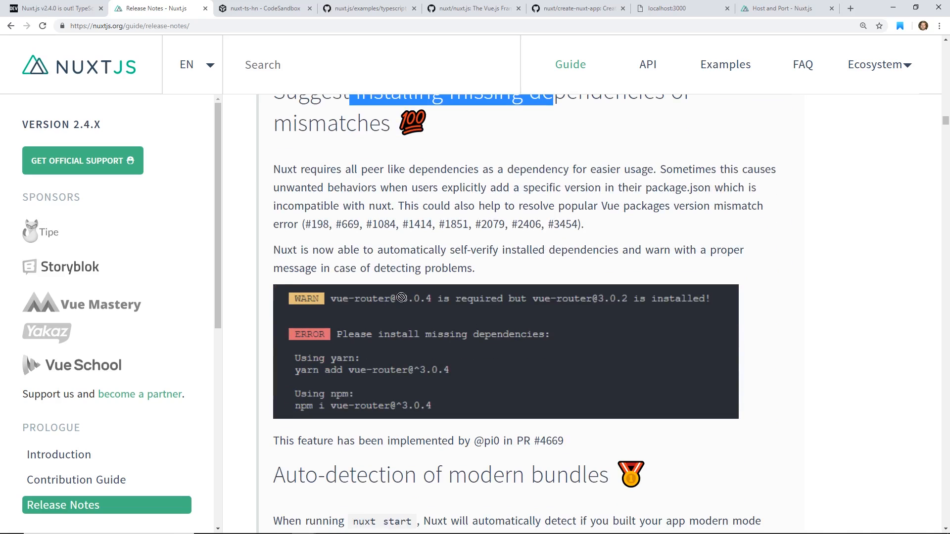
scroll(down, 3)
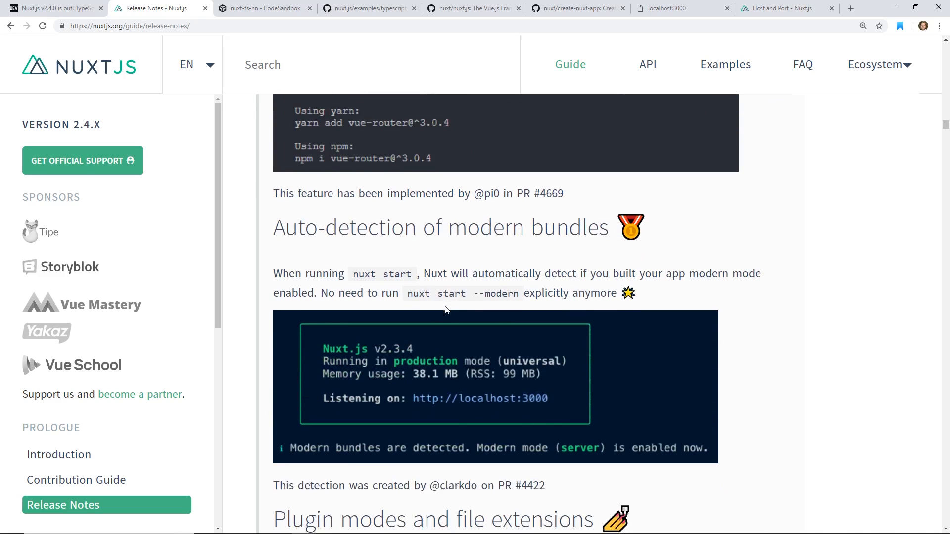
scroll(down, 3)
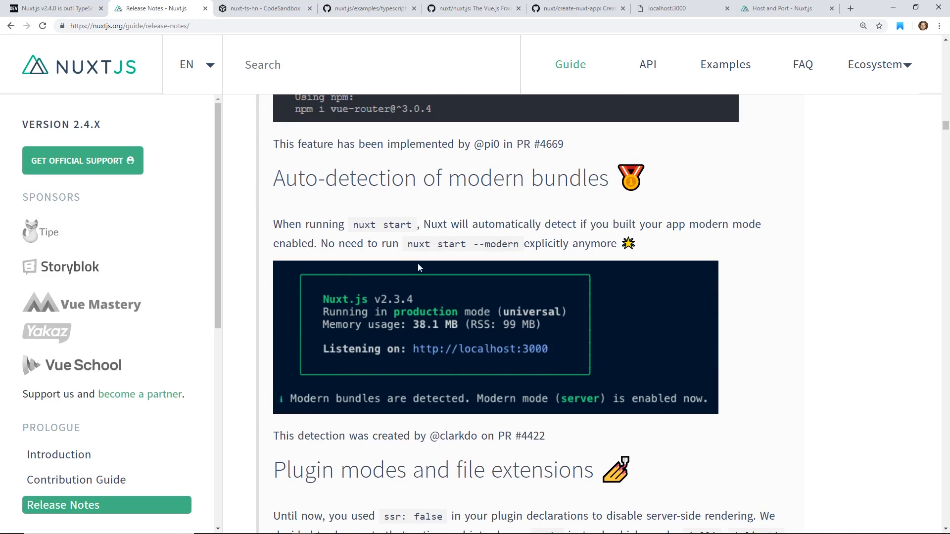
mouse_move(424, 261)
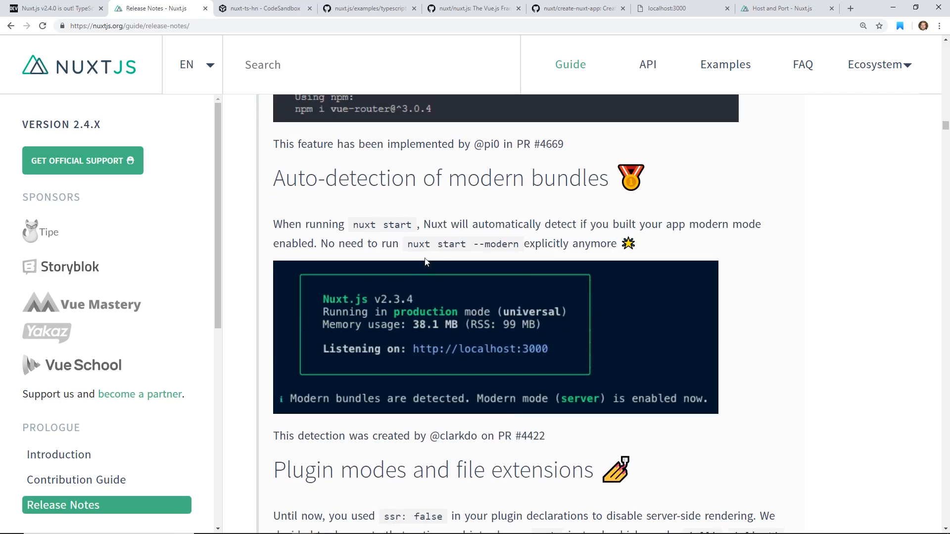
scroll(down, 3)
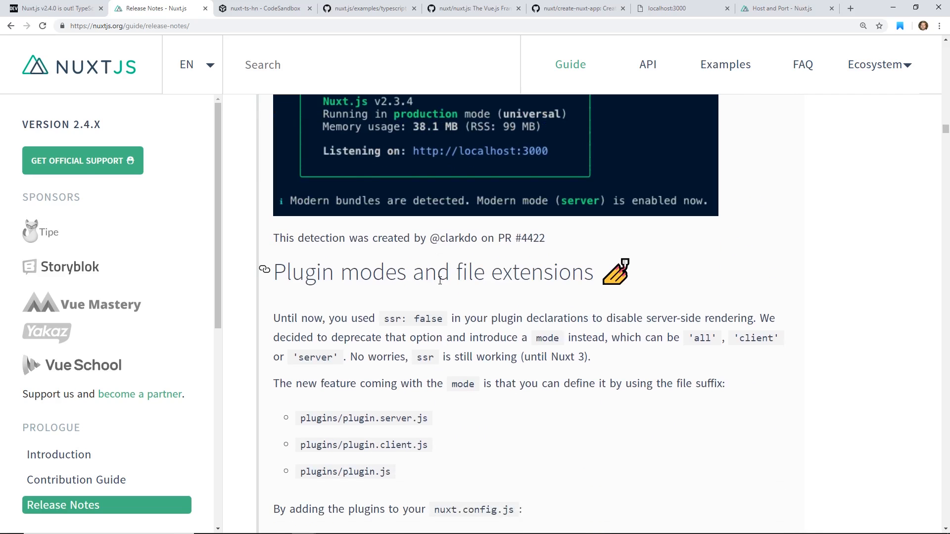
scroll(up, 3)
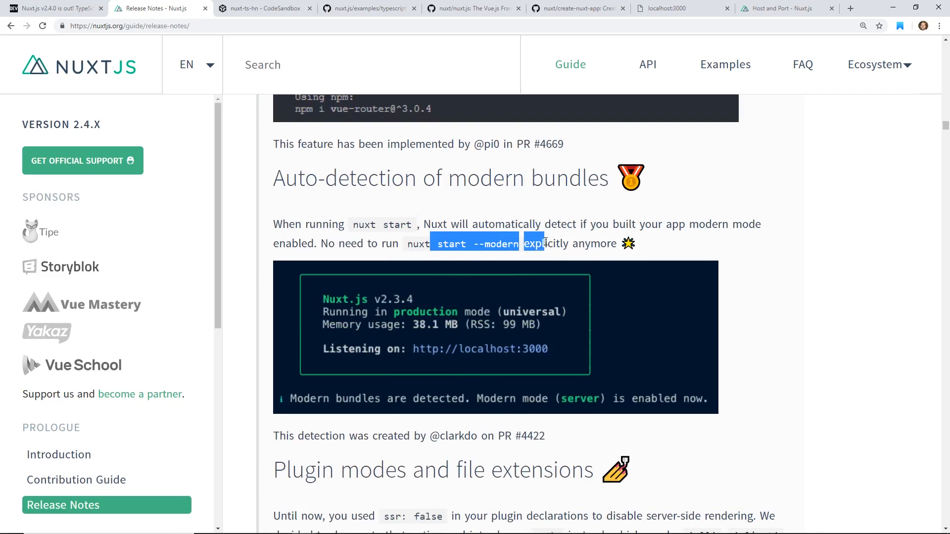
scroll(down, 3)
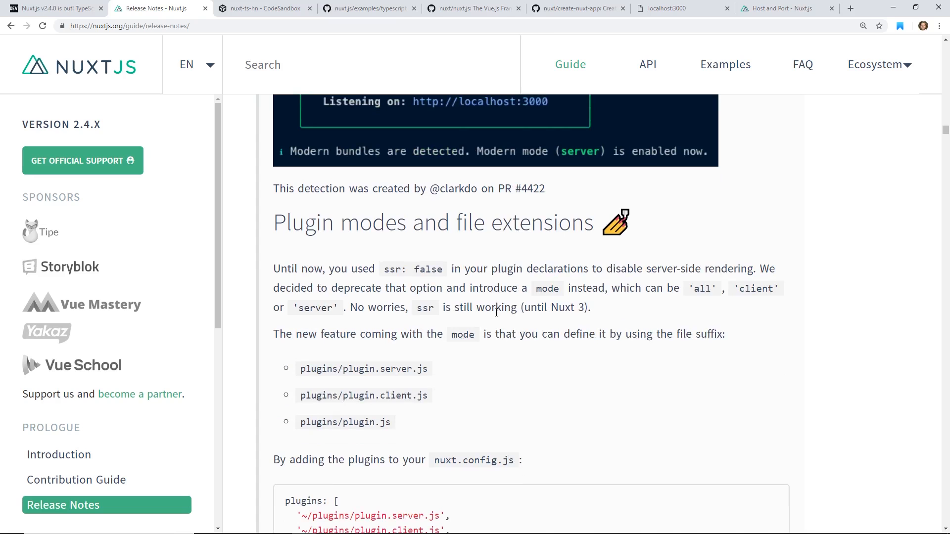
scroll(down, 3)
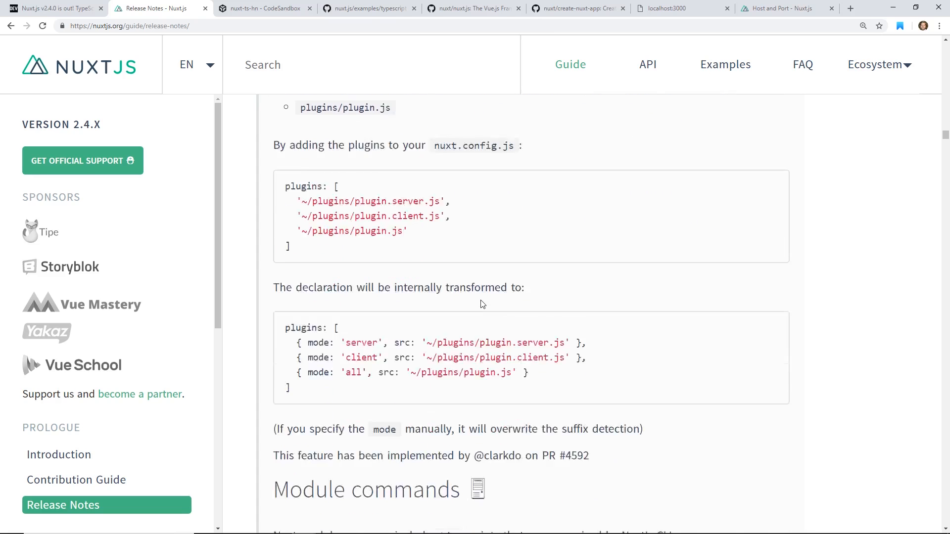
scroll(up, 3)
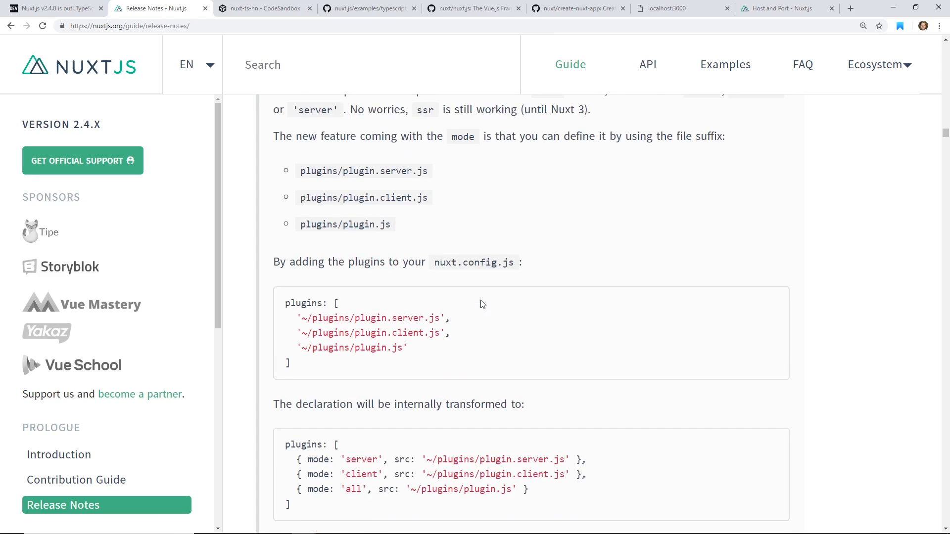
scroll(down, 3)
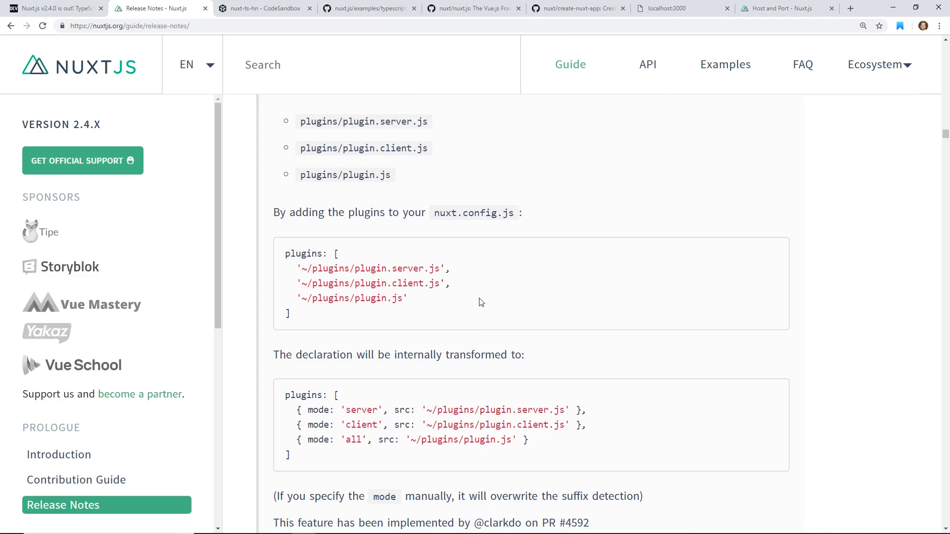
scroll(up, 3)
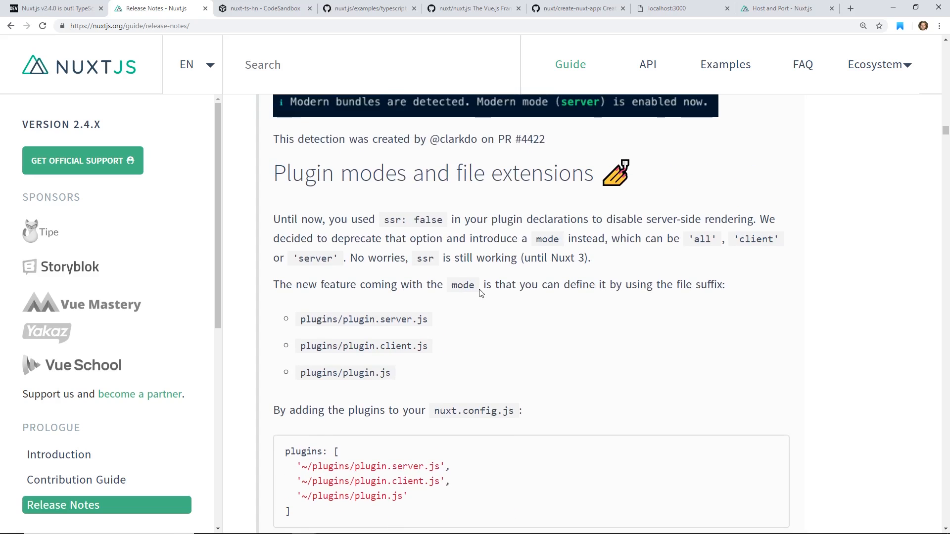
double_click(413, 220)
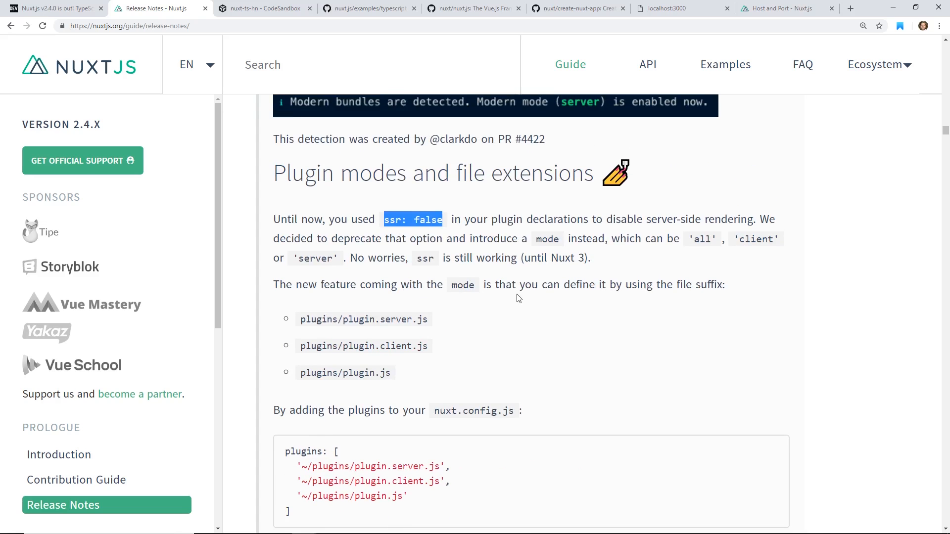
Continue reading through the PostCSS and extensionless stylesheet sections.
scroll(down, 3)
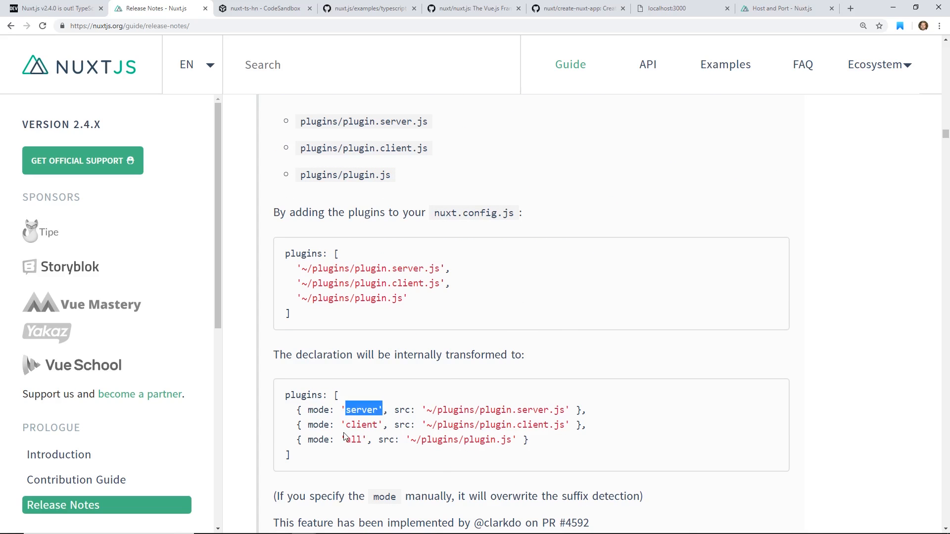
scroll(down, 3)
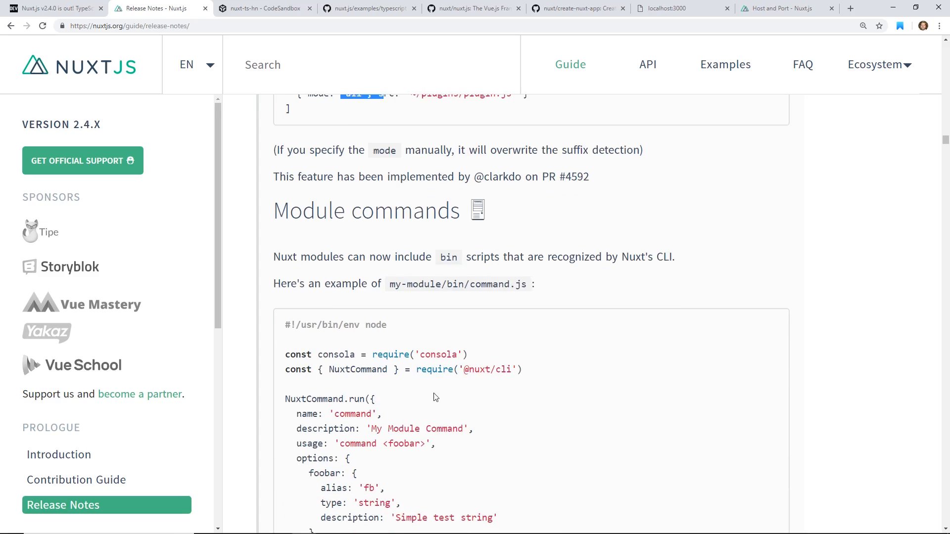
scroll(down, 3)
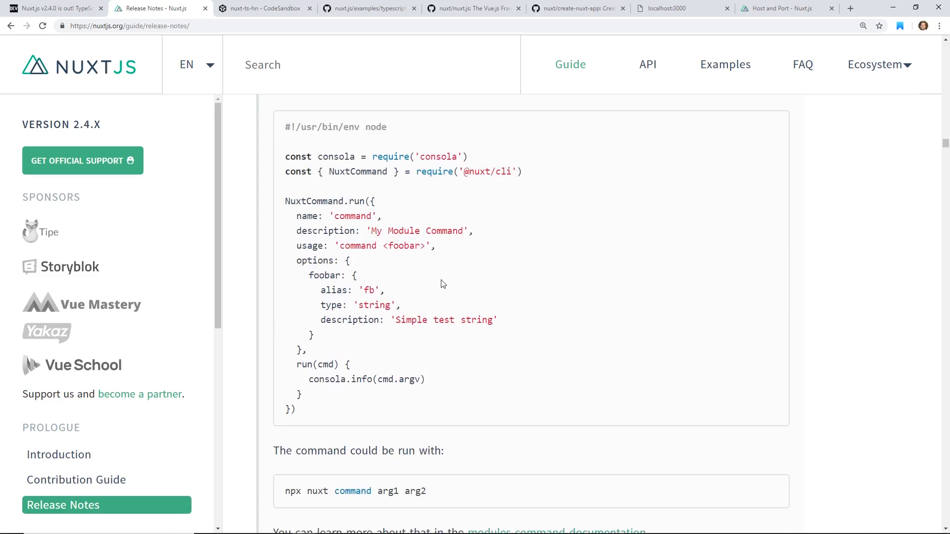
scroll(down, 3)
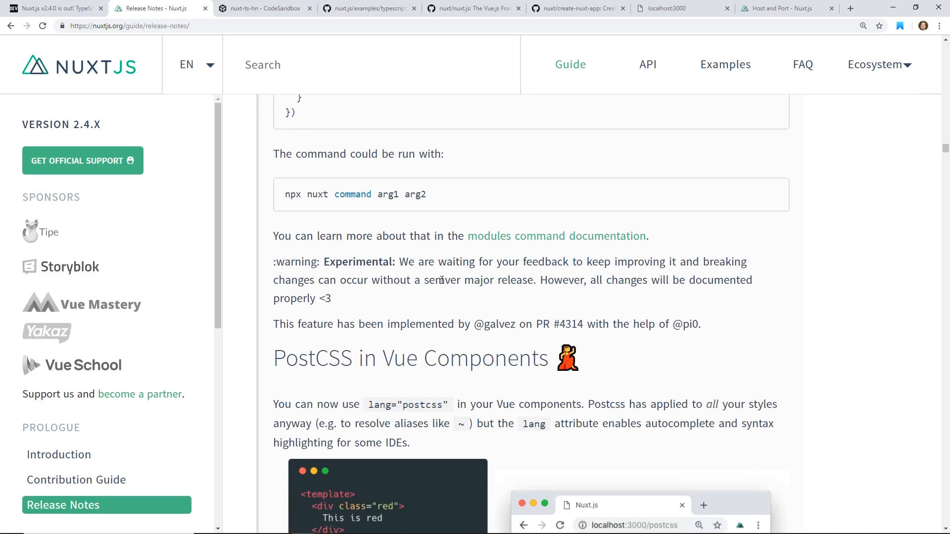
scroll(down, 3)
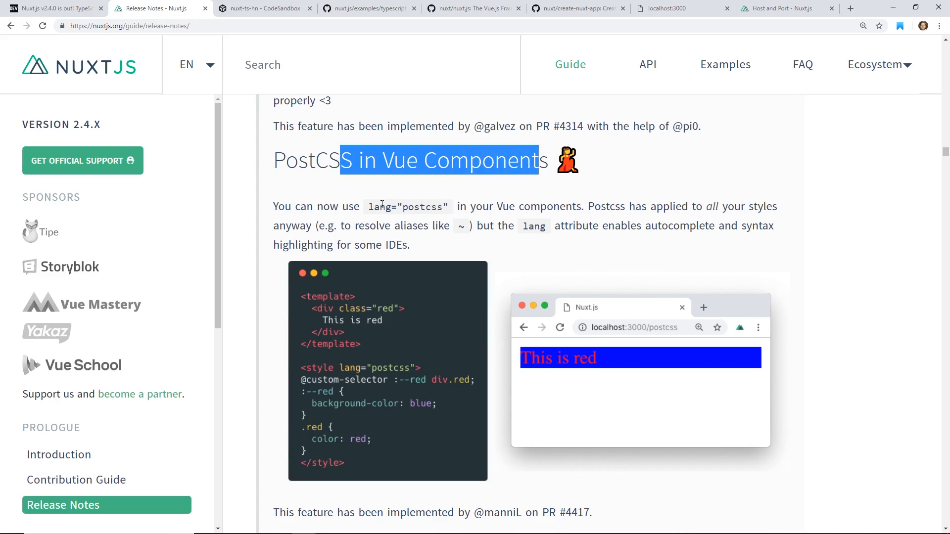
double_click(633, 206)
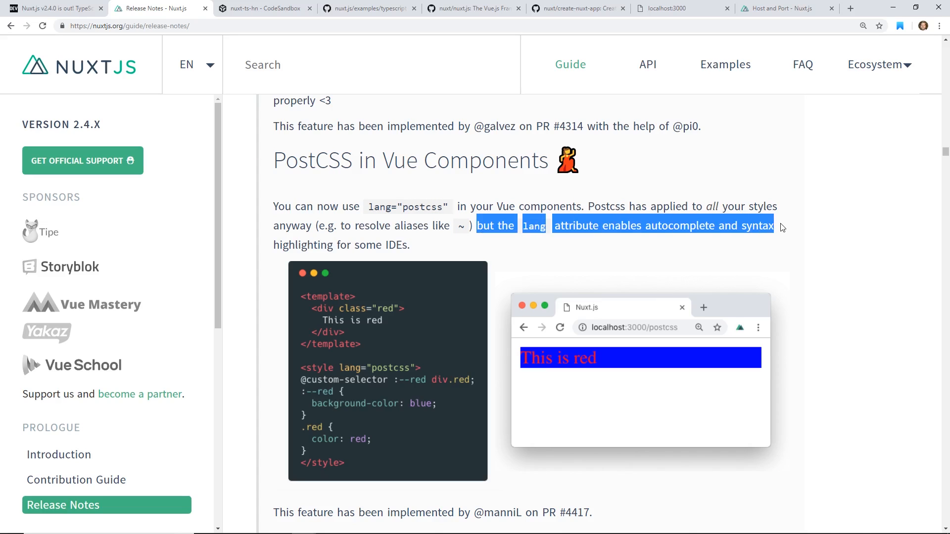
mouse_move(548, 244)
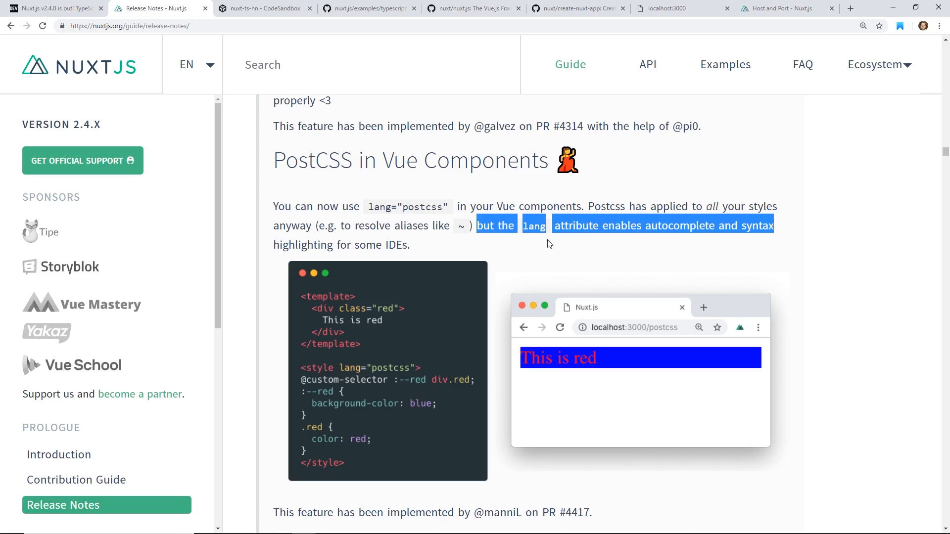
scroll(down, 3)
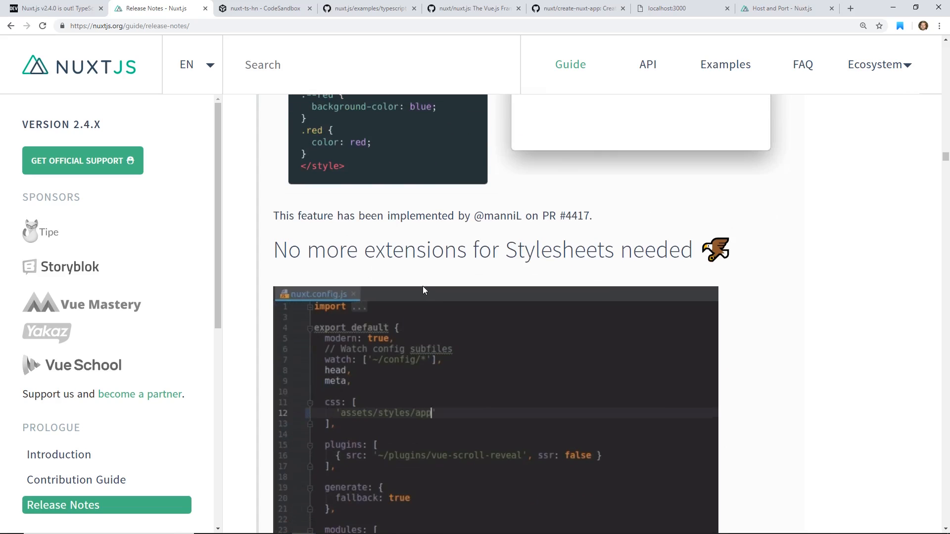
scroll(down, 3)
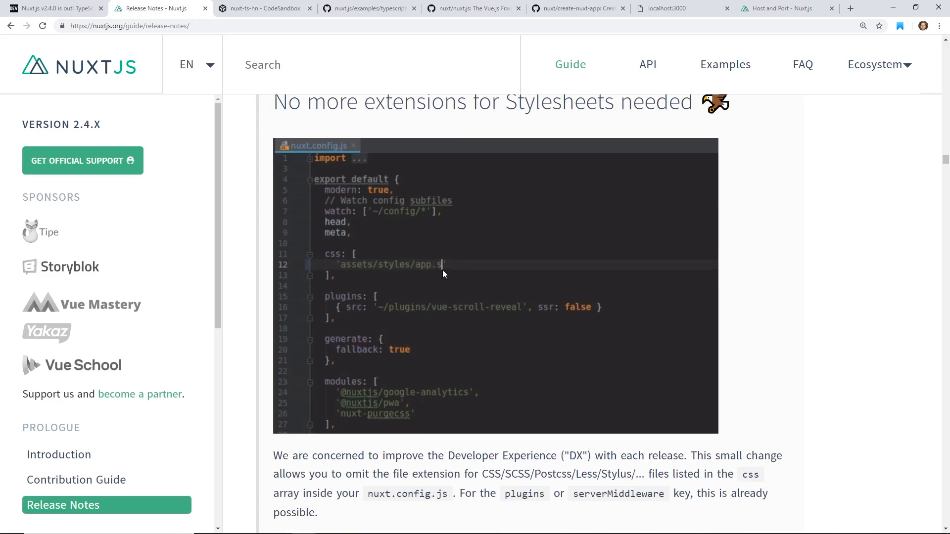
scroll(down, 3)
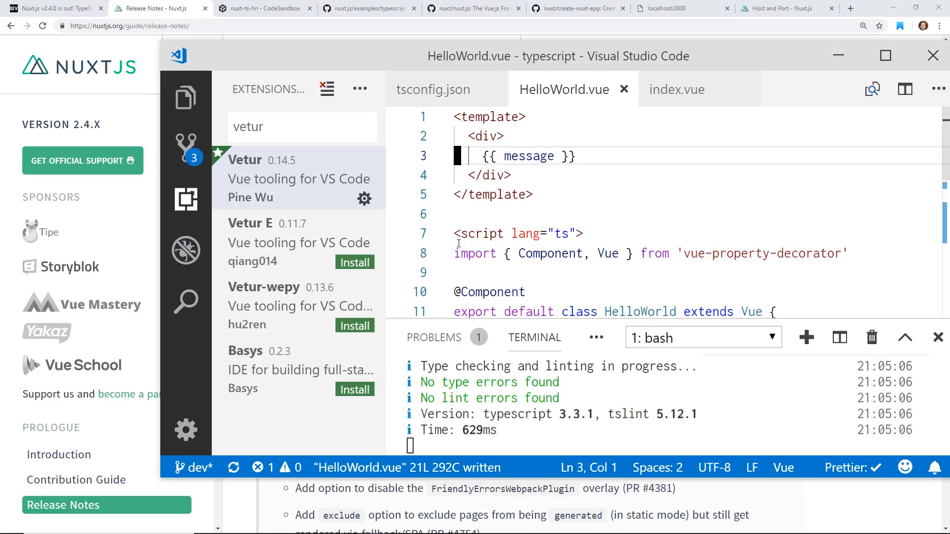
Review HelloWorld.vue's green style block, then switch to the nuxt-ts-hn CodeSandbox project.
click(518, 195)
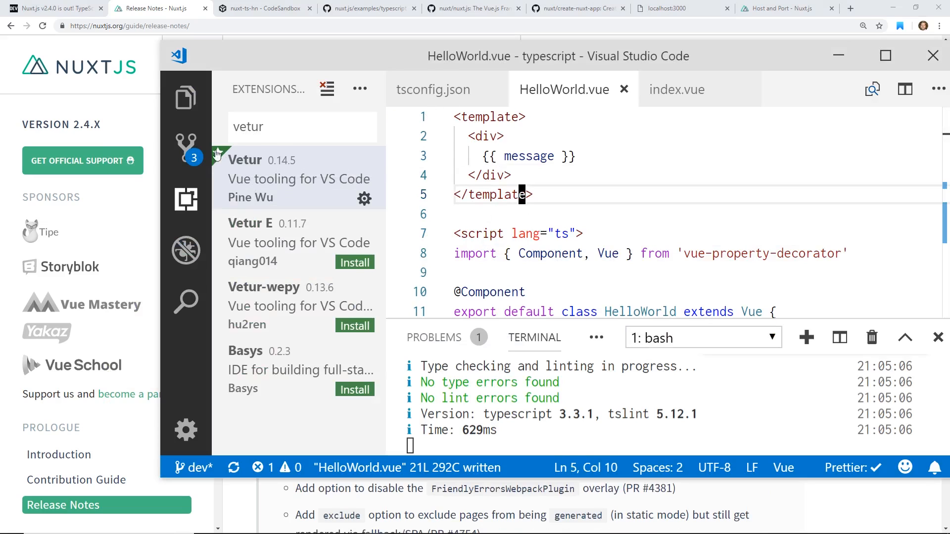
click(186, 98)
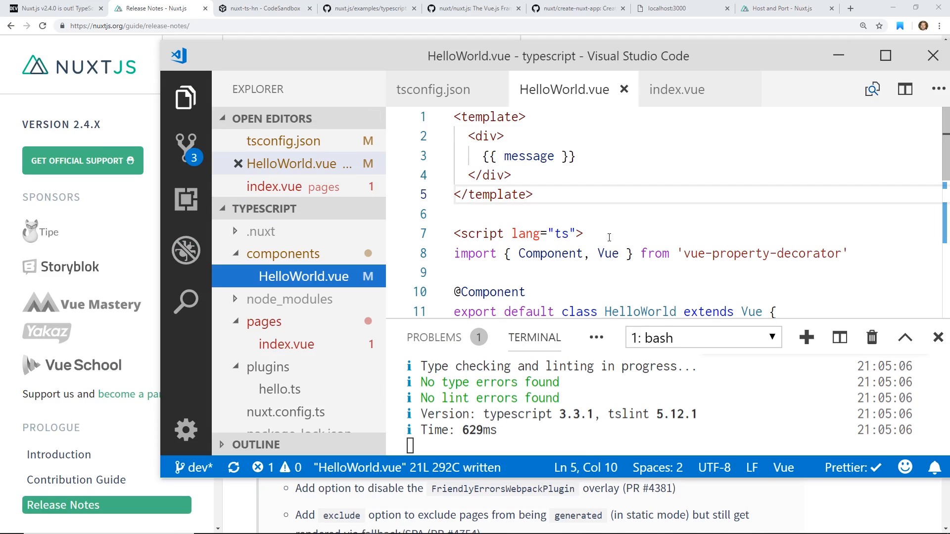
mouse_move(580, 232)
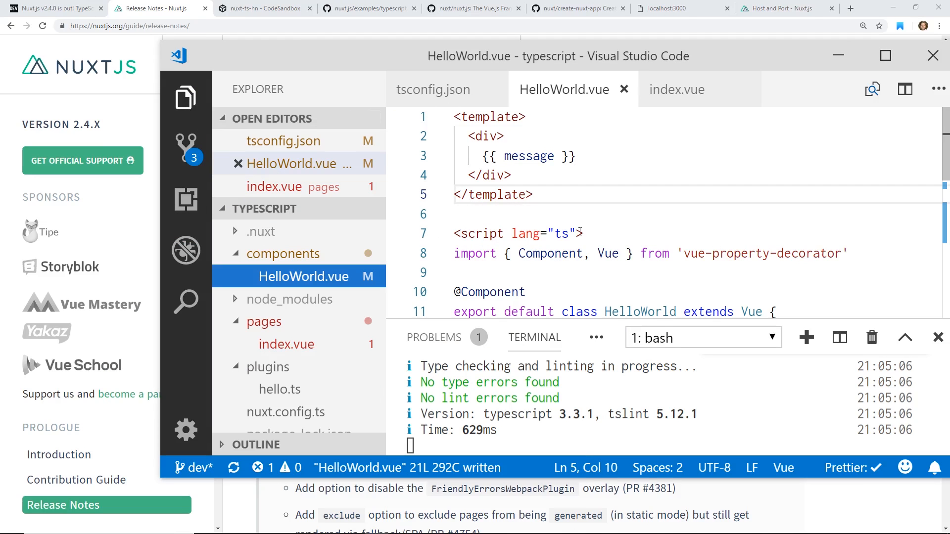
scroll(down, 3)
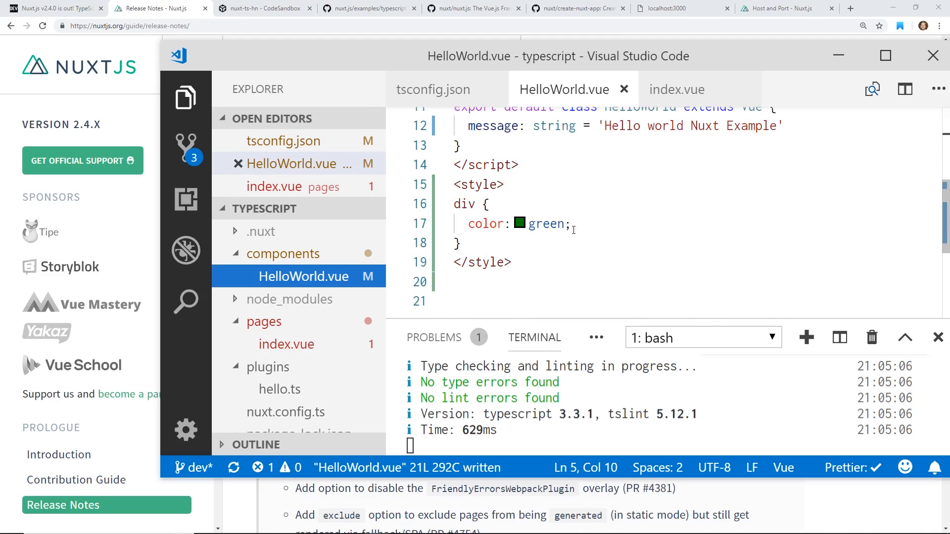
scroll(up, 3)
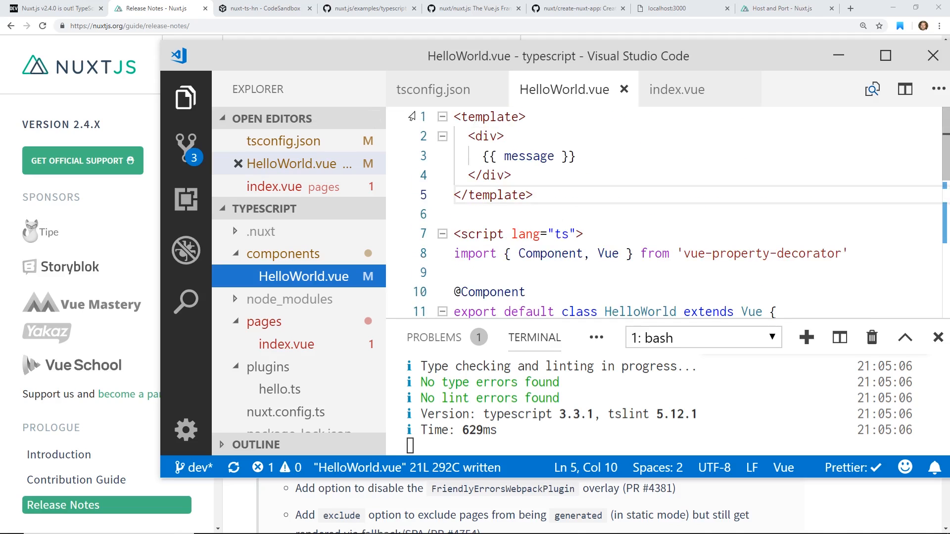
click(265, 8)
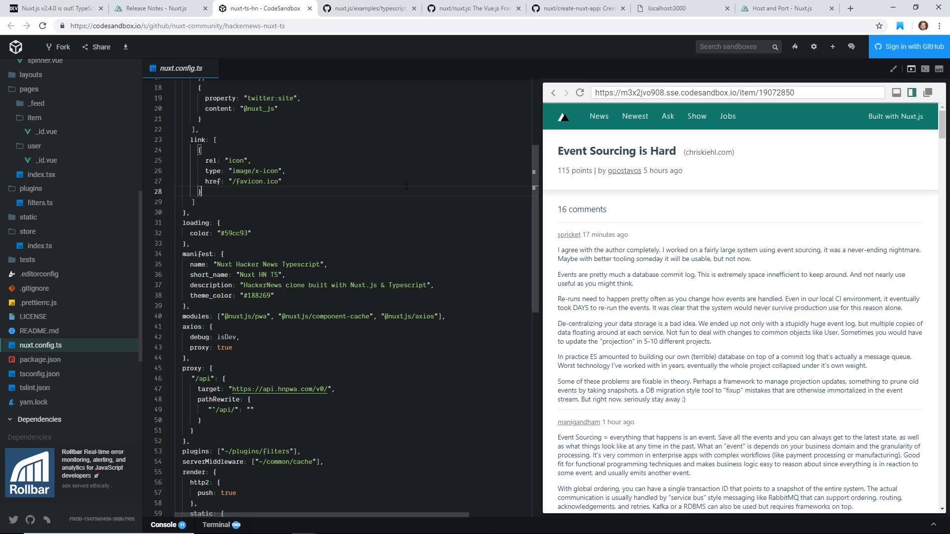
Browse the TypeScript example, read the nuxt.js README, then view the create-nuxt-app repository.
click(369, 8)
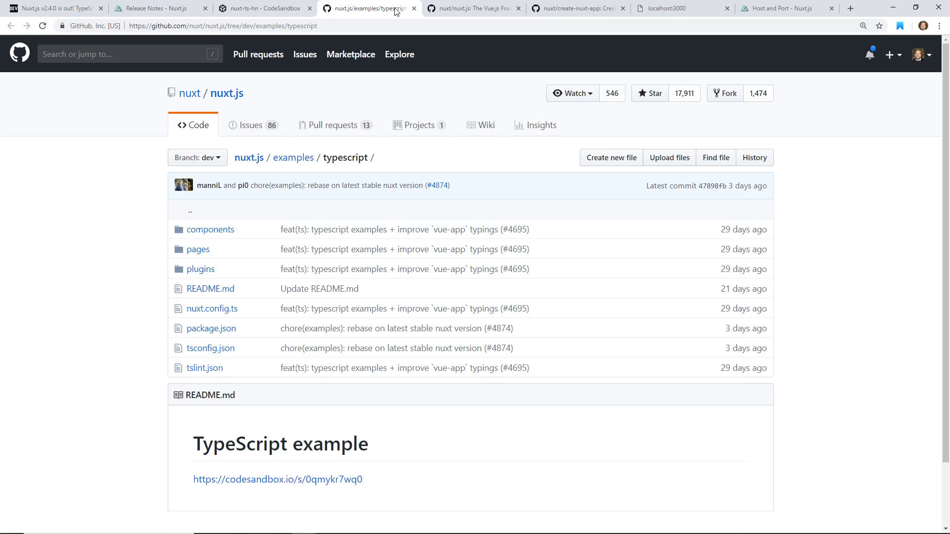
click(473, 8)
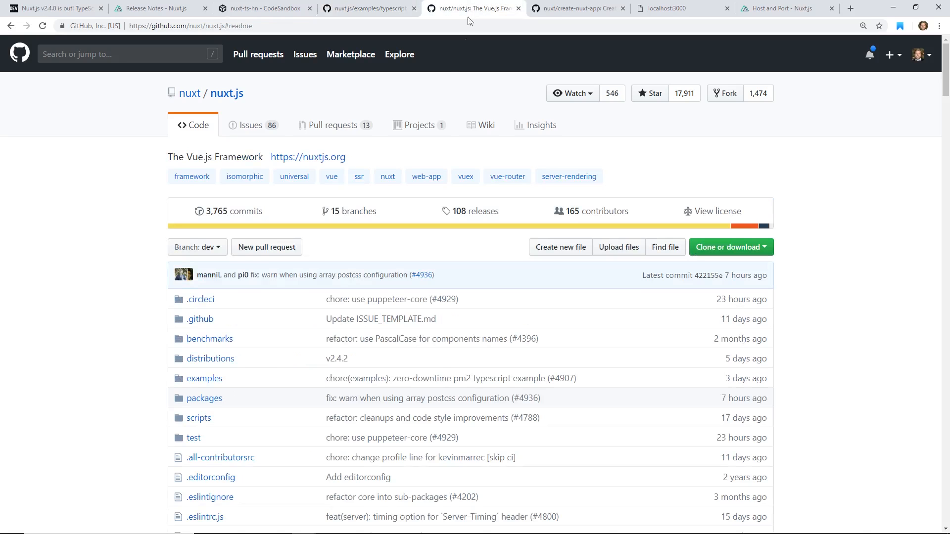
scroll(down, 3)
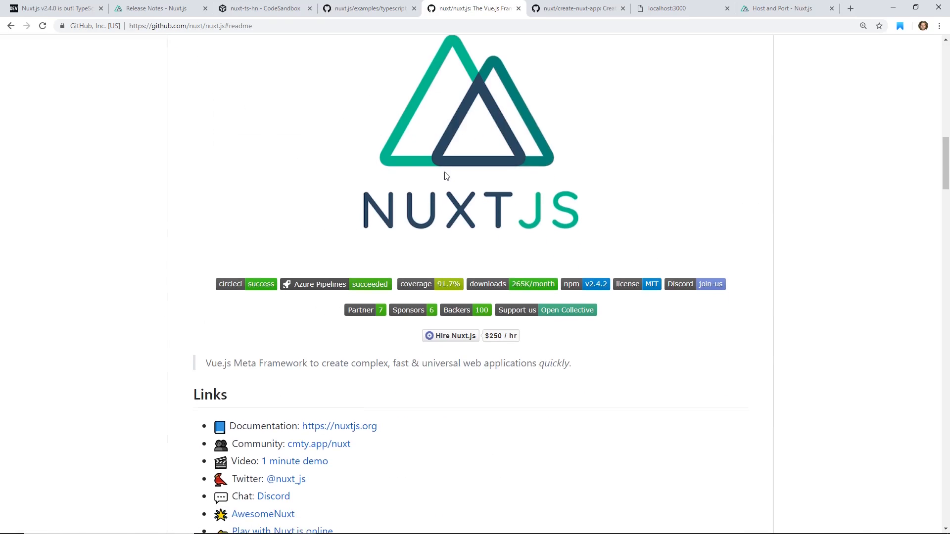
scroll(down, 3)
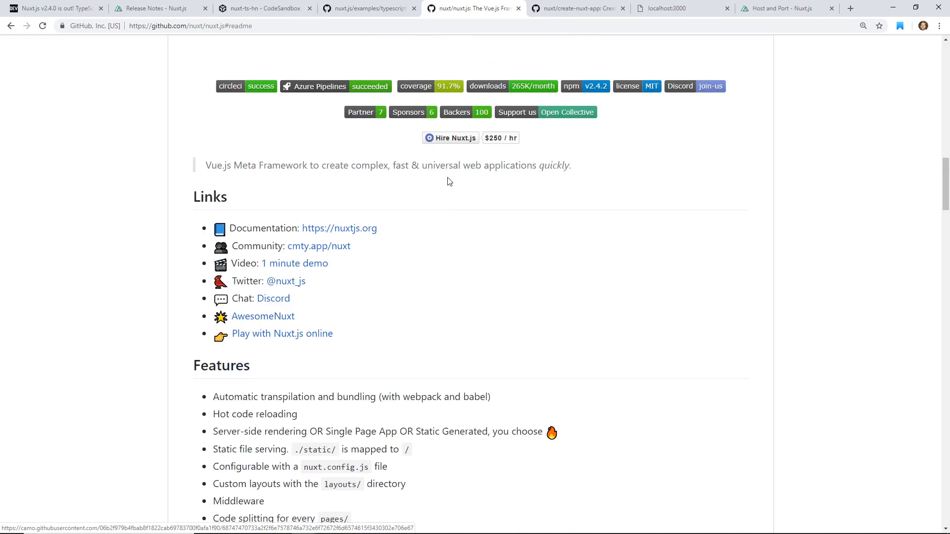
click(575, 8)
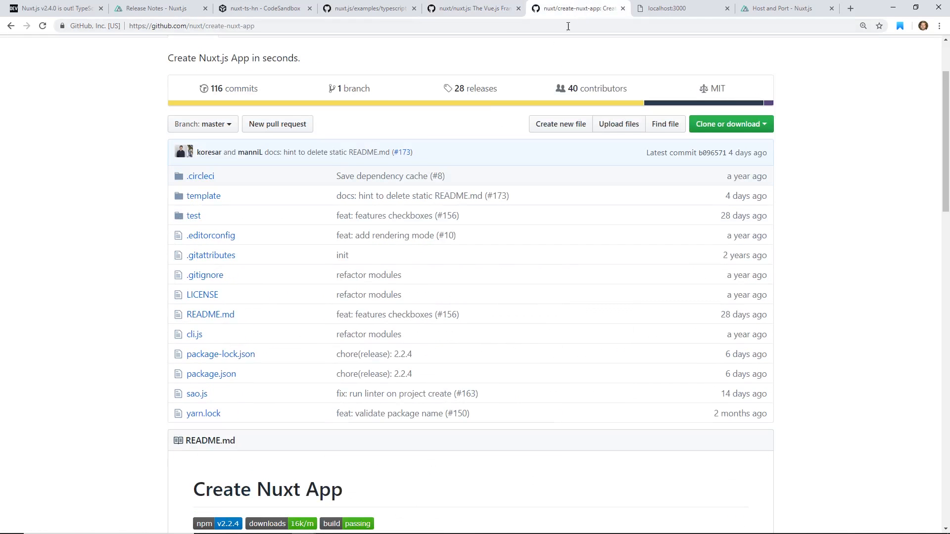
mouse_move(695, 485)
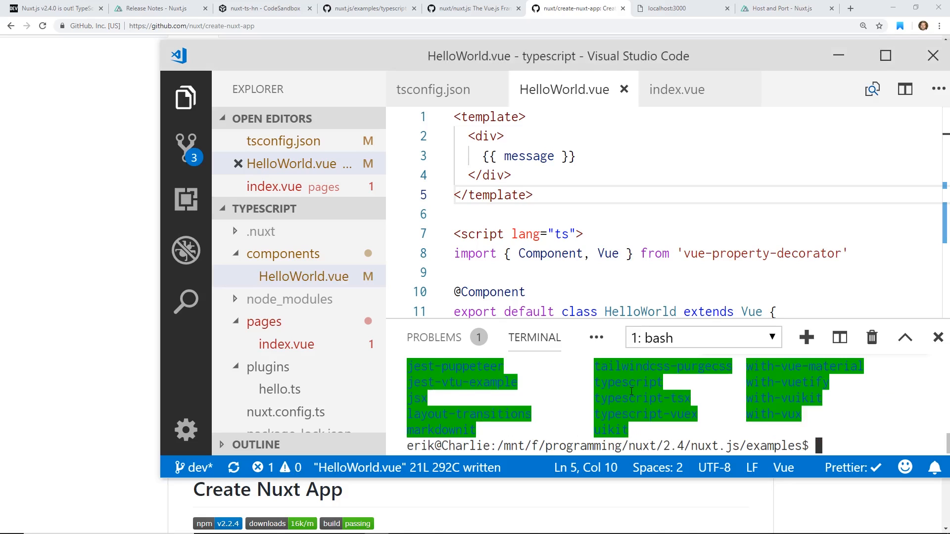
Move the terminal into the nuxt folder and start npx create-nuxt-app my-app2.
text(cd ..)
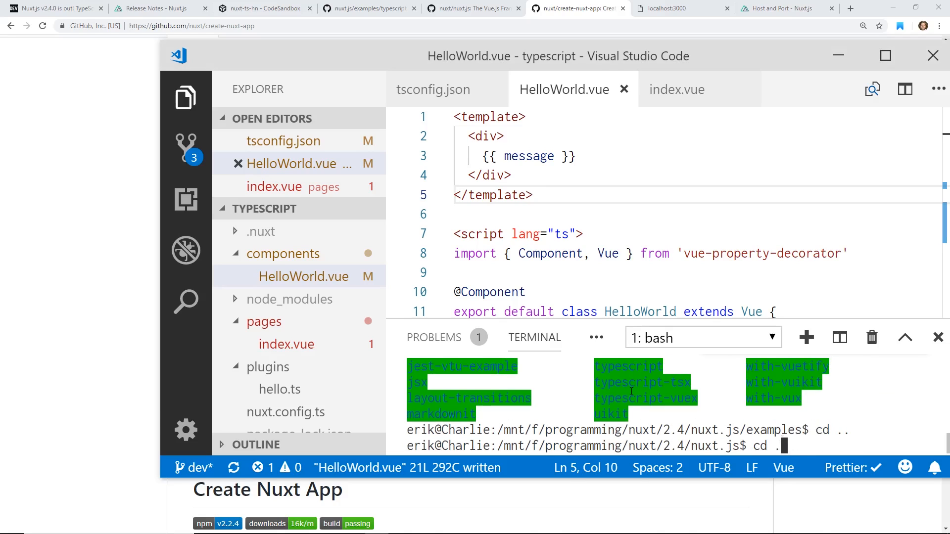
key(Return)
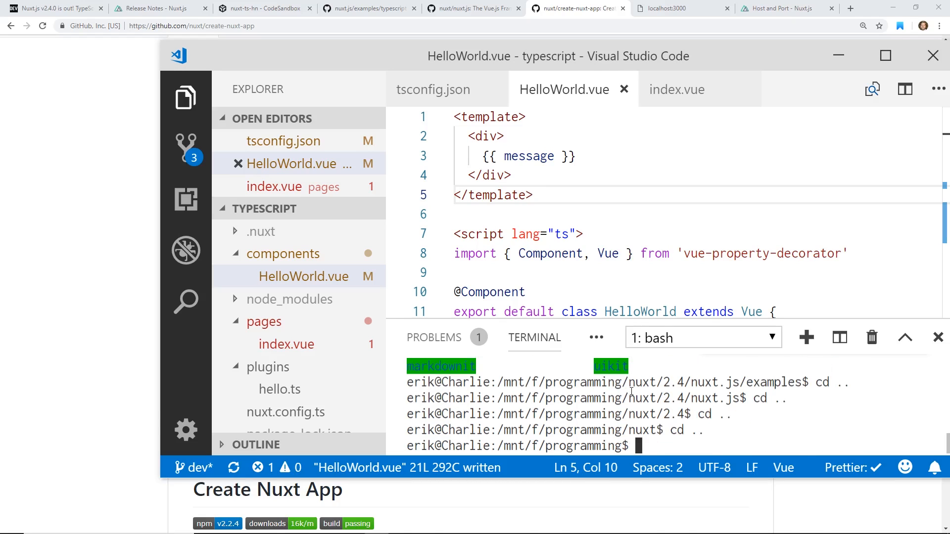
text(cd nux)
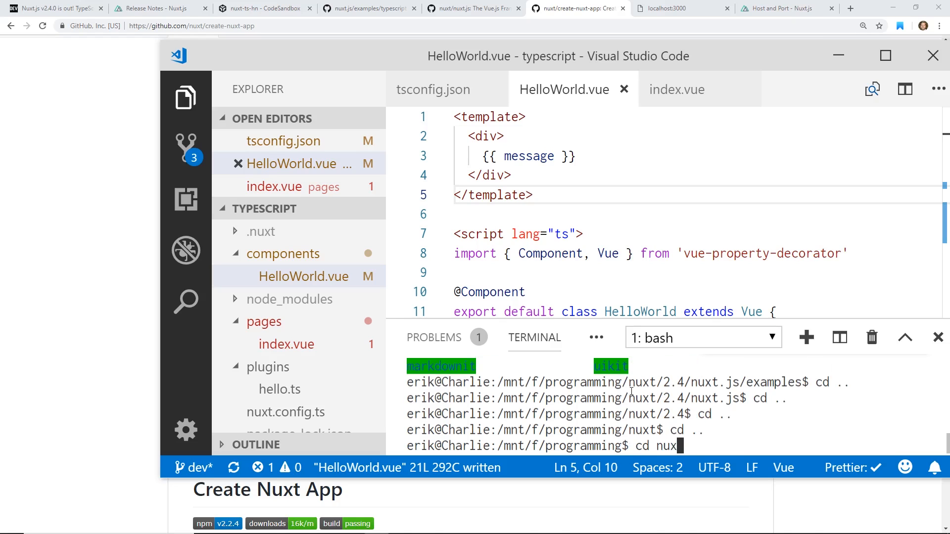
key(Return)
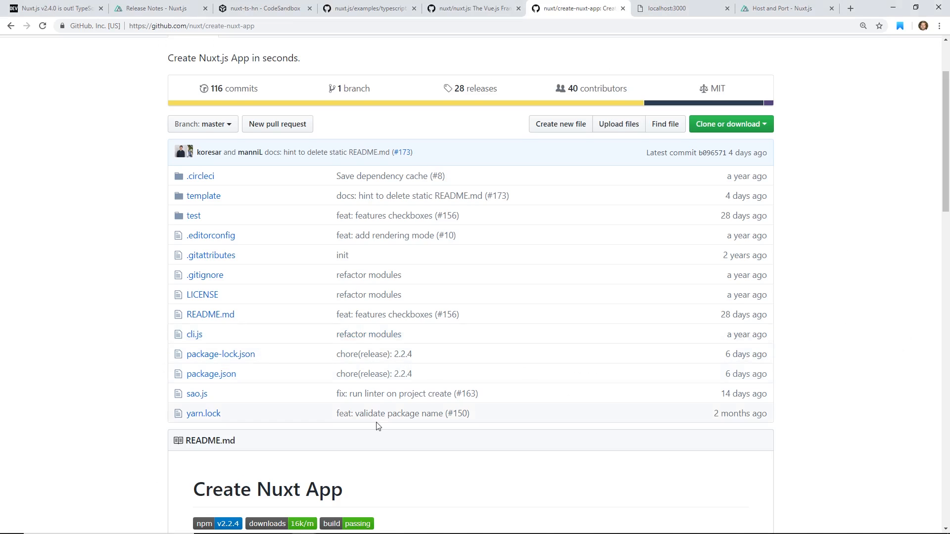
scroll(down, 3)
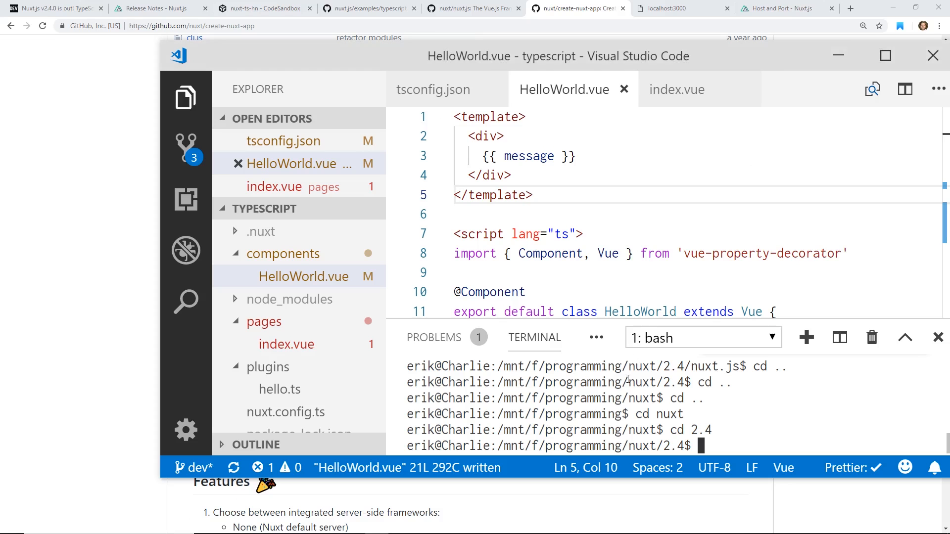
text(npx create-nuxt-app my-app2)
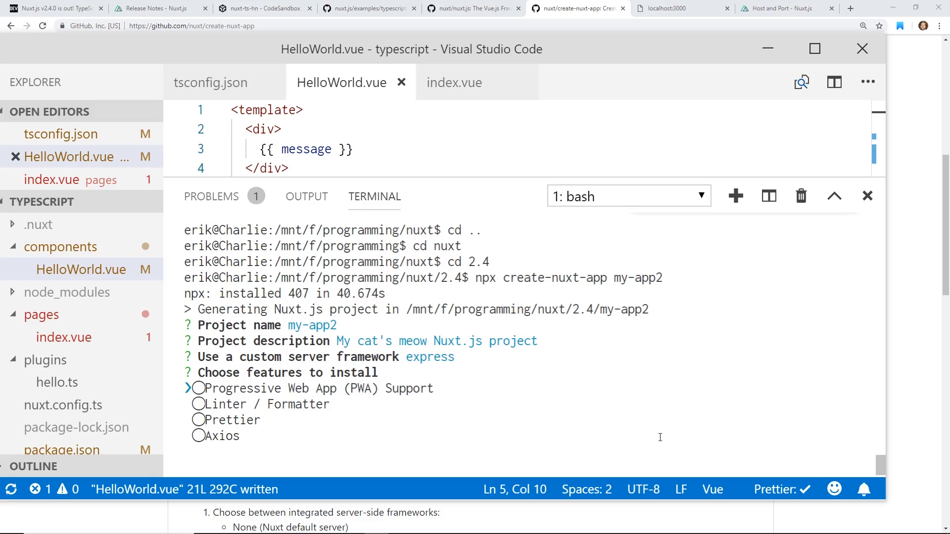
Choose Prettier, Jest and the rendering mode for my-app2, then stop the terminal with Ctrl+C.
key(Down)
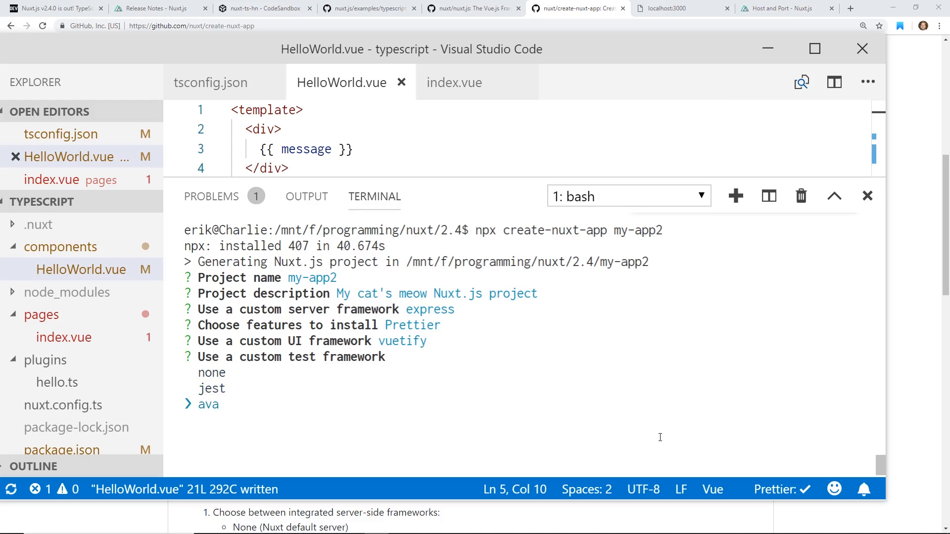
key(Return)
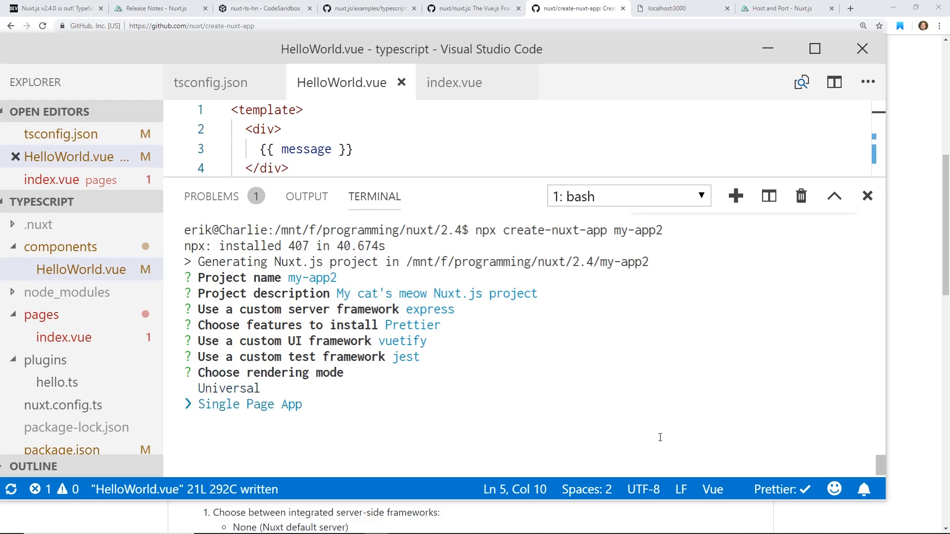
key(Return)
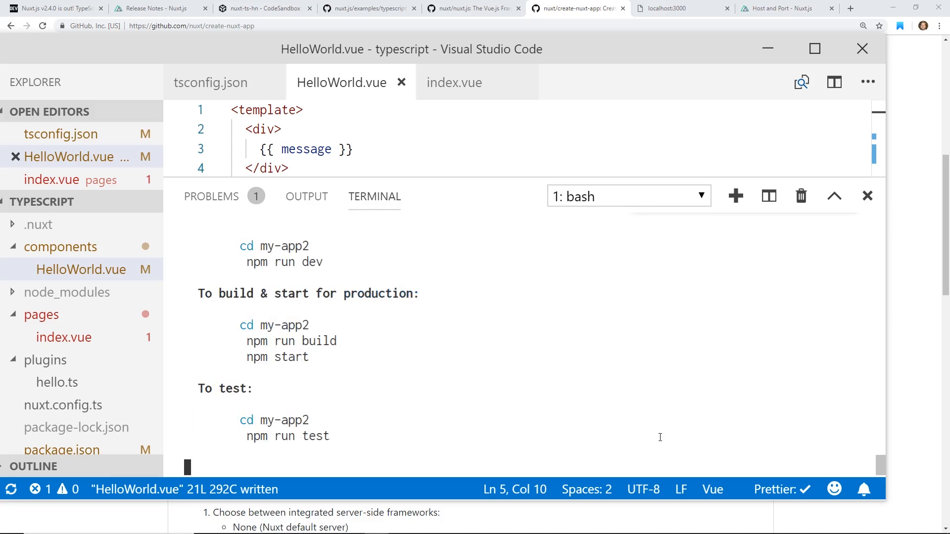
key(ctrl+c)
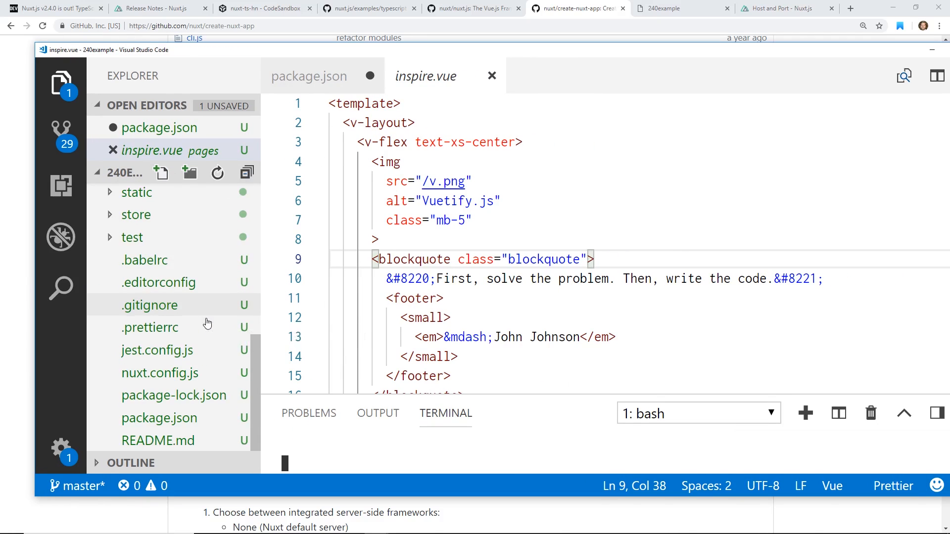
mouse_move(201, 372)
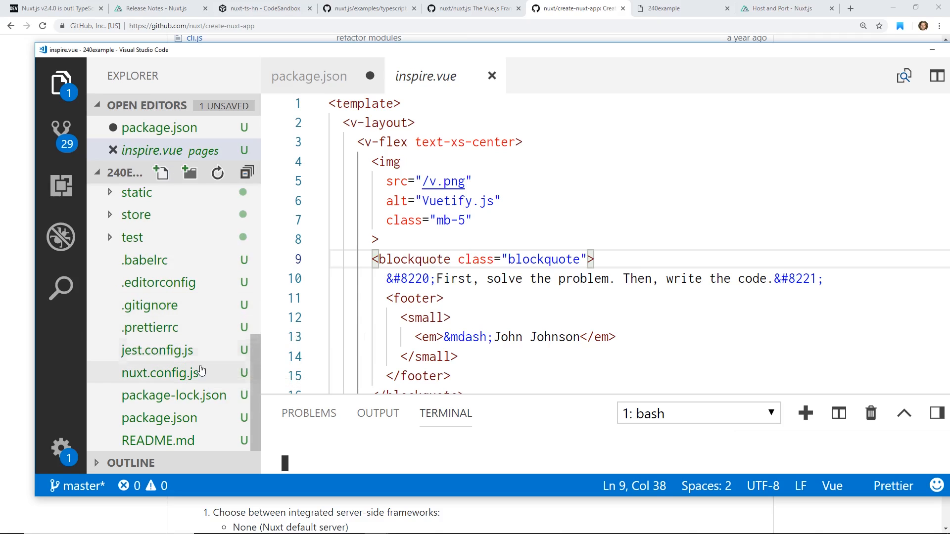
Review the 240example nuxt.config.js and package.json with nuxt ^2.3.4 and Vuetify dependencies.
click(159, 372)
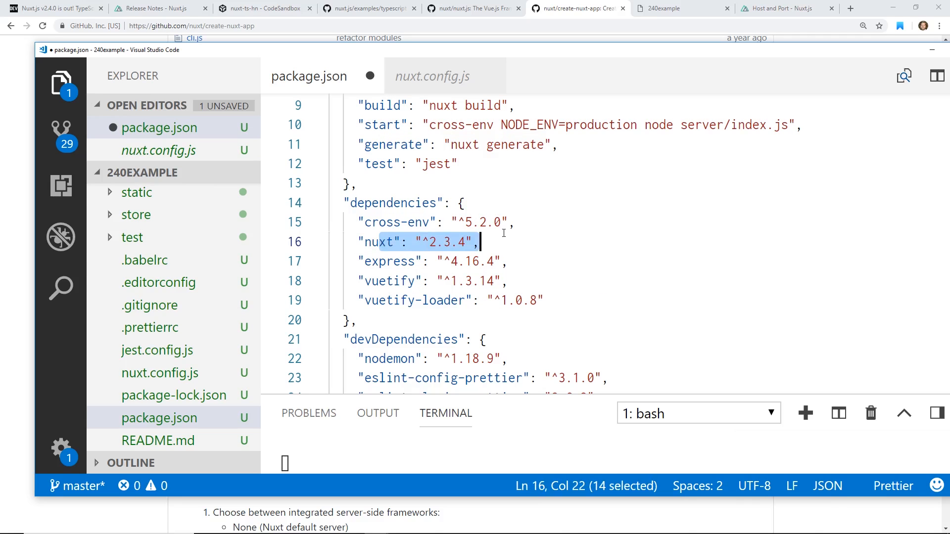
scroll(down, 3)
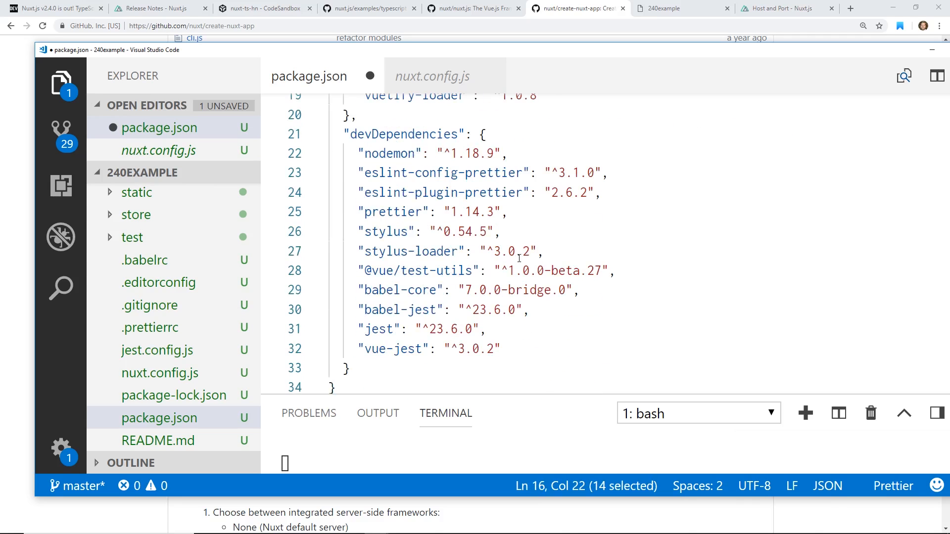
scroll(up, 3)
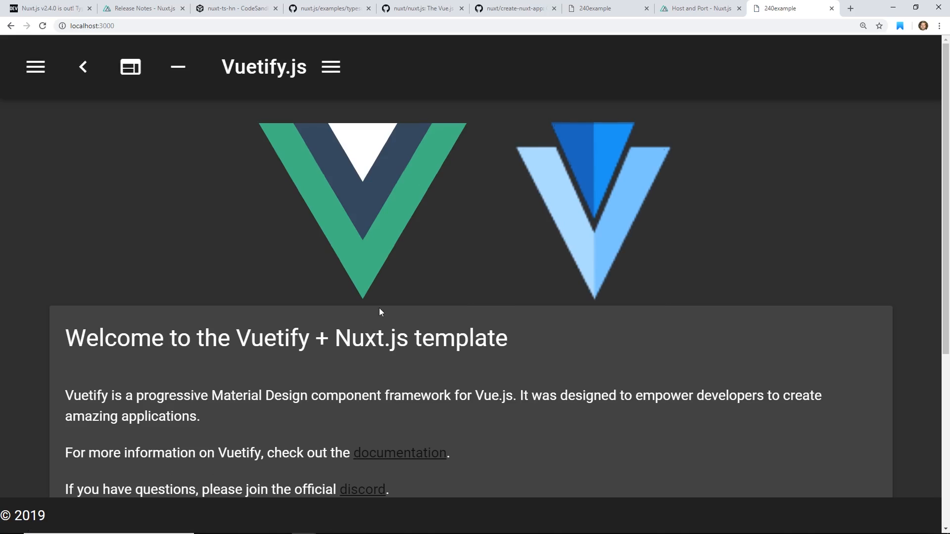
Scroll through the Vuetify + Nuxt.js welcome page on localhost:3000.
scroll(down, 3)
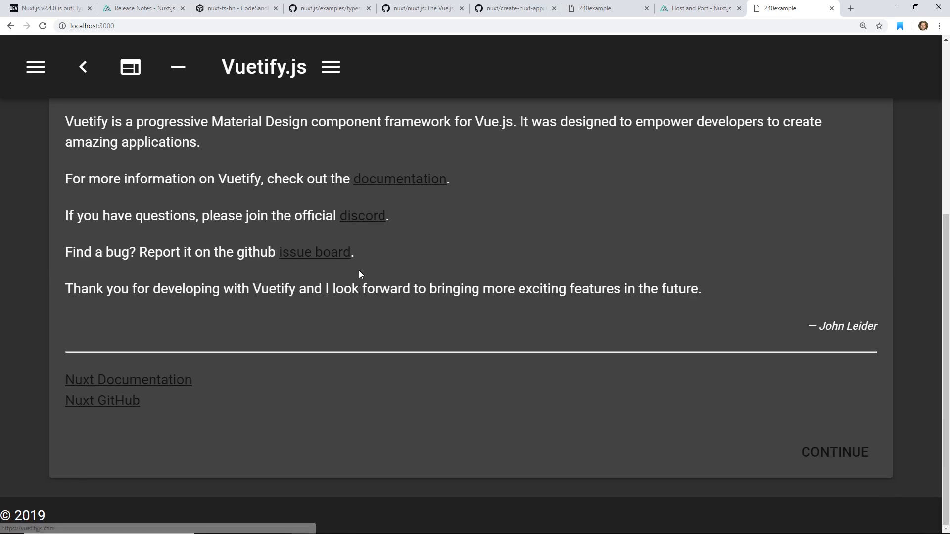
scroll(up, 3)
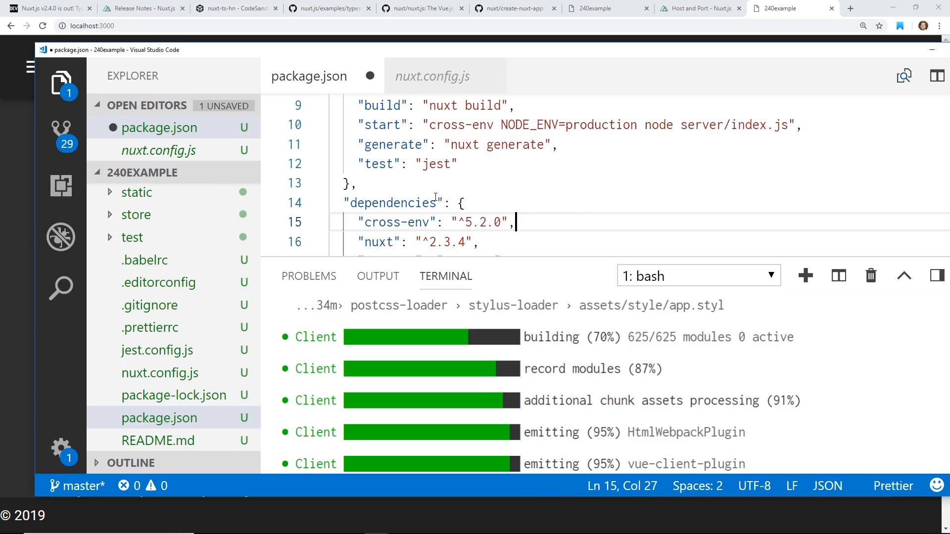
mouse_move(267, 256)
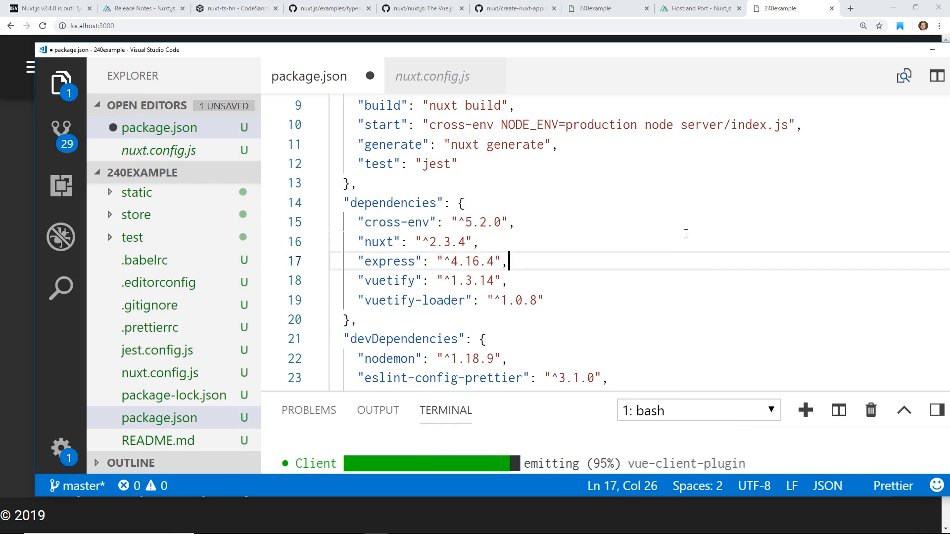
click(511, 221)
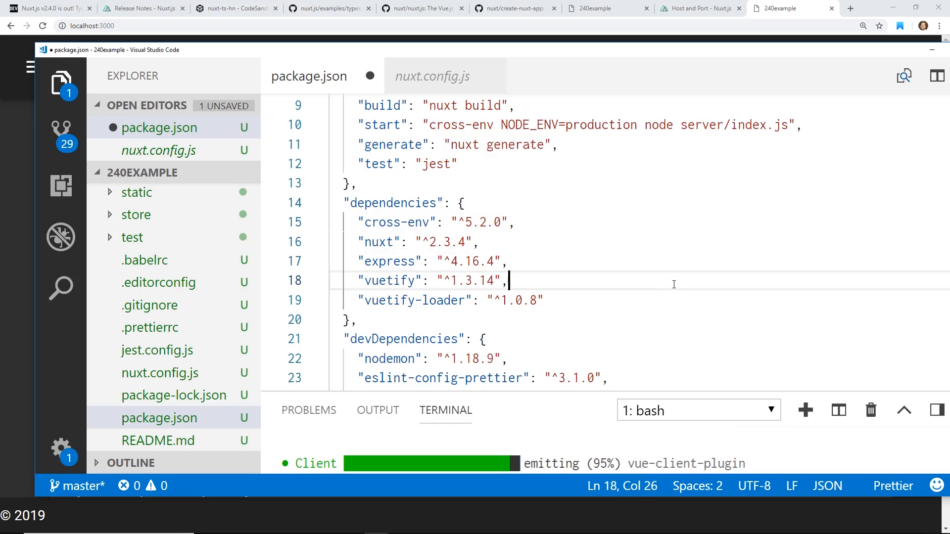
click(478, 242)
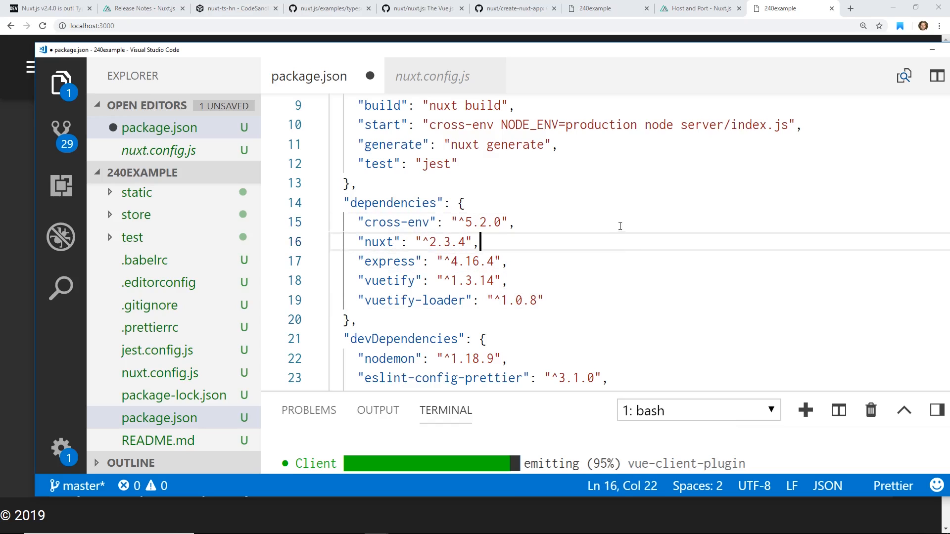
scroll(up, 3)
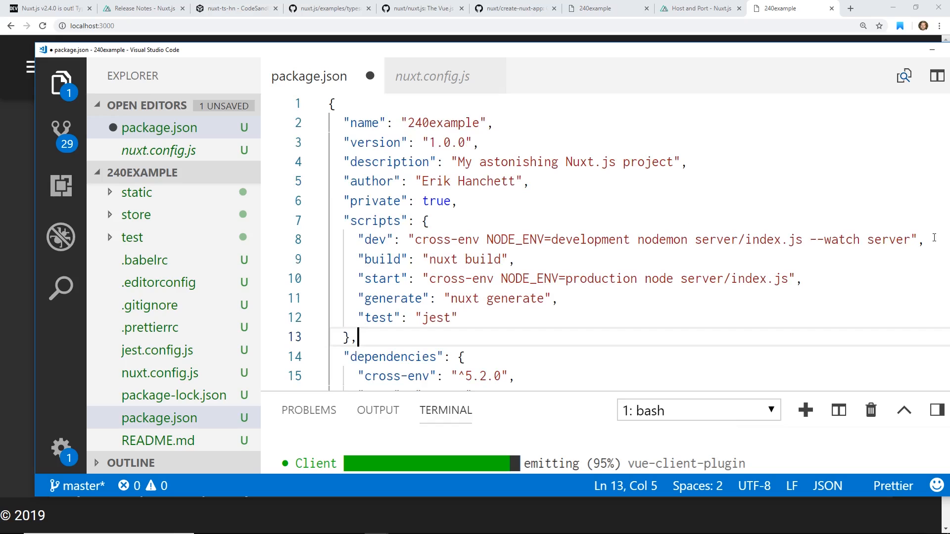